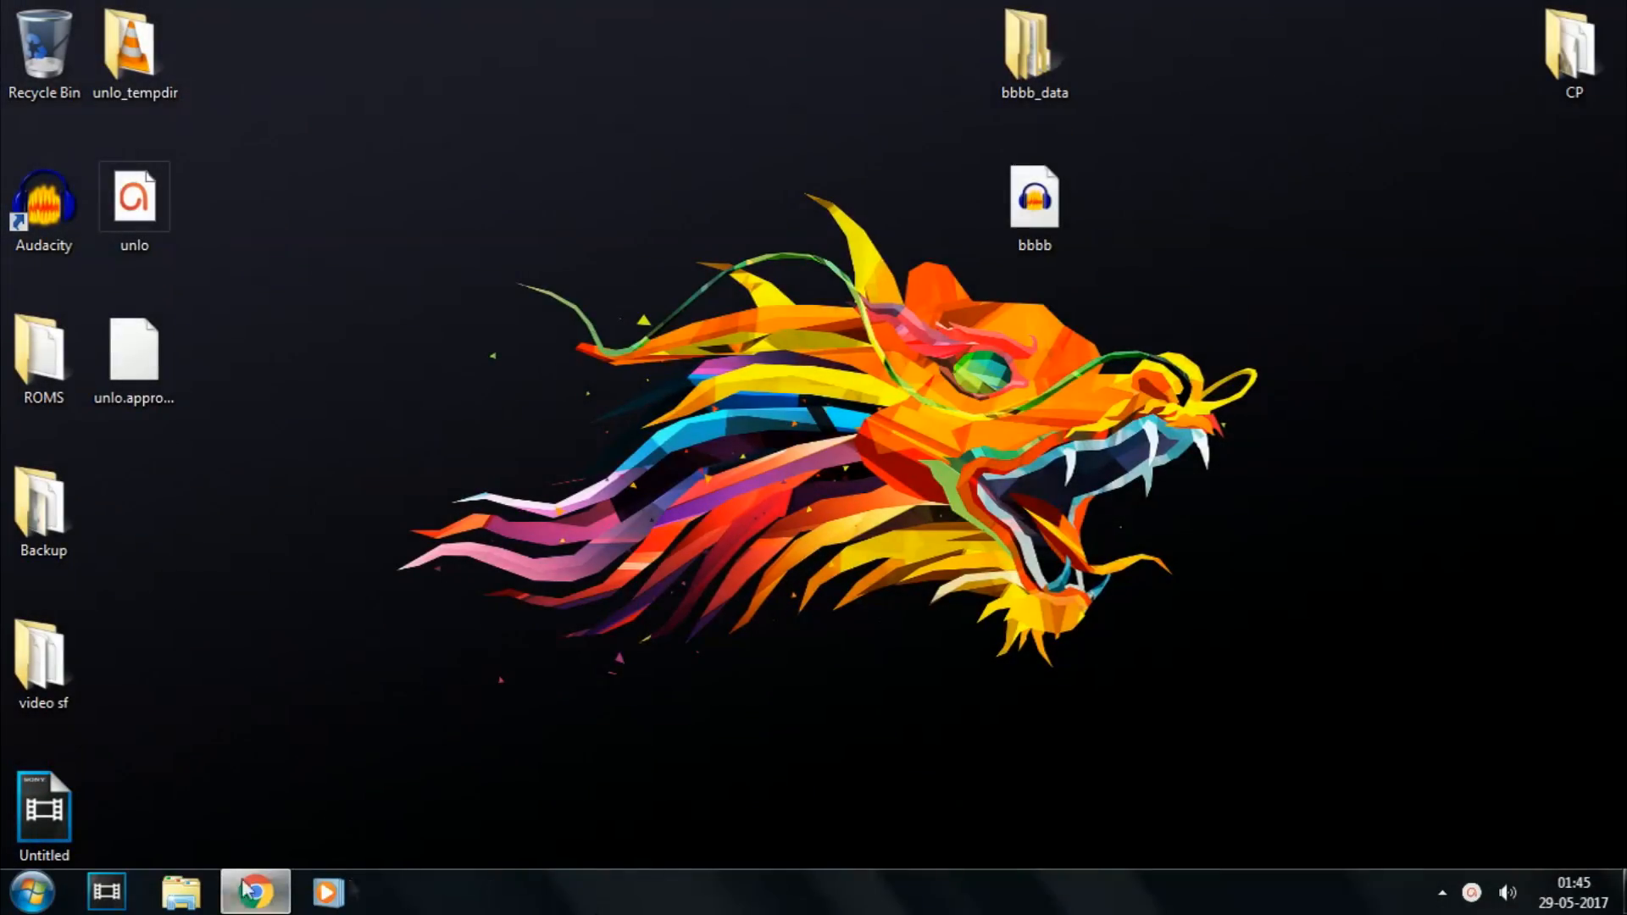
- Download the Mi Unlock tool from the miui.com How to Unlock page
left_click(254, 892)
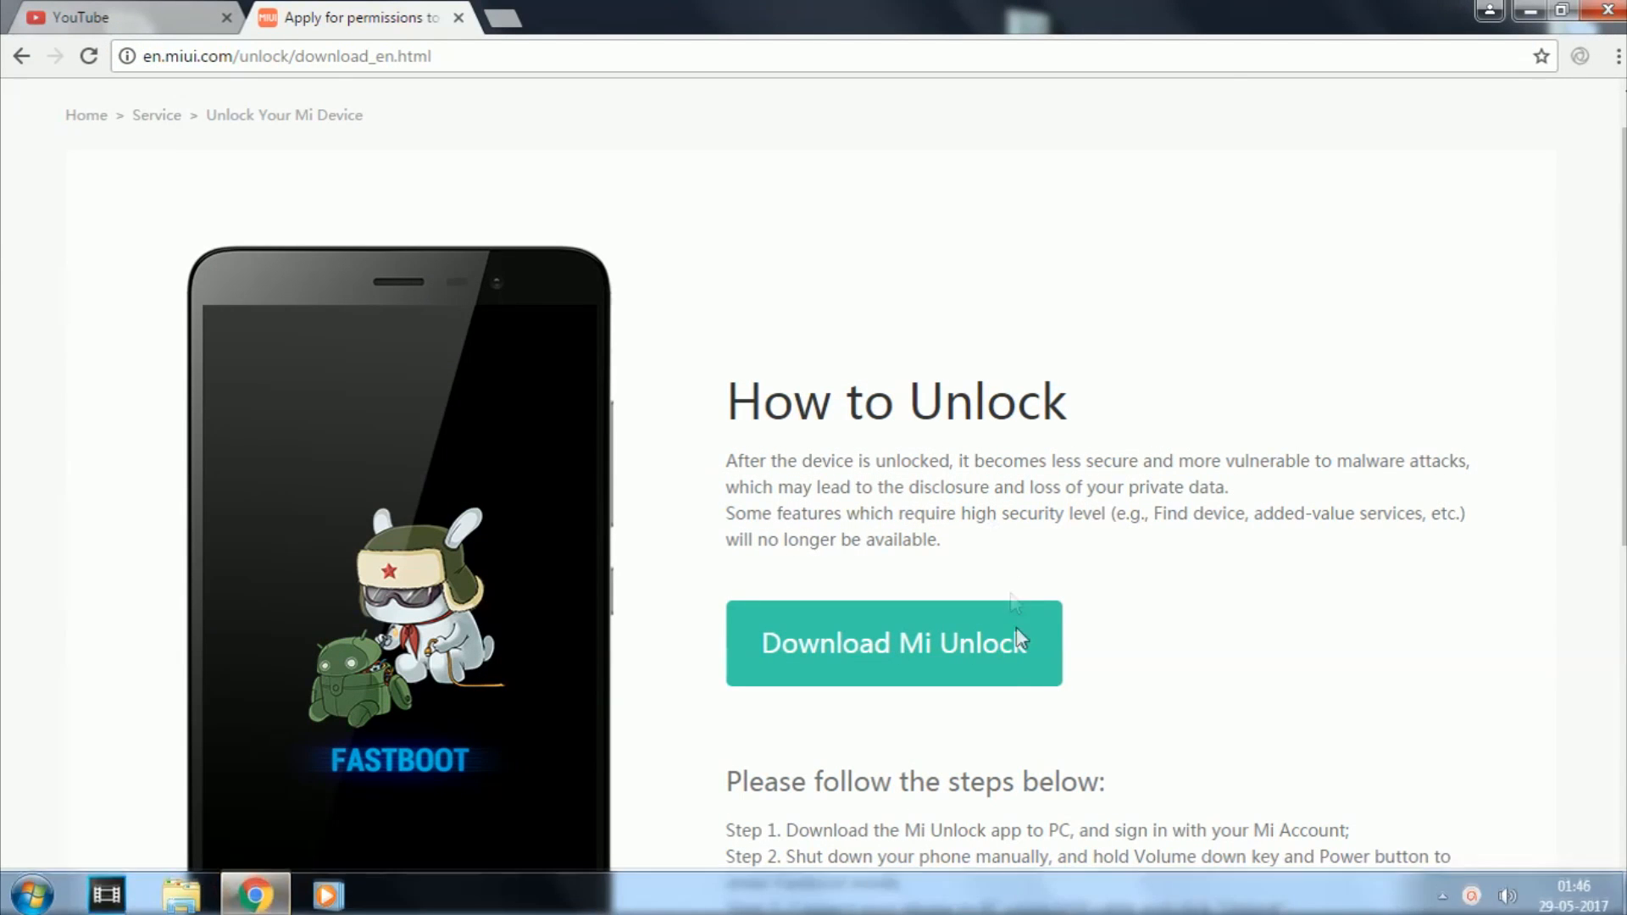
left_click(894, 642)
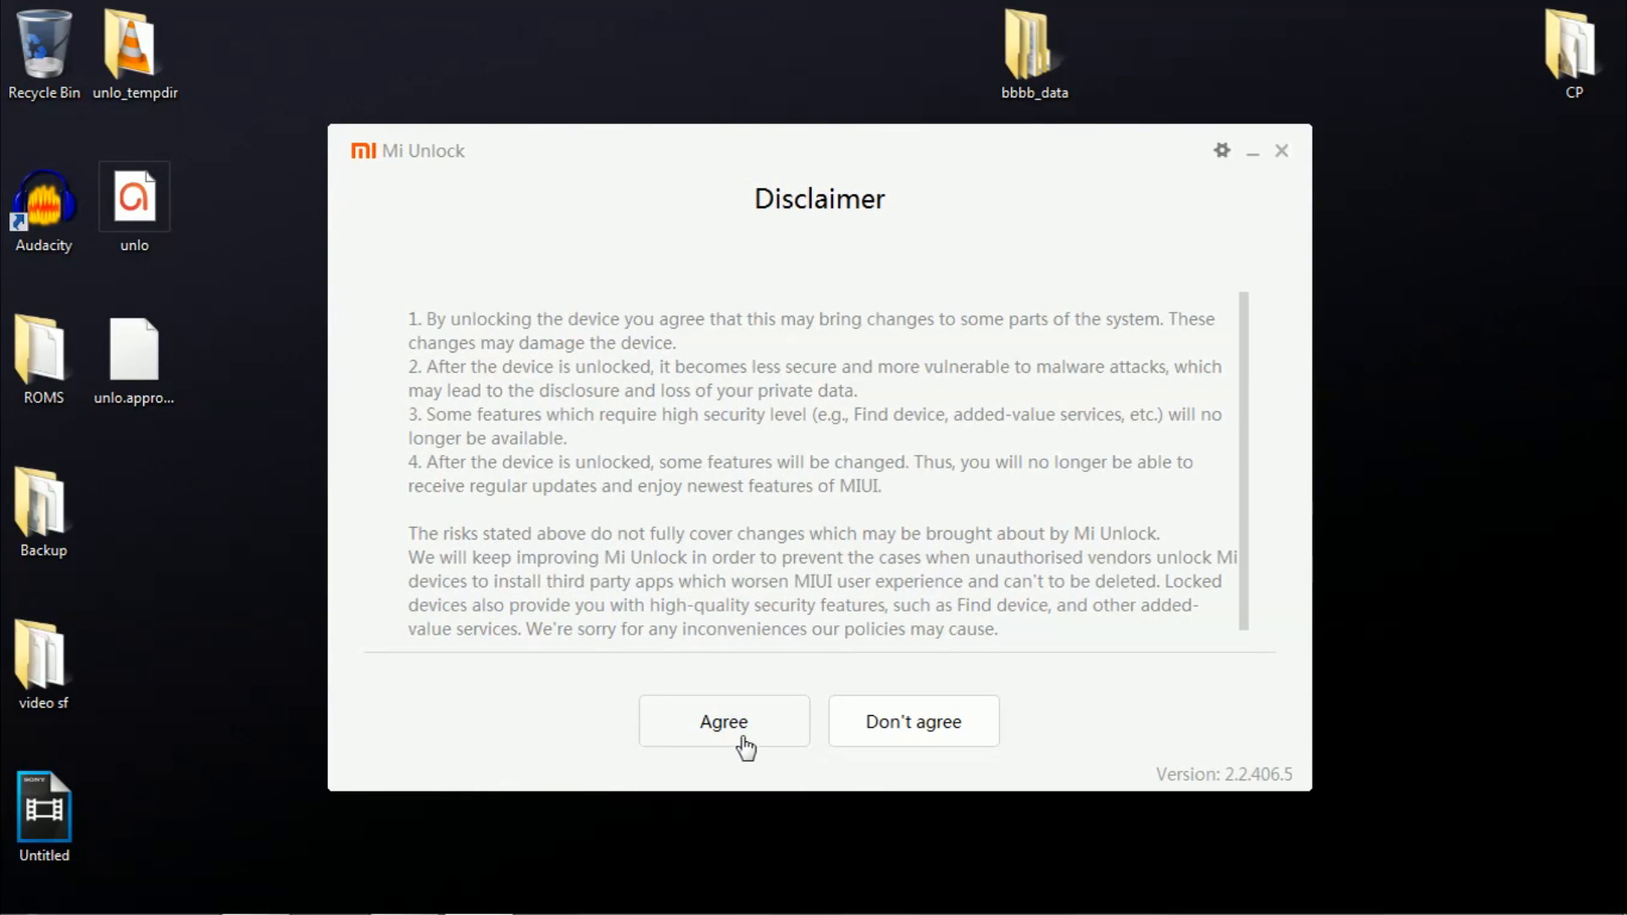
- Accept the disclaimer and sign in with the Mi Account ID and password
left_click(724, 720)
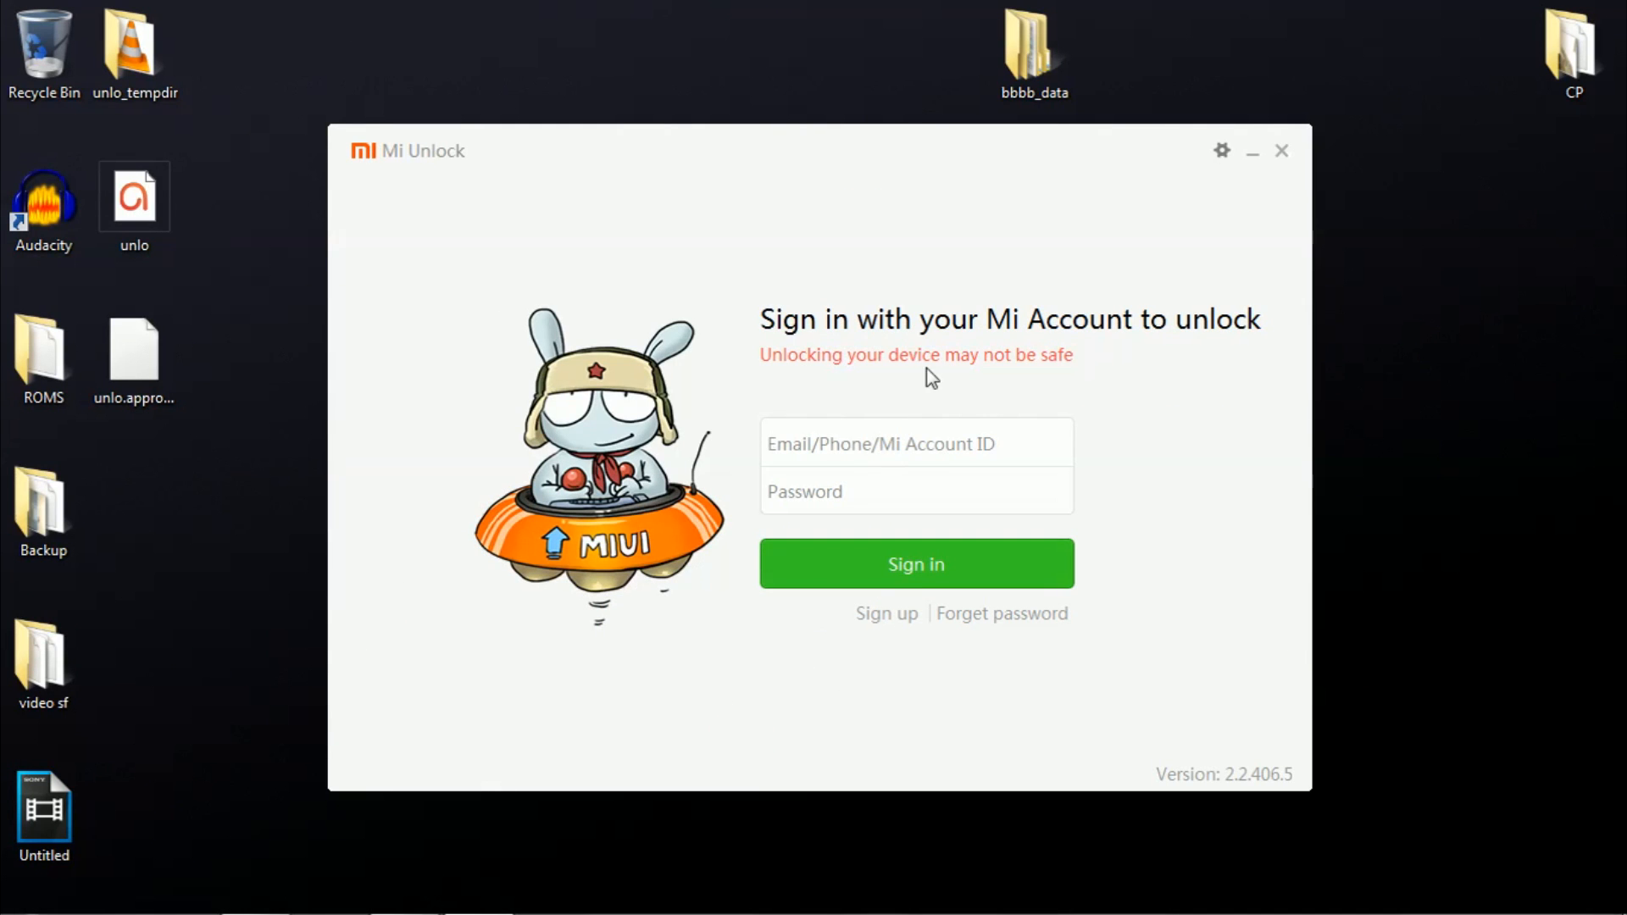
left_click(915, 442)
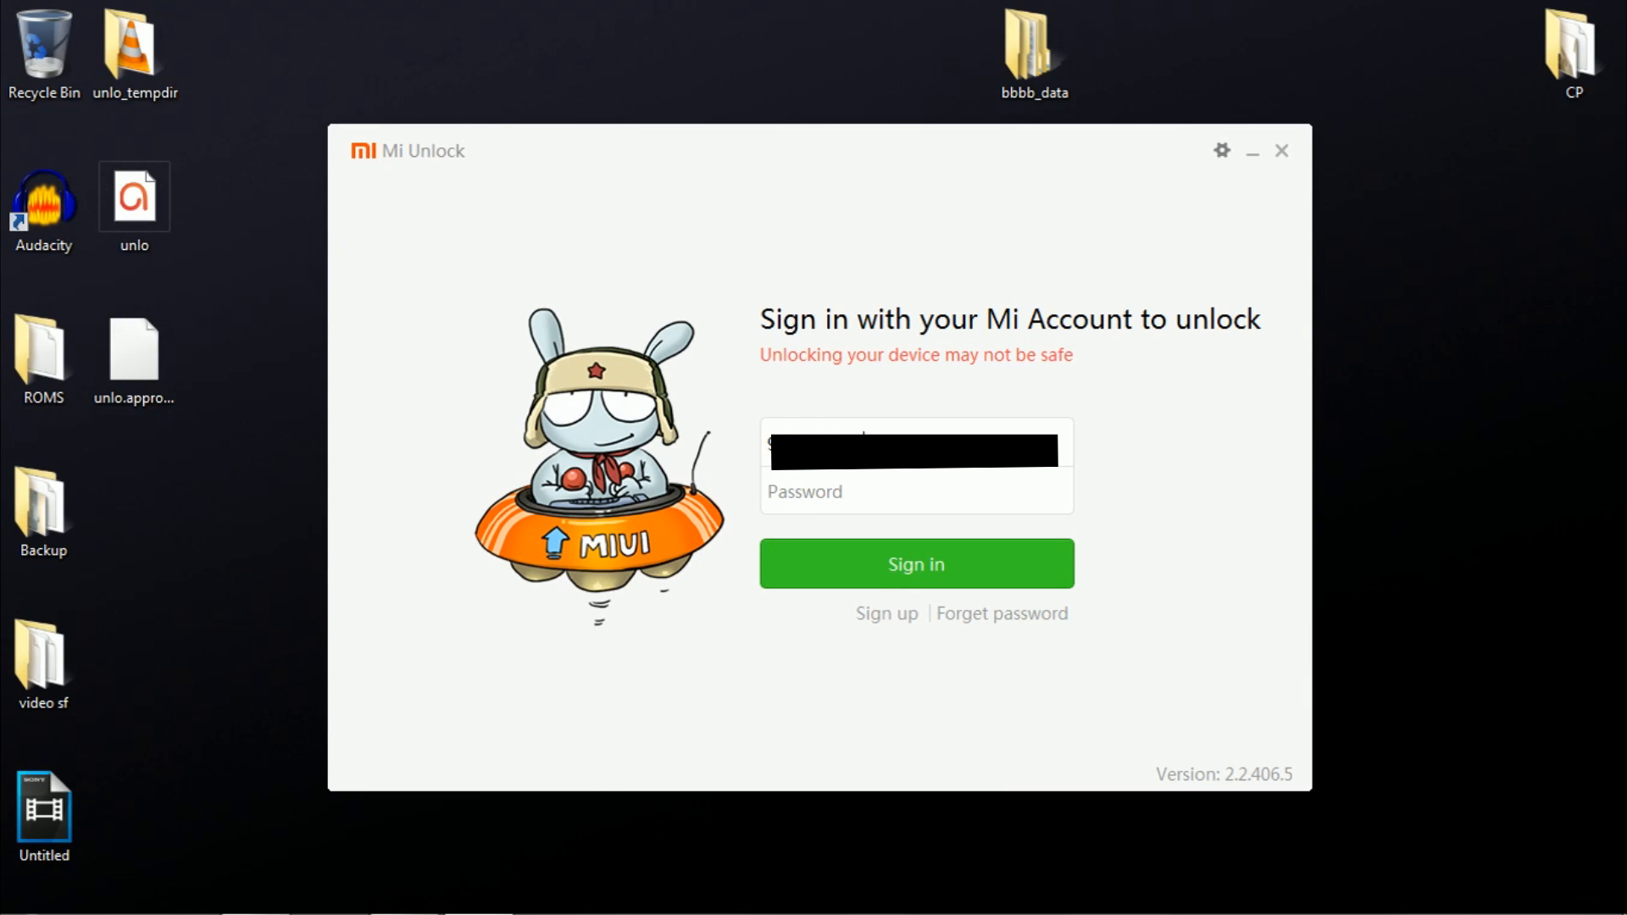
left_click(916, 563)
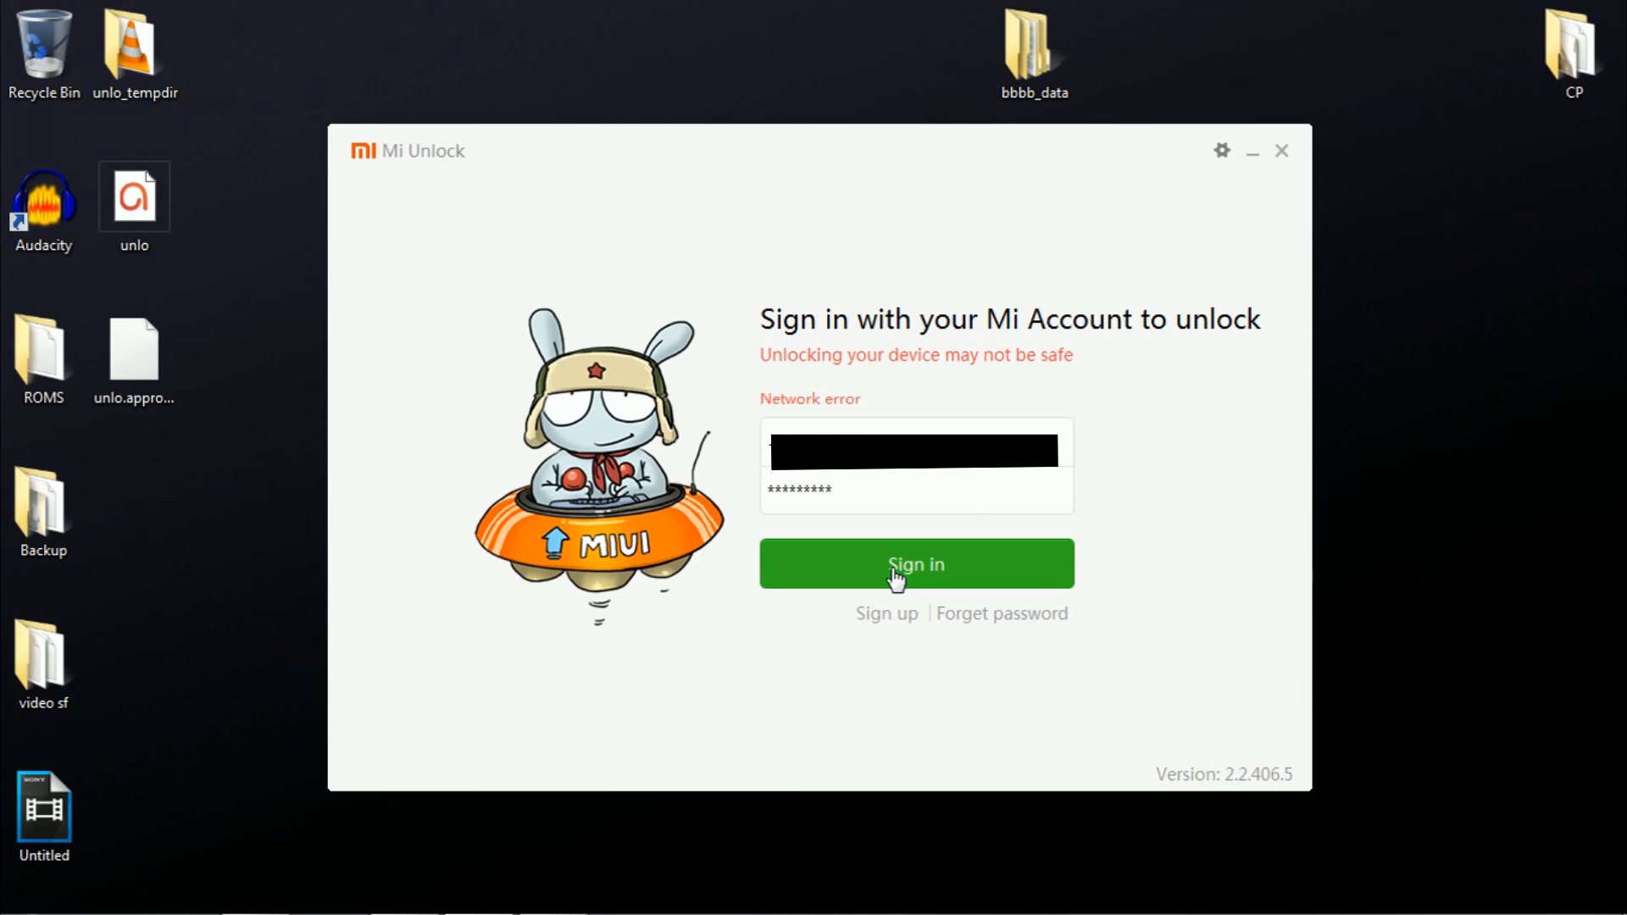
left_click(915, 563)
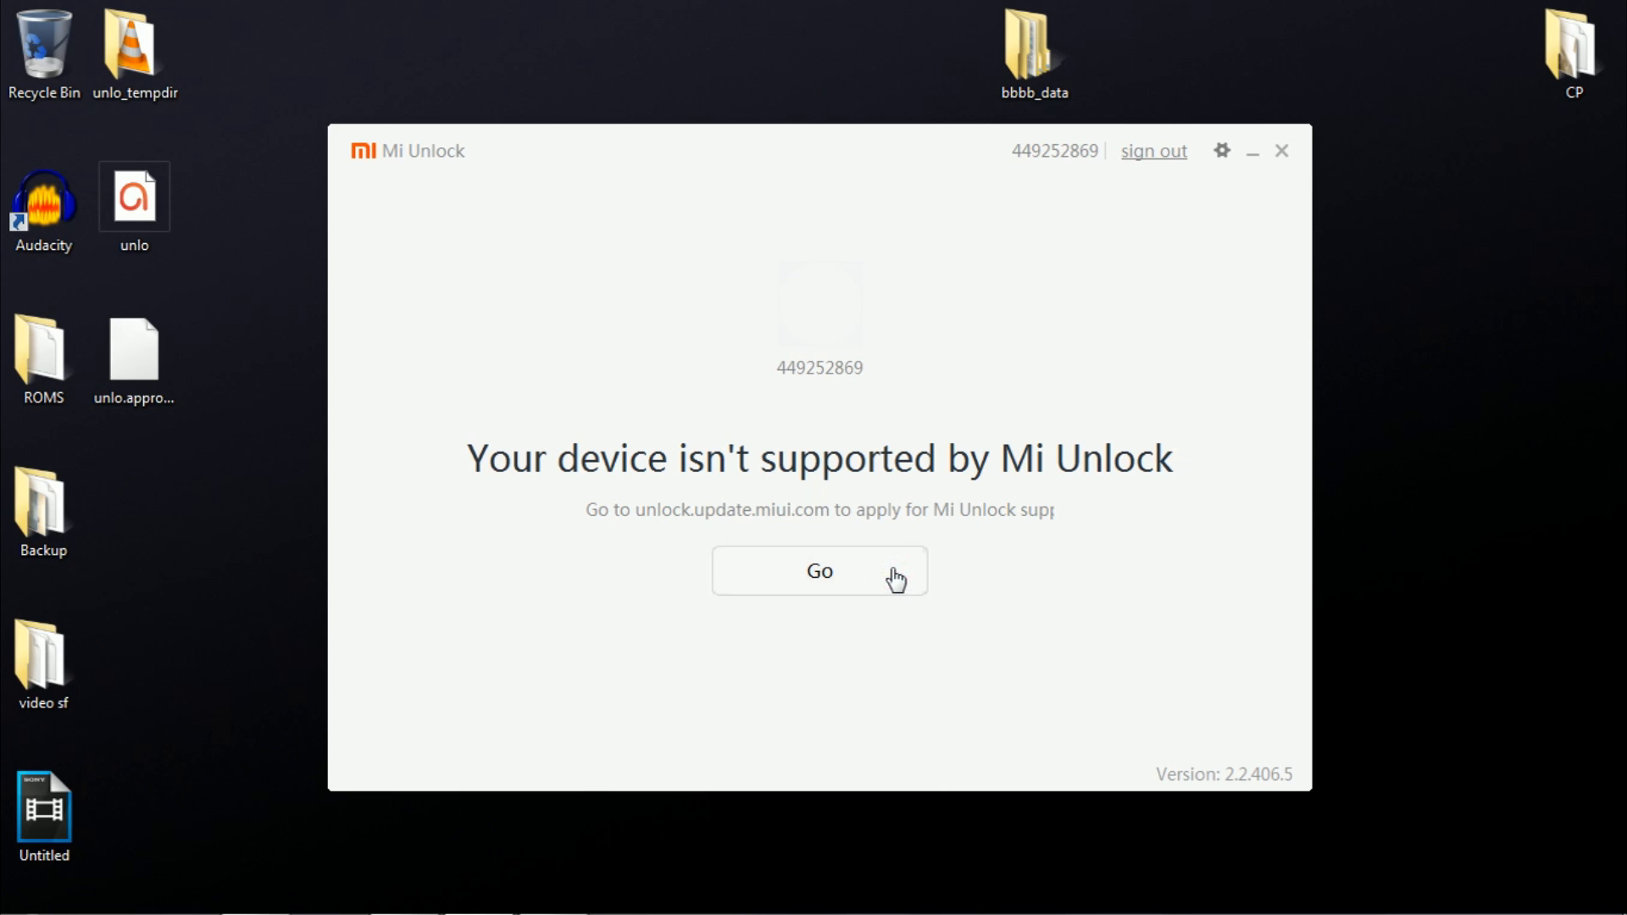
- Go to the MIUI Unlock website and start a new unlock application via Unlock Now
left_click(819, 571)
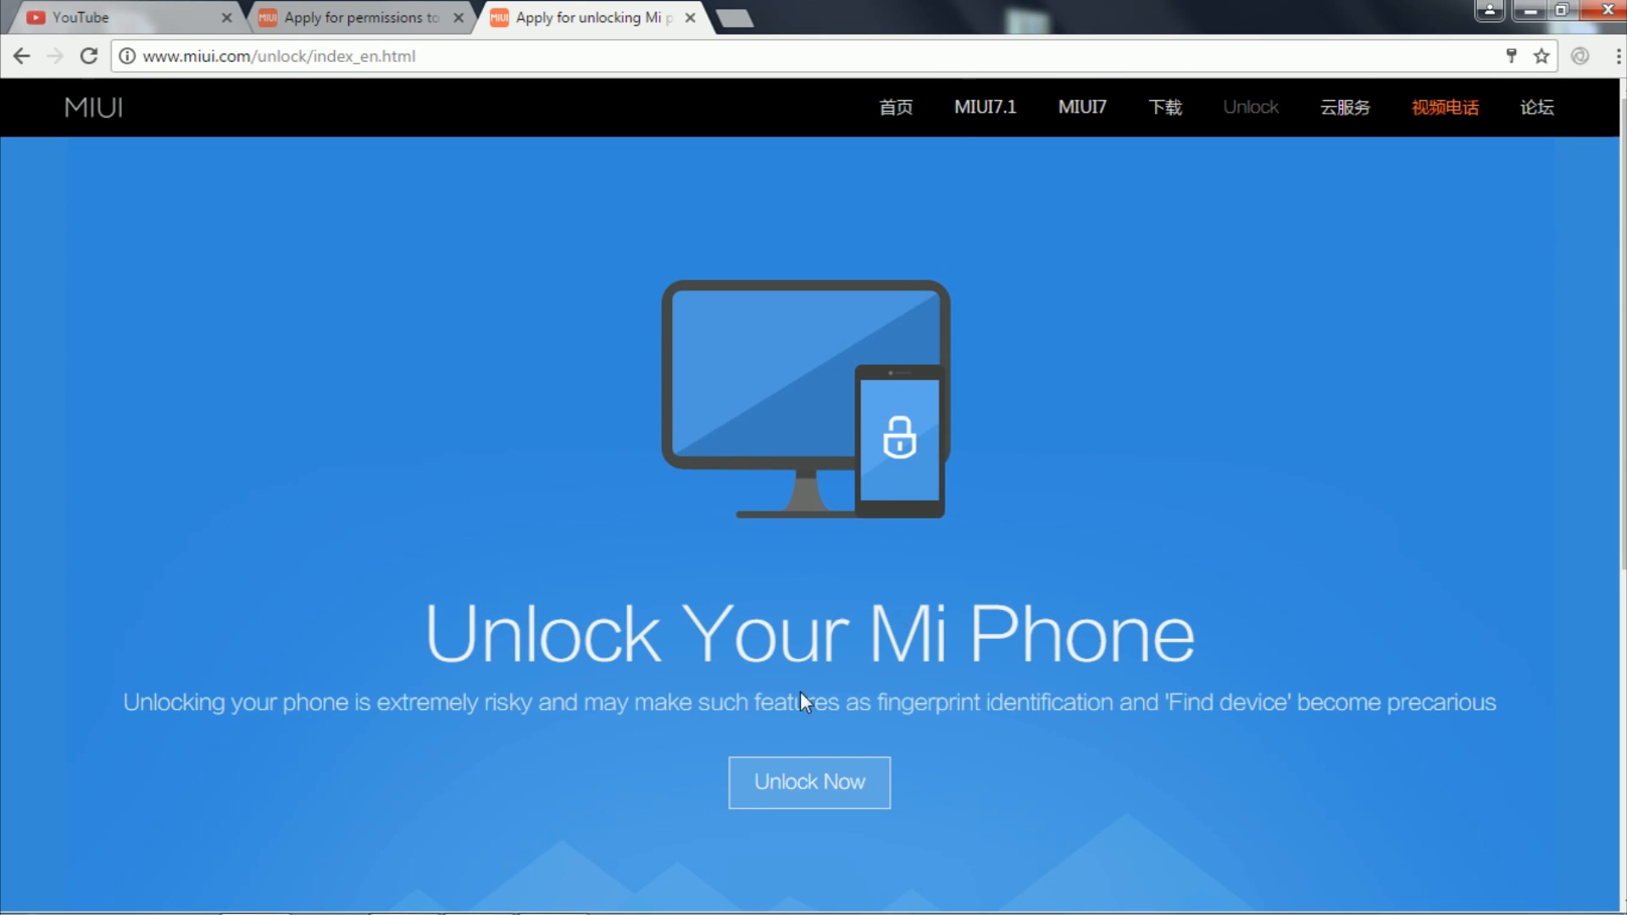
left_click(808, 782)
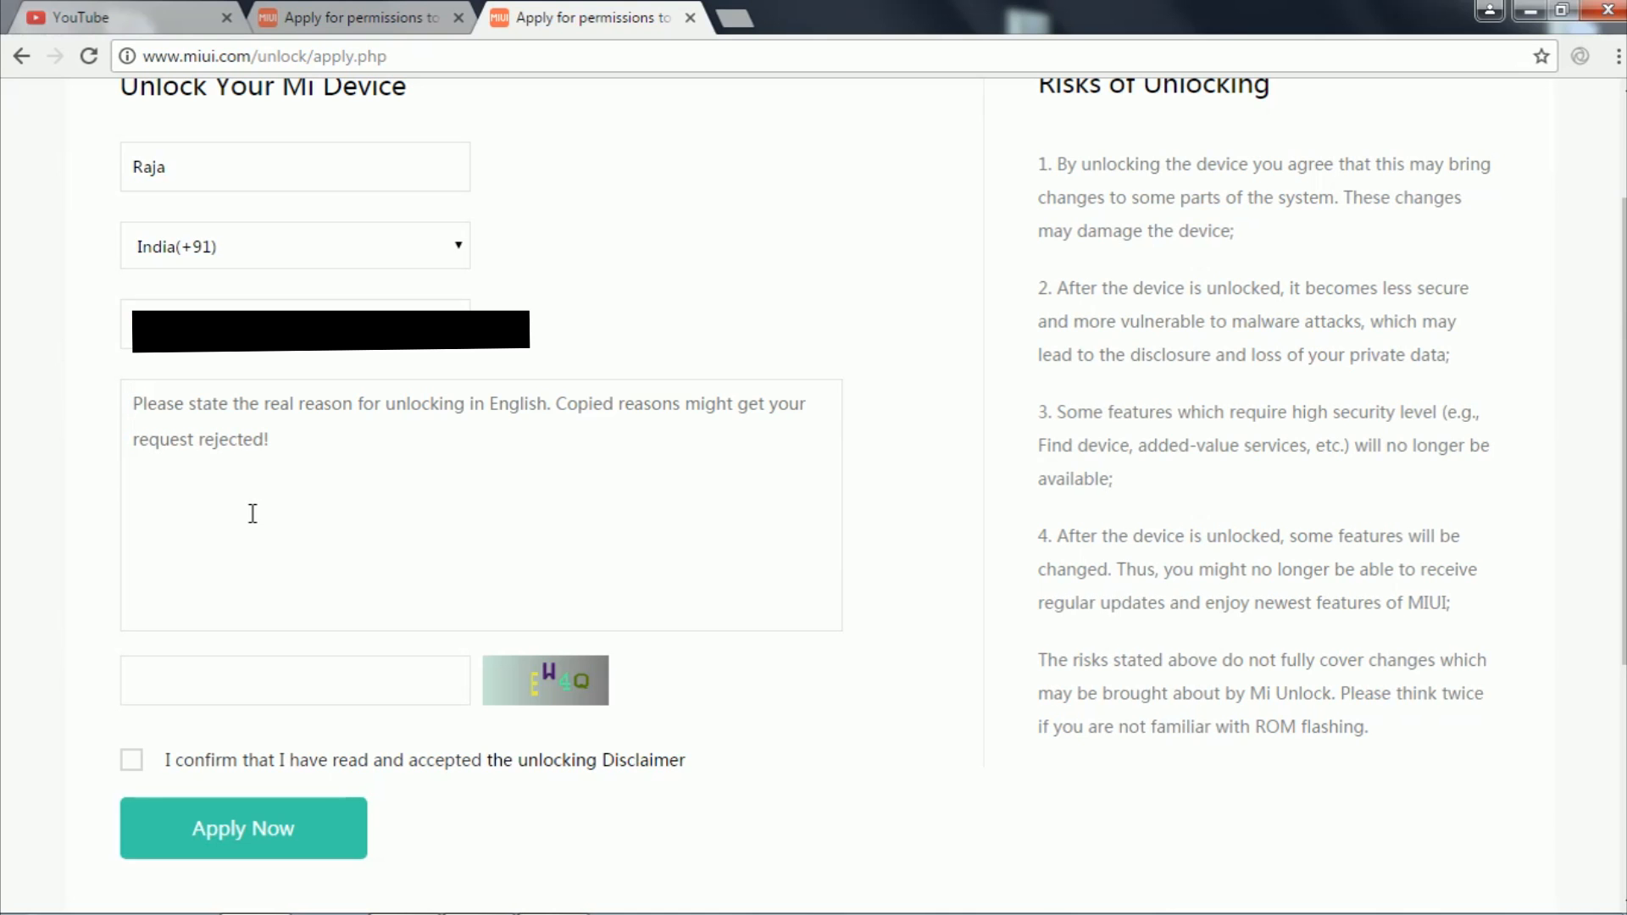
- Write the unlocking reason: an Android app developer needing to test apps on a Redmi 4
type("i,")
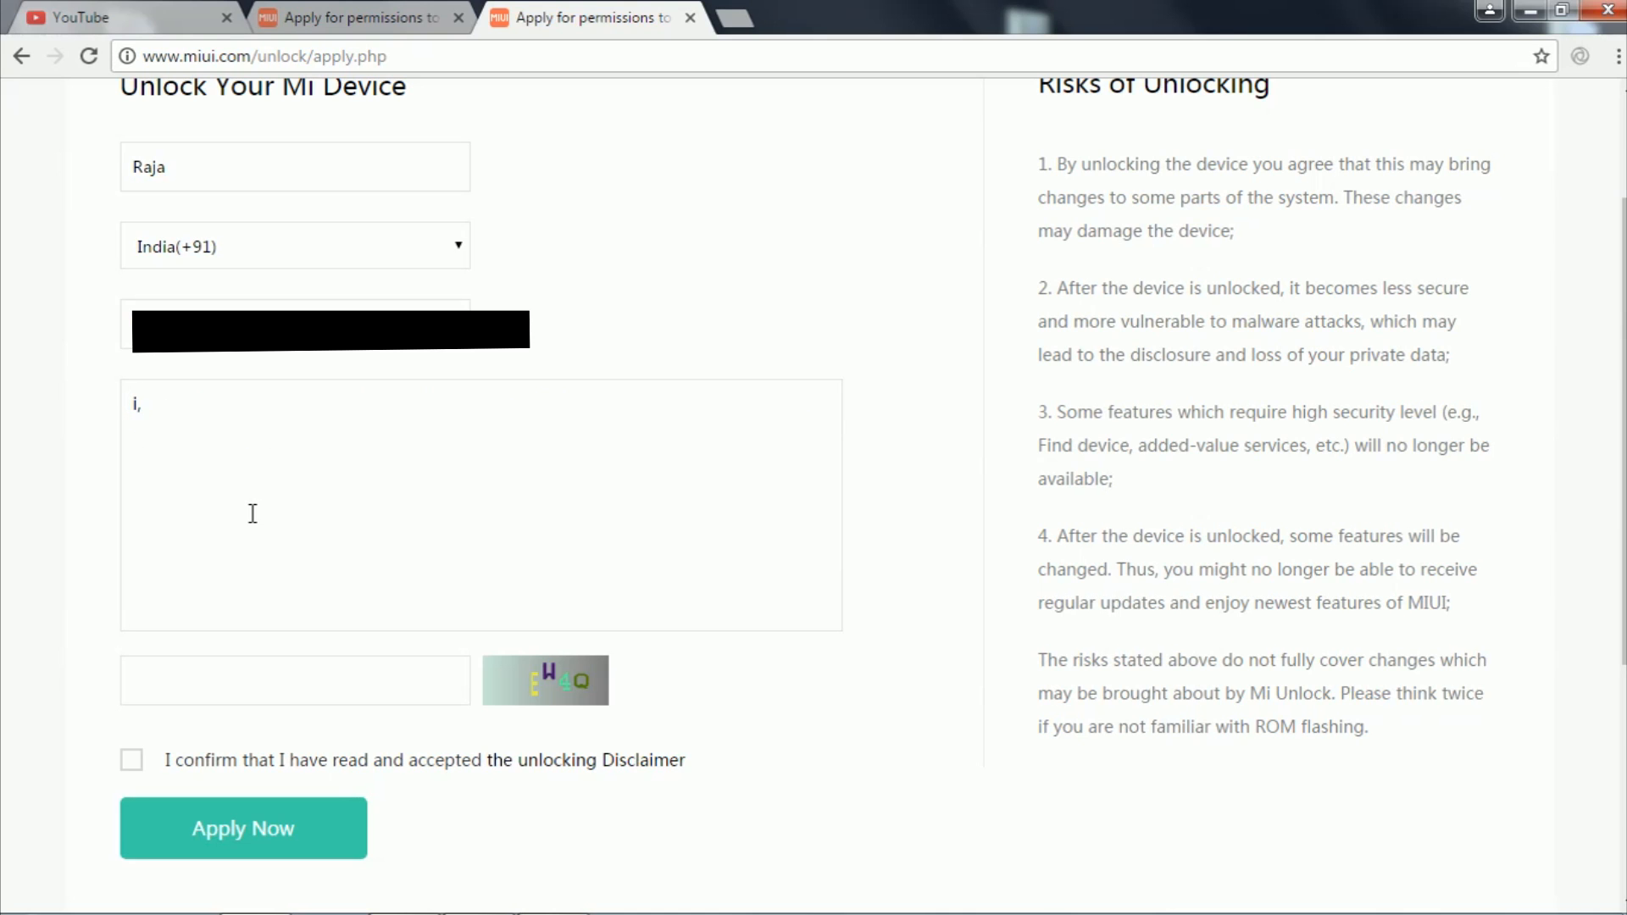
type("I")
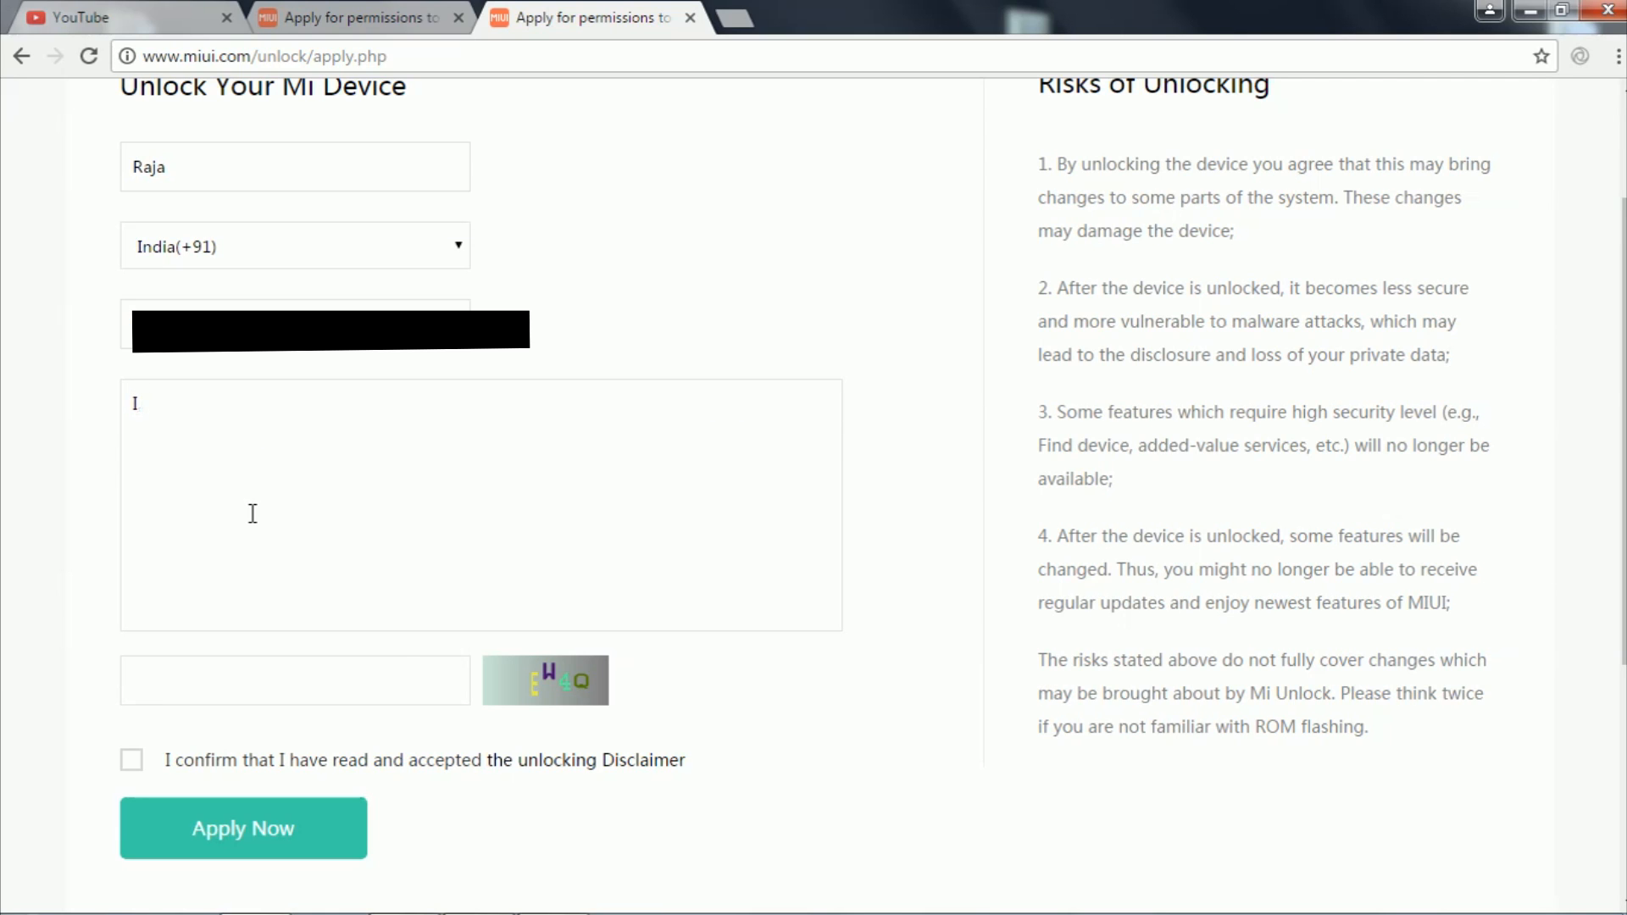
type("'m a")
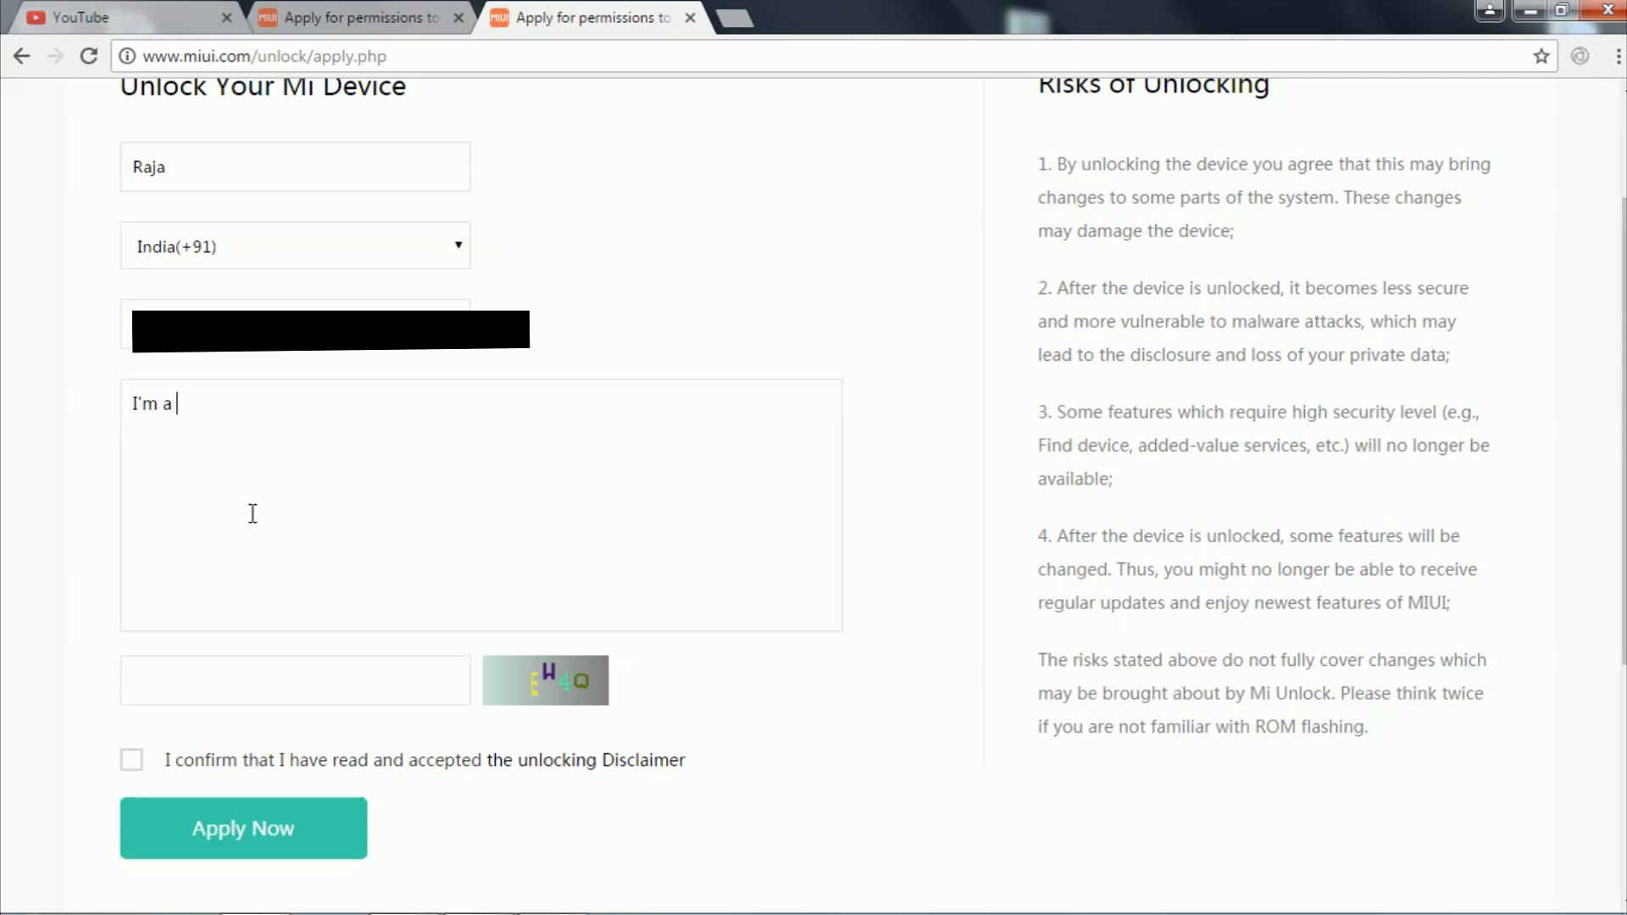
type("n")
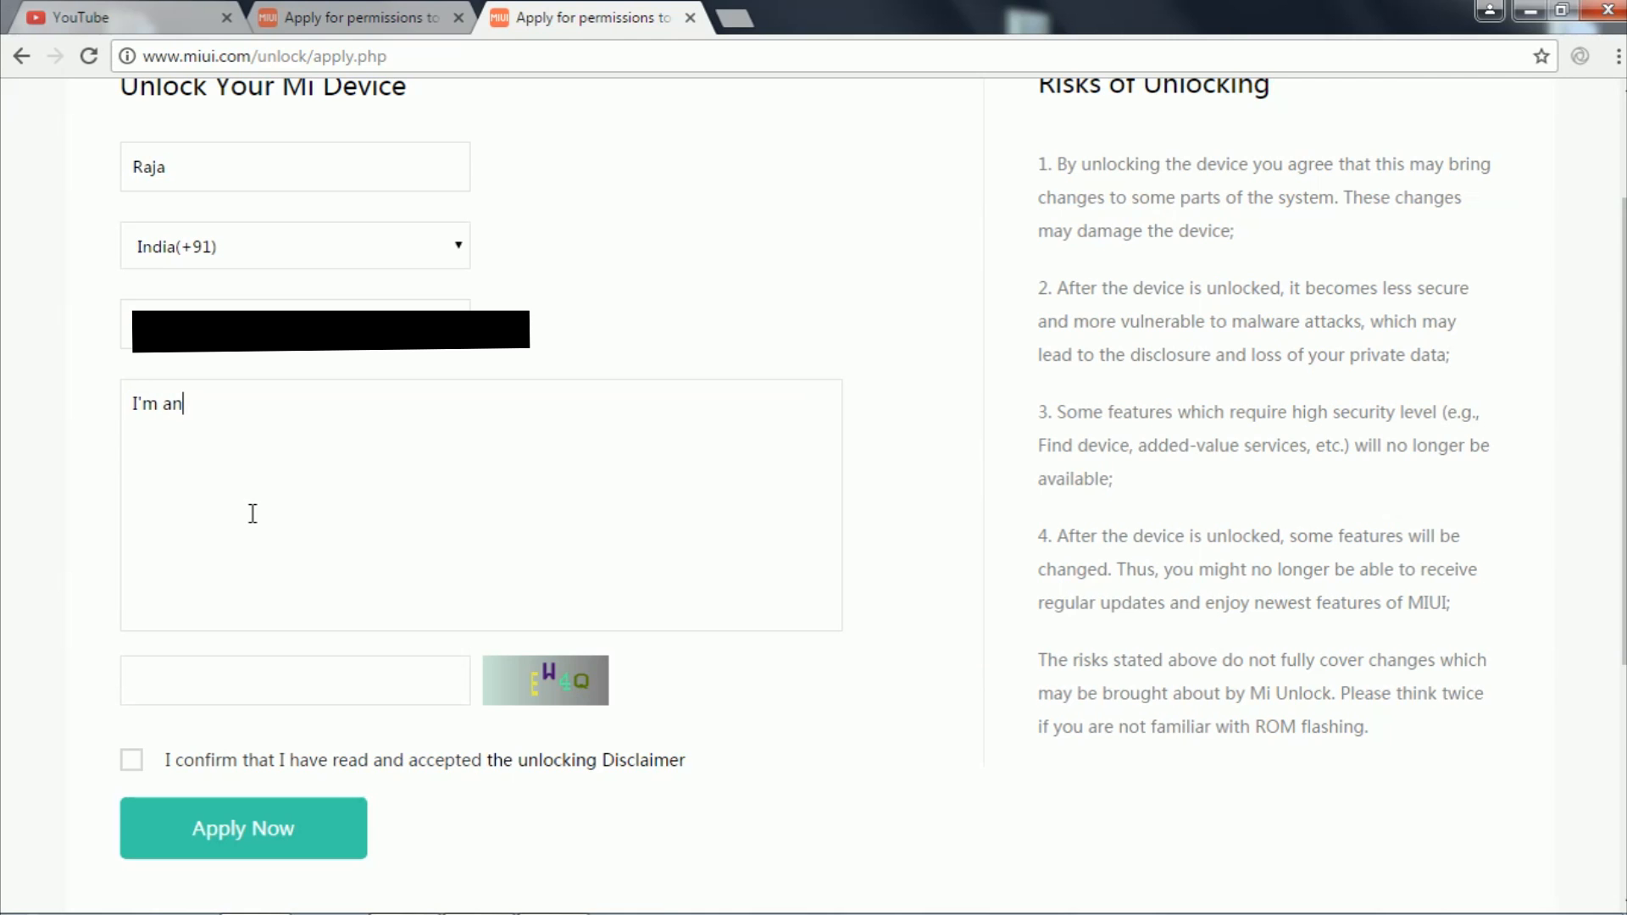
type("appp")
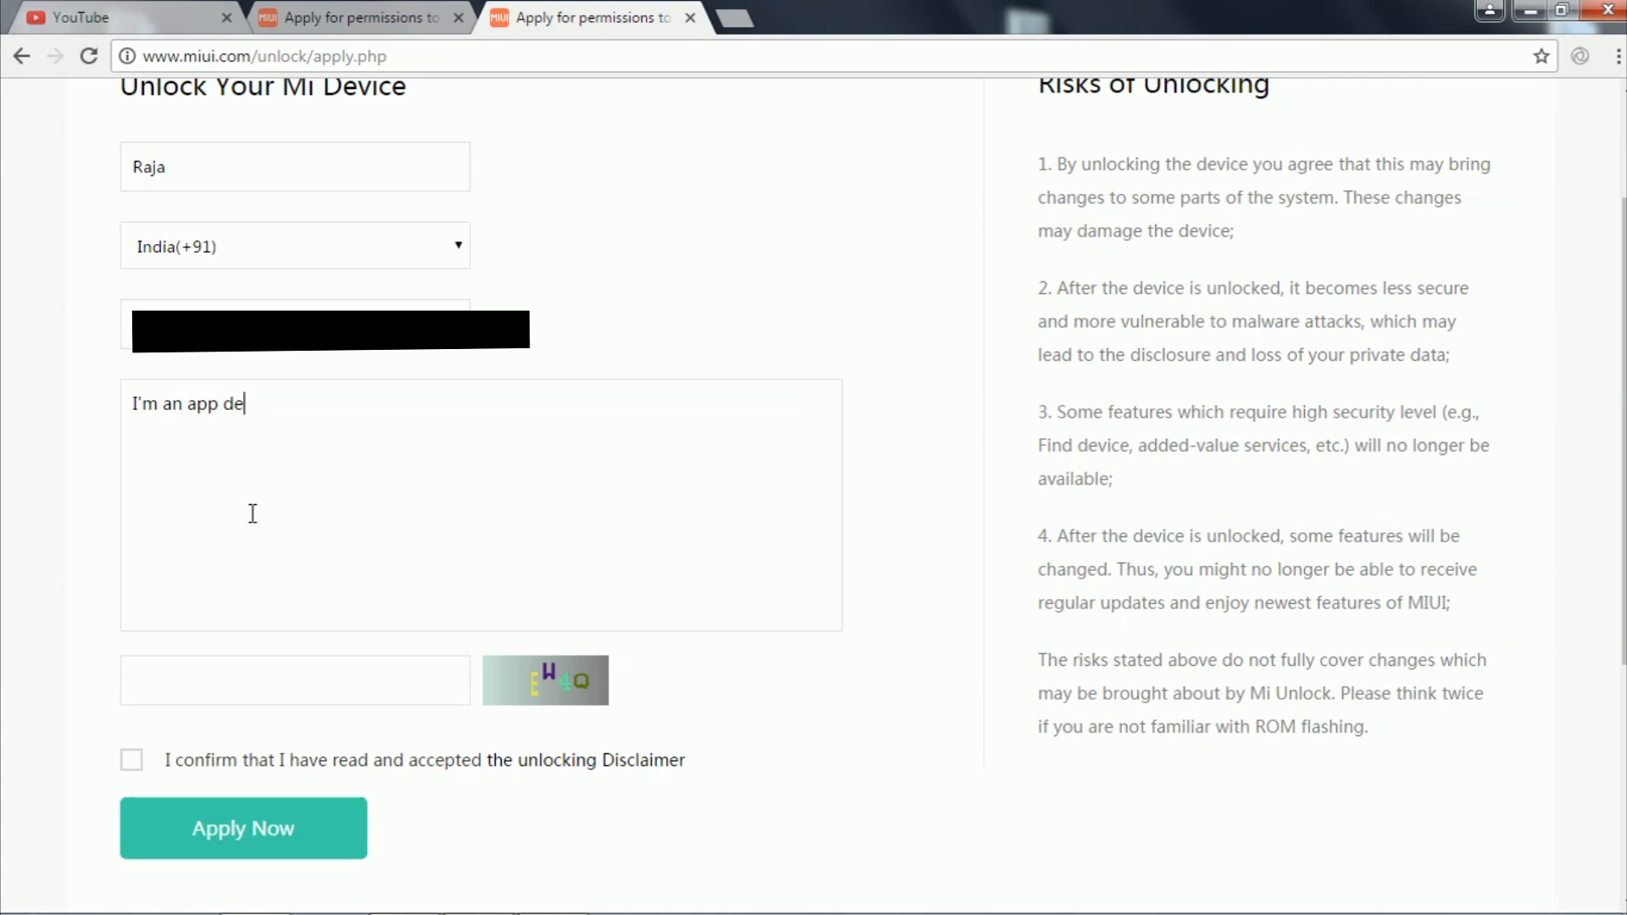
type("veloper and i need to unlock my smartphone(redmi 4) to test")
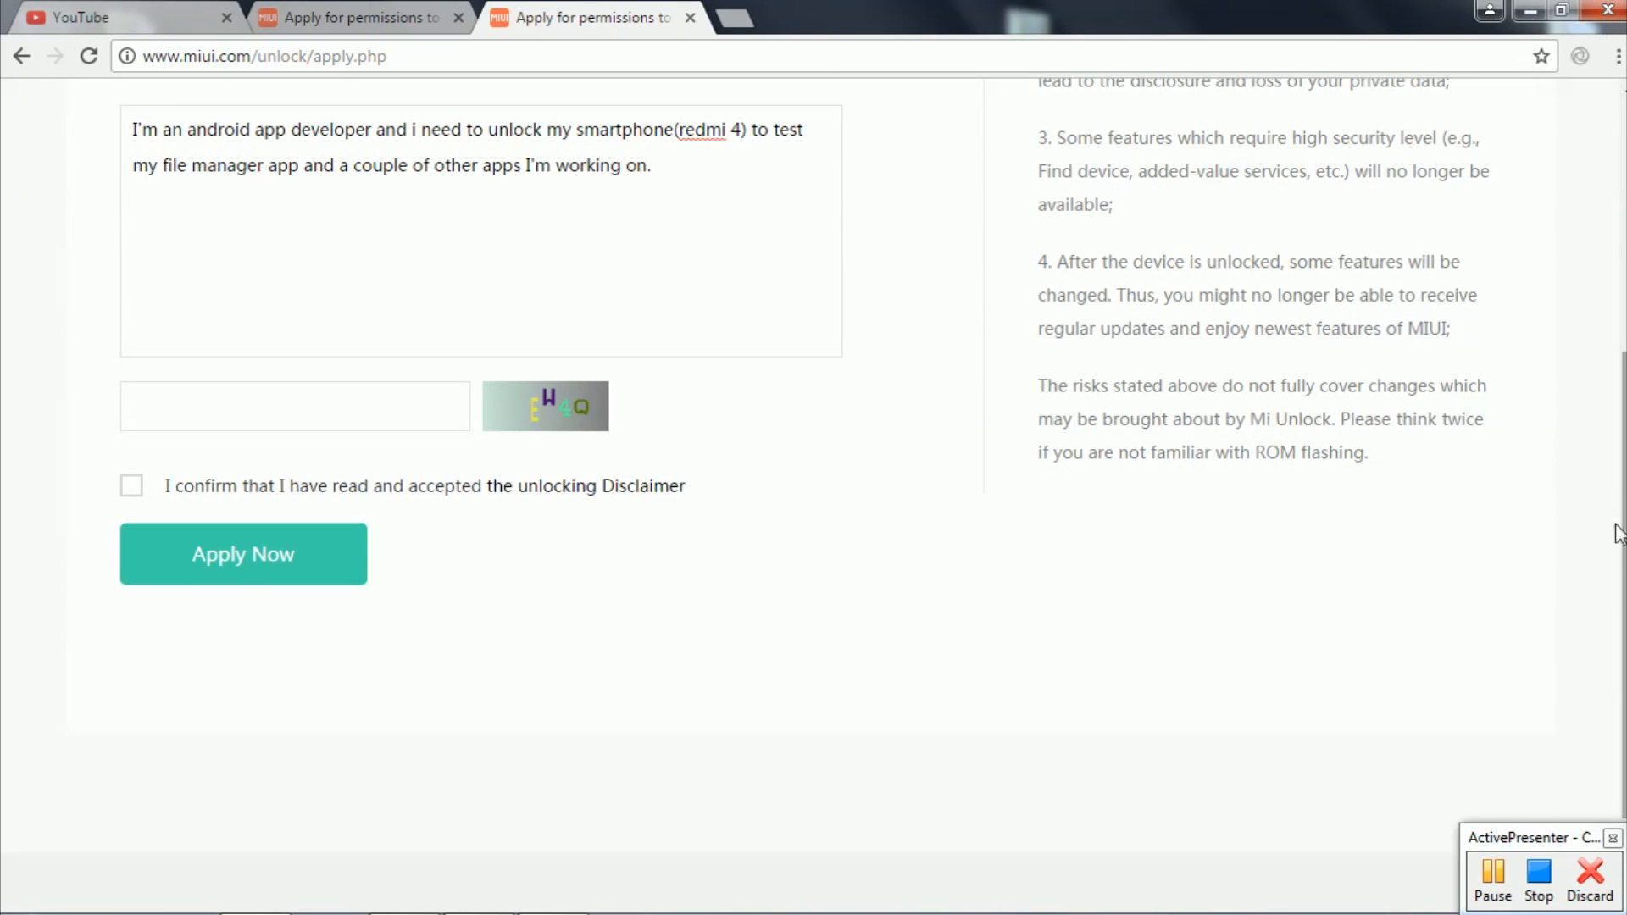
- Enter verification code EW4Q, confirm the unlocking disclaimer and submit via Apply Now
left_click(295, 405)
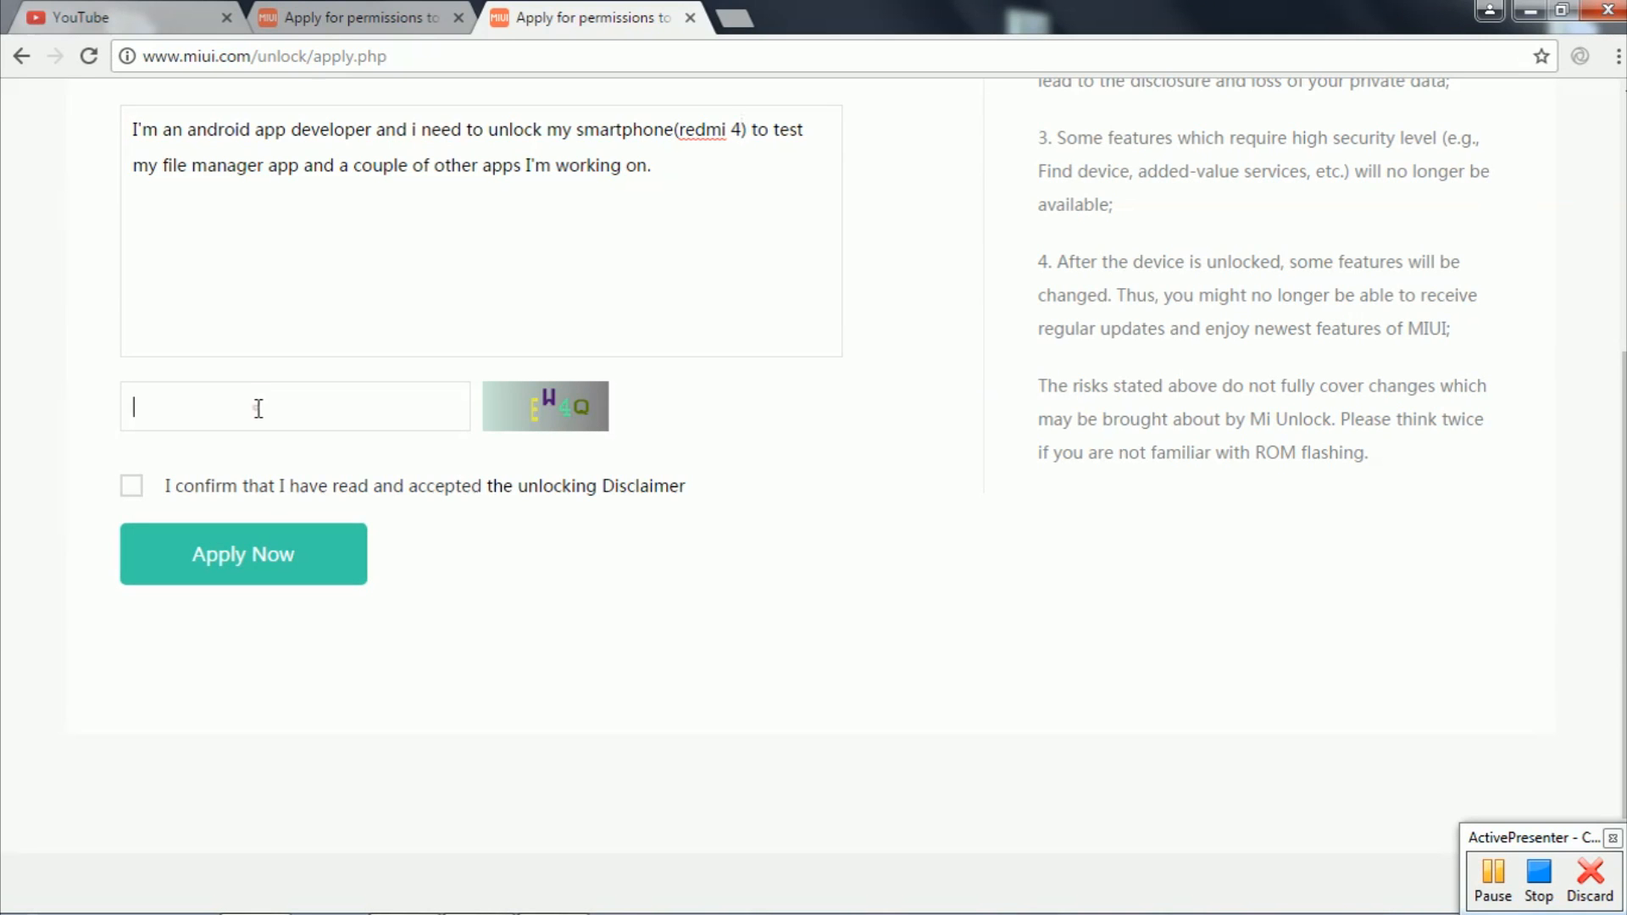
type("E")
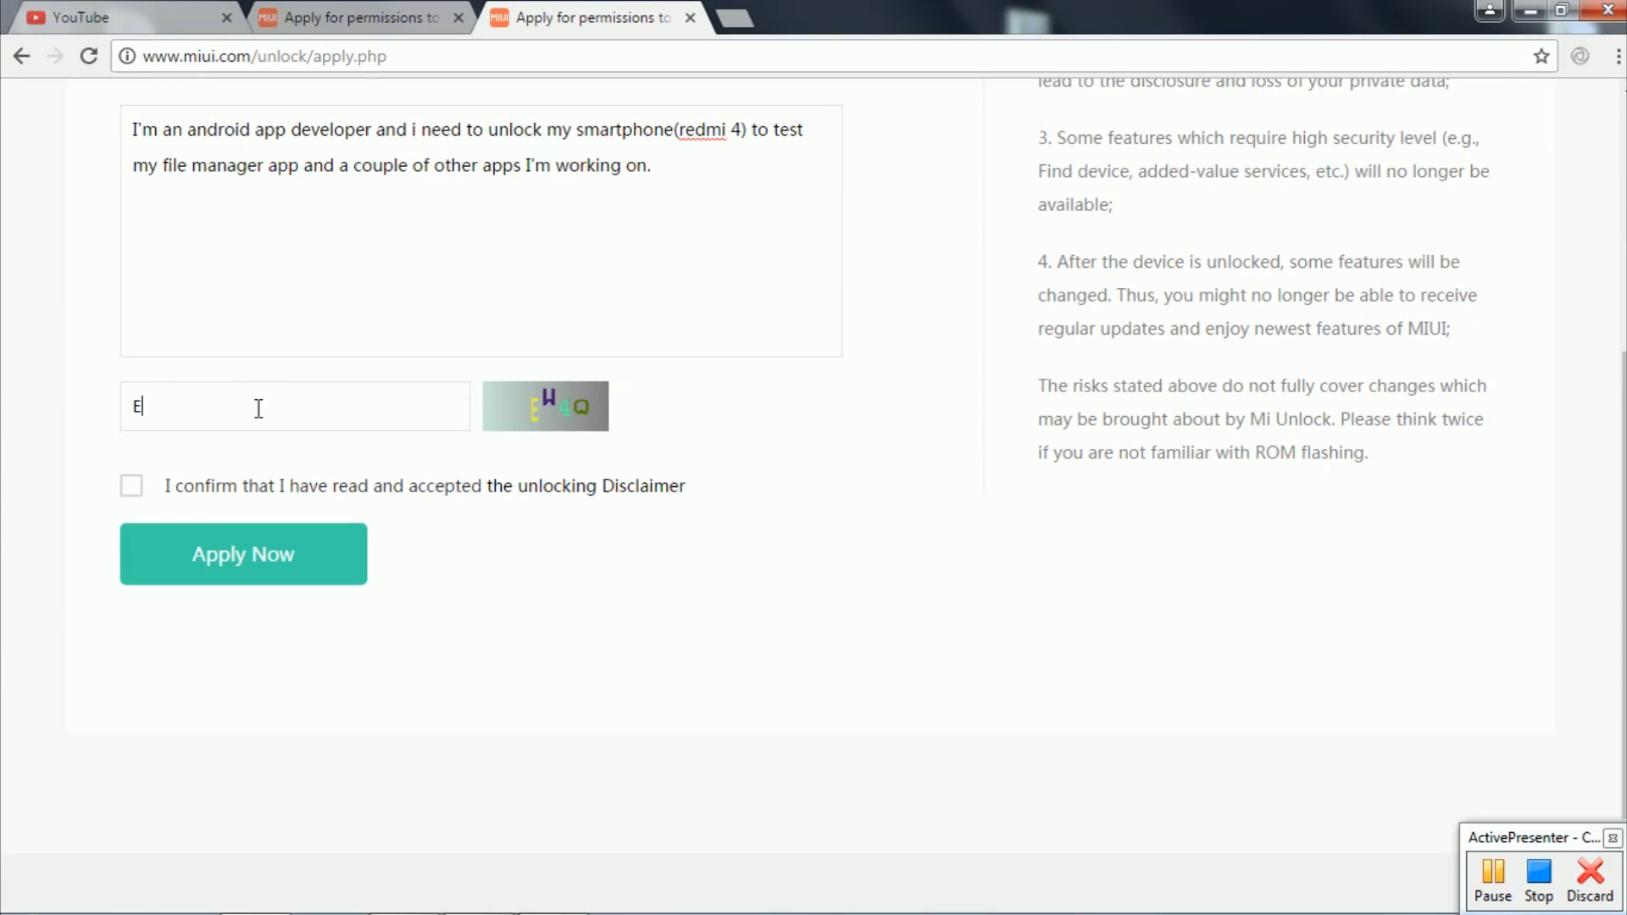
type("W")
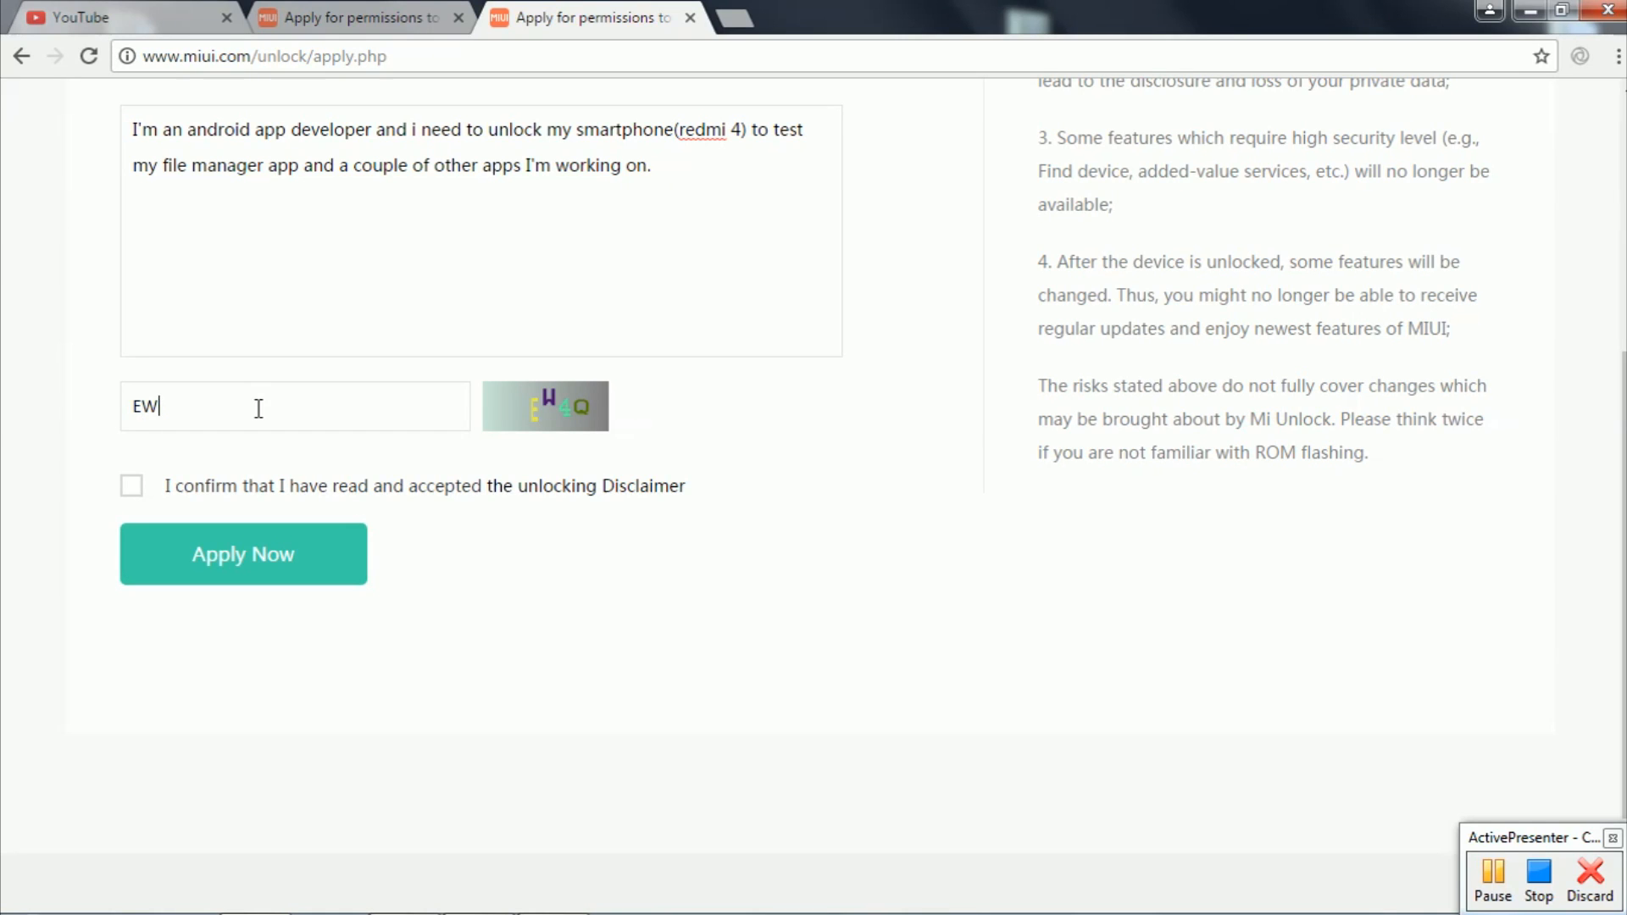
type("$")
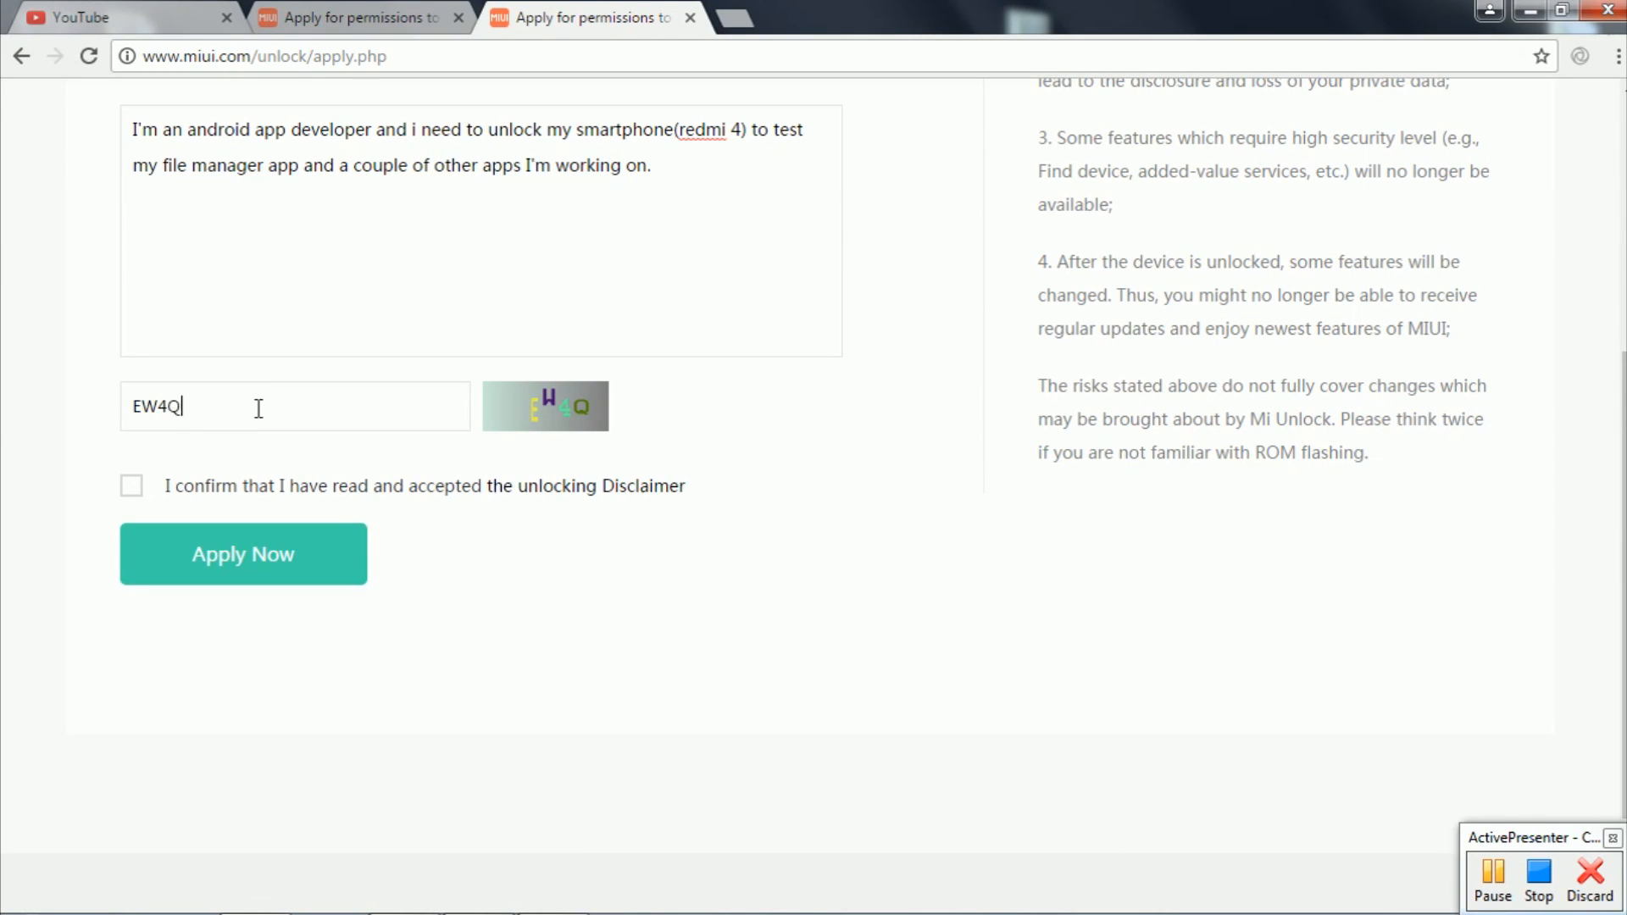
left_click(132, 486)
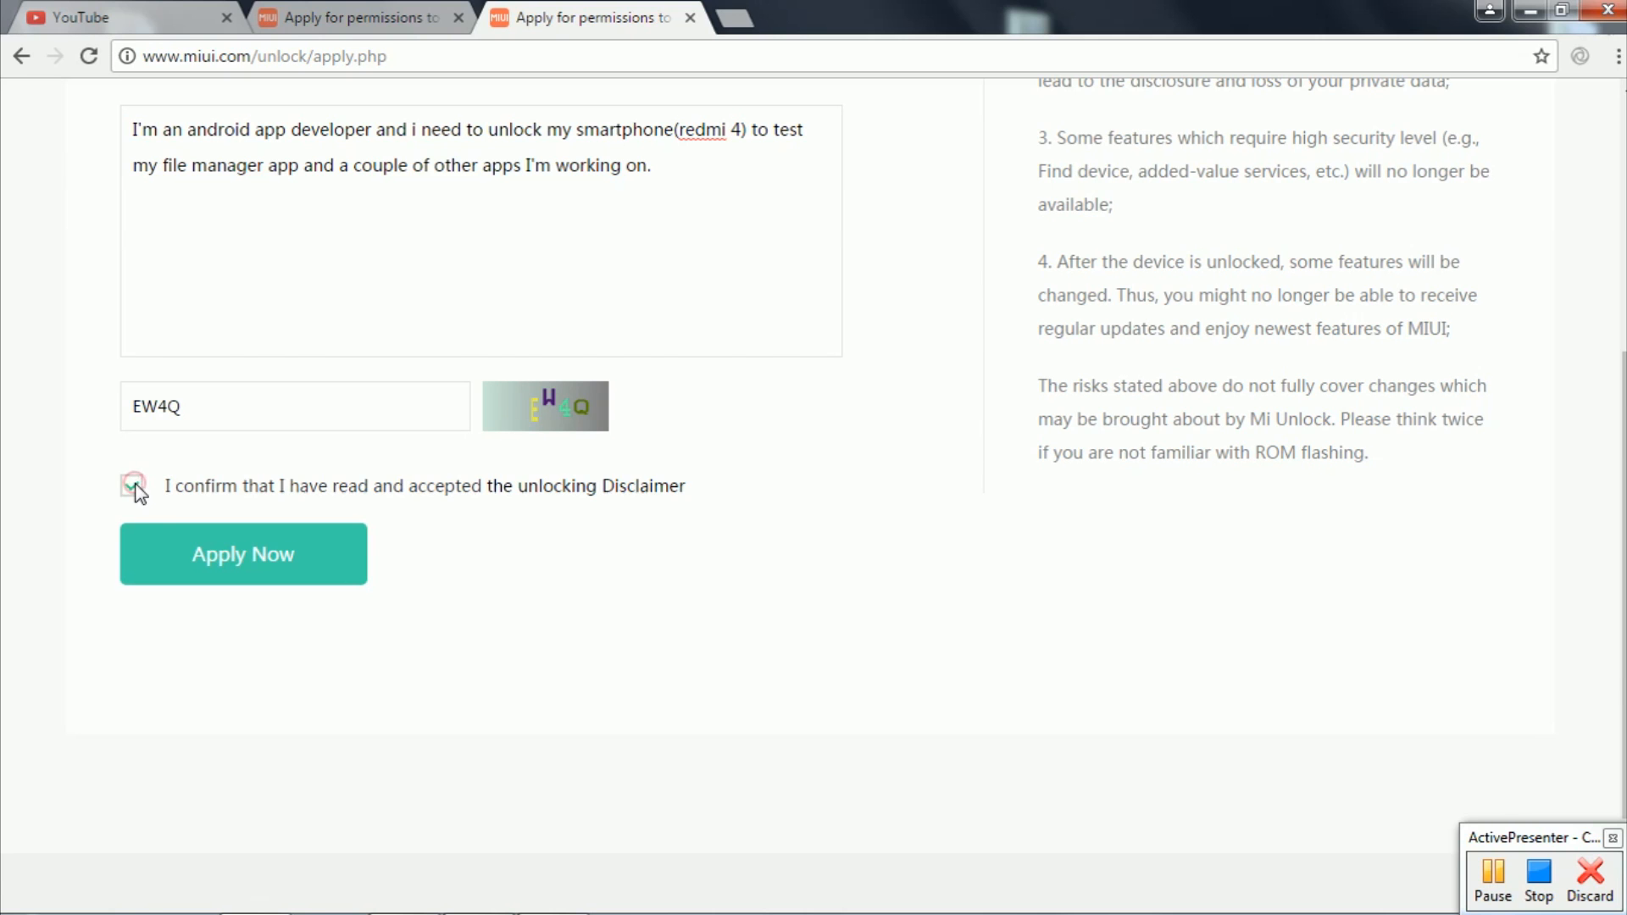
left_click(242, 552)
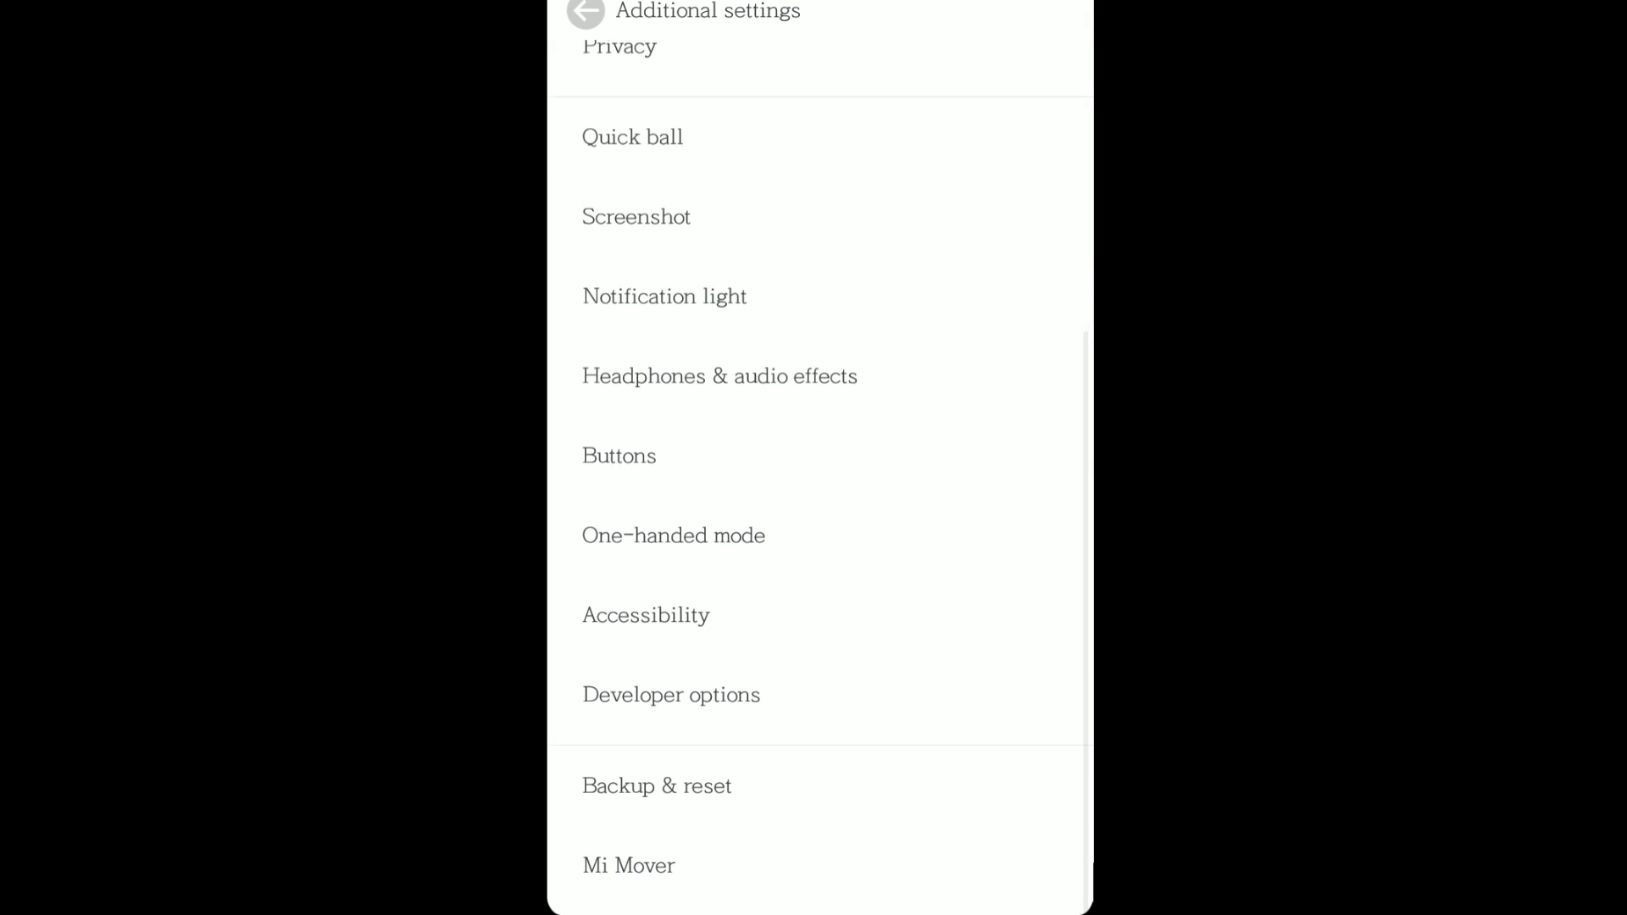
- Enable OEM unlocking in the phone's Developer options and confirm the warning
left_click(671, 695)
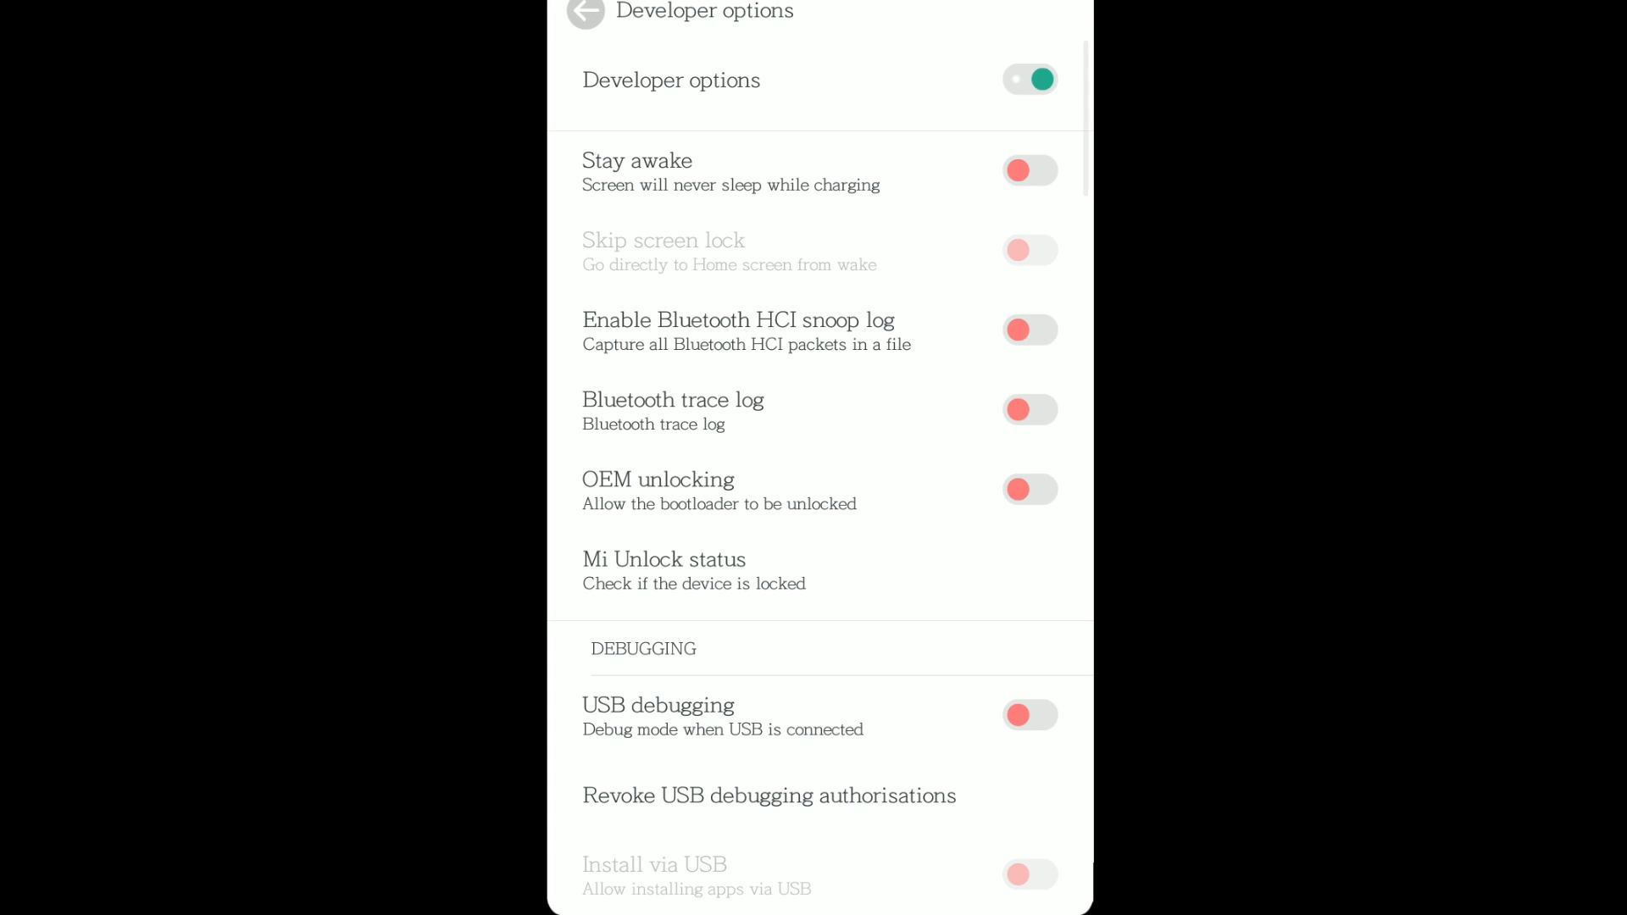
left_click(1029, 488)
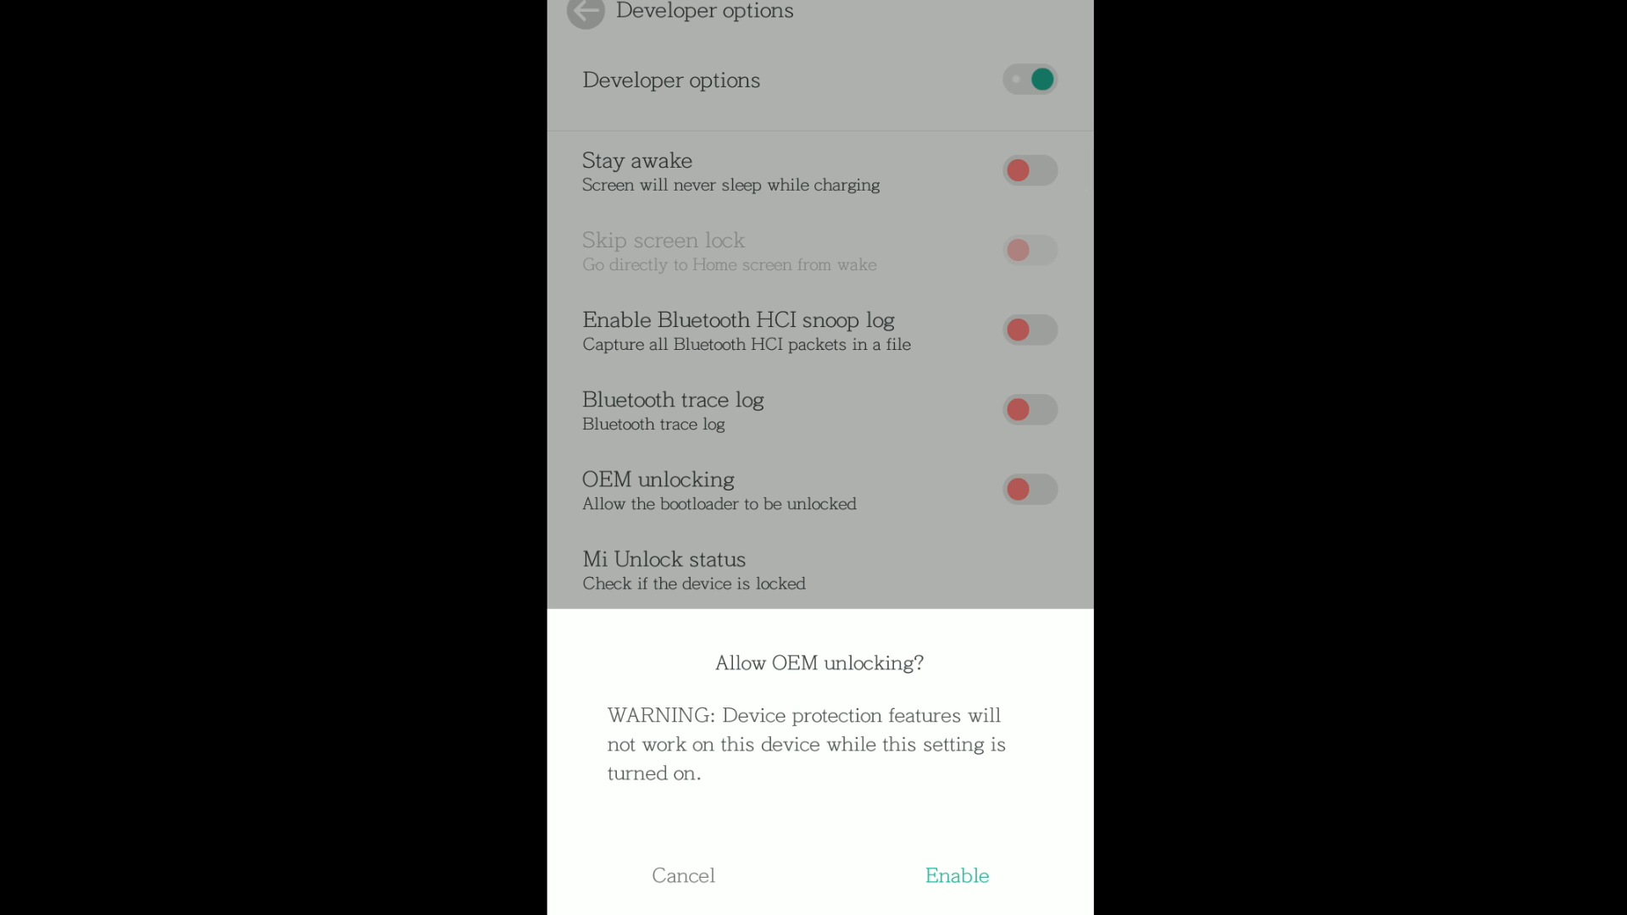
left_click(956, 875)
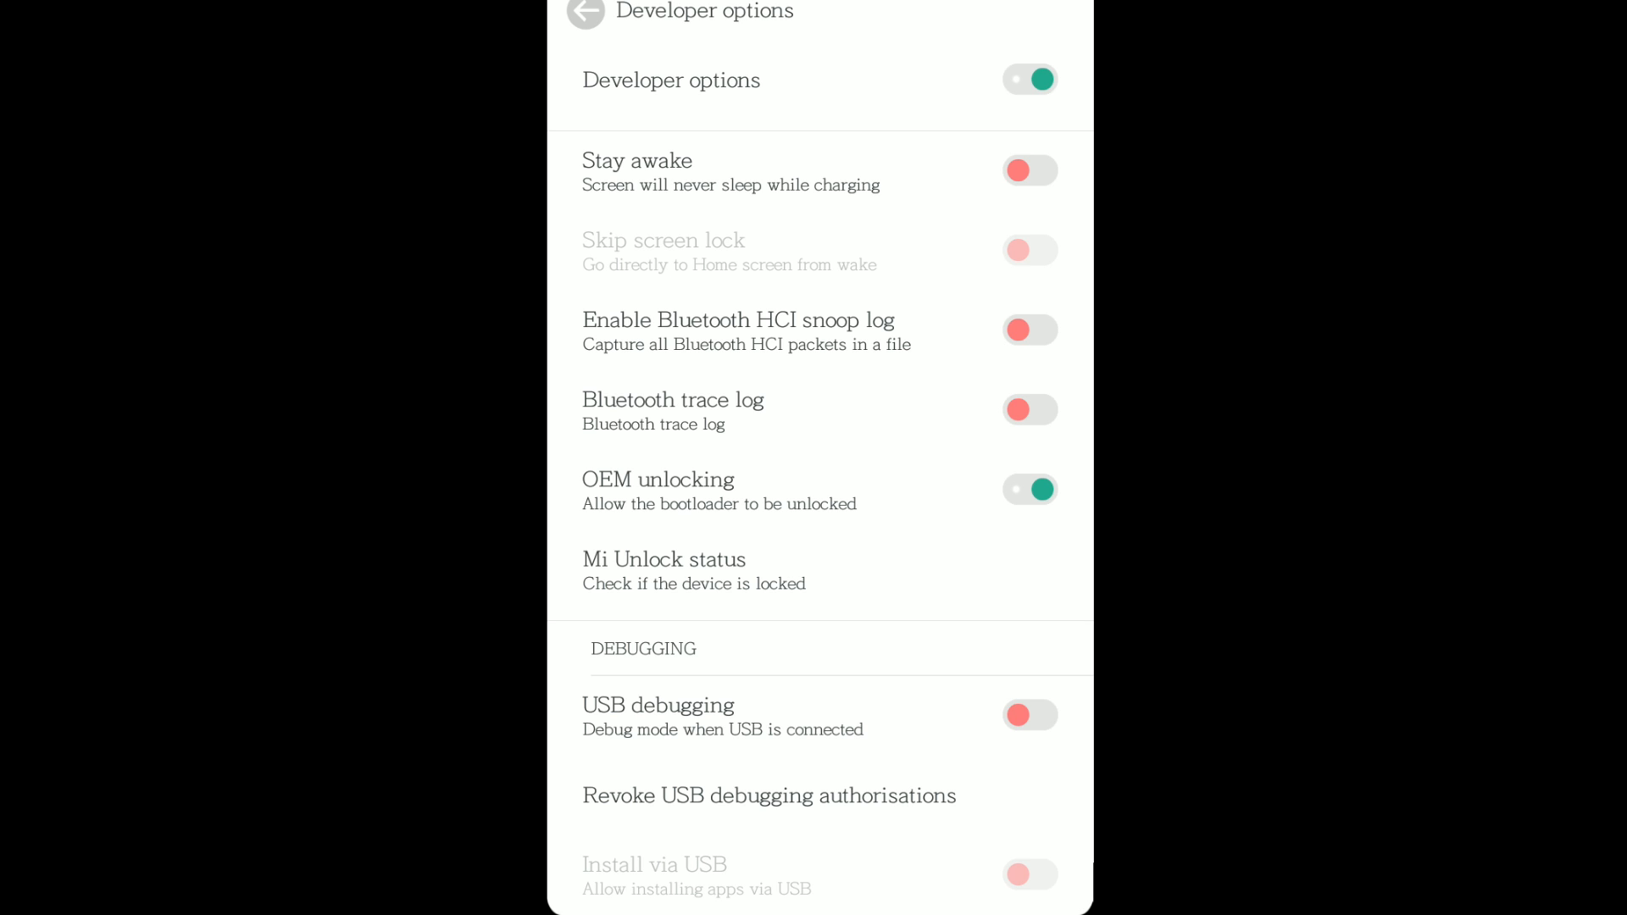
- Turn on USB debugging and confirm the 'Allow USB debugging?' dialog
scroll("down", 3)
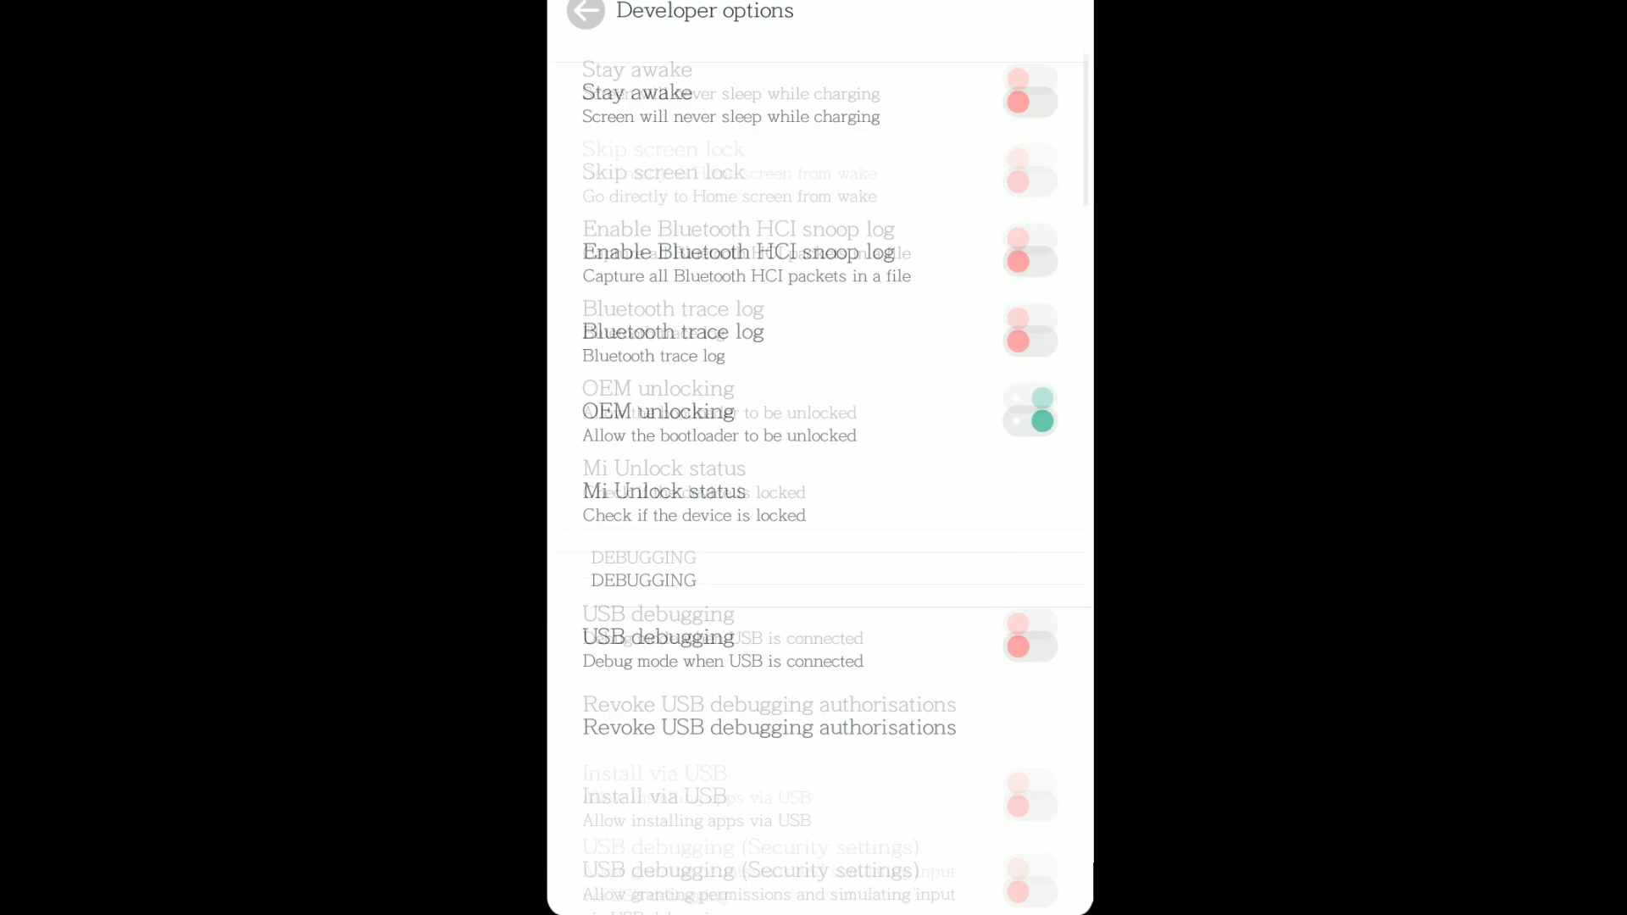
left_click(1028, 635)
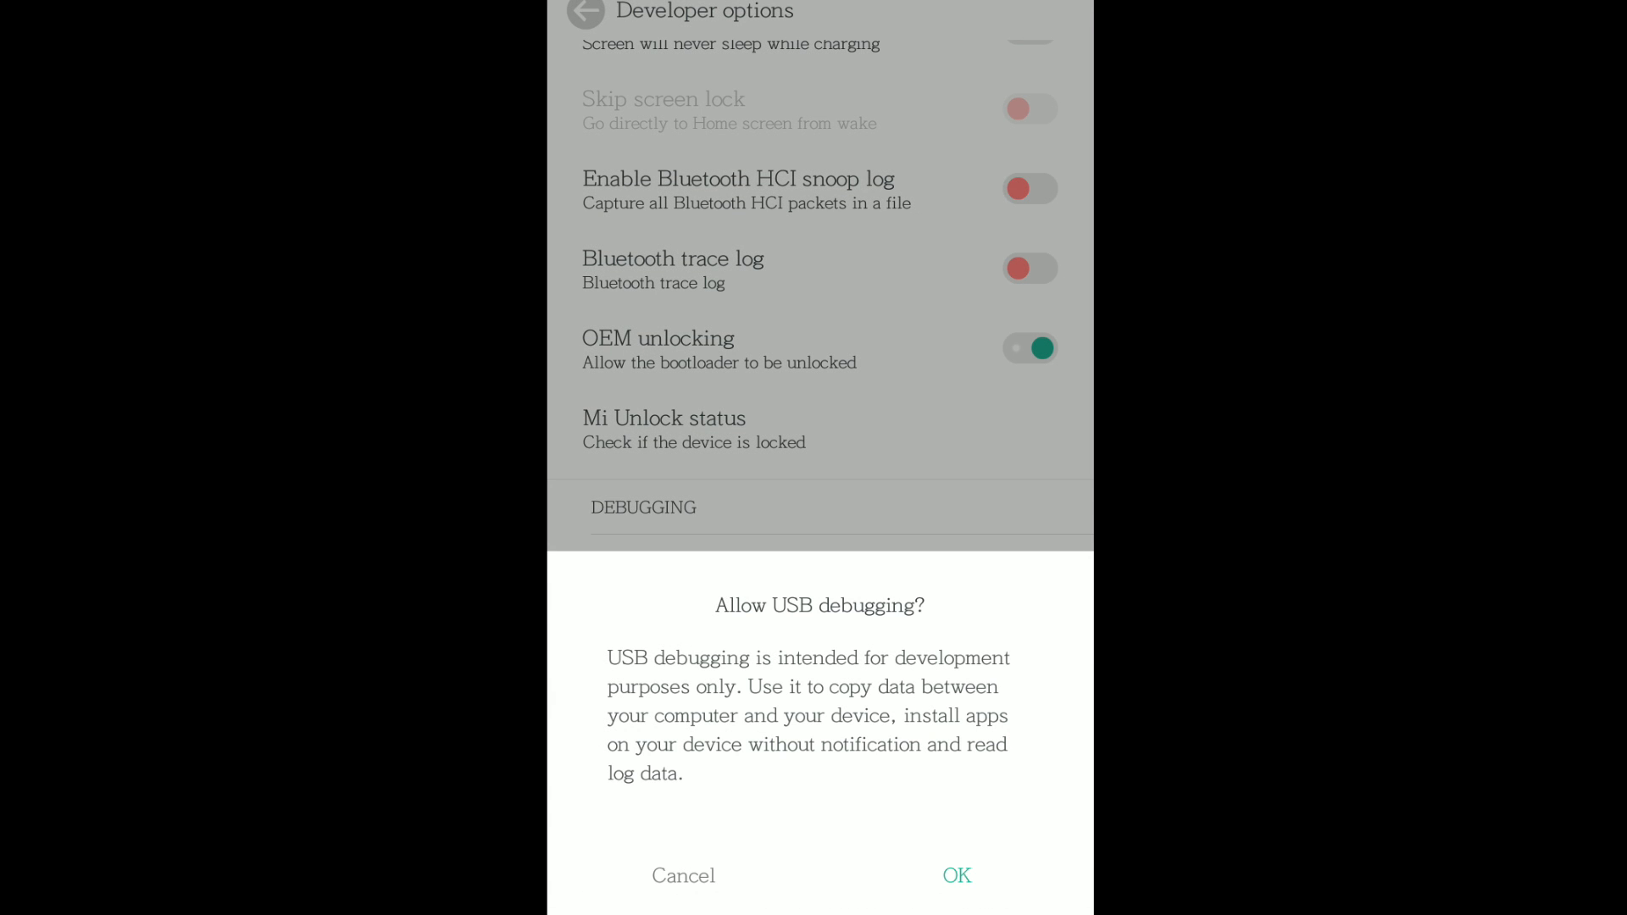
left_click(954, 875)
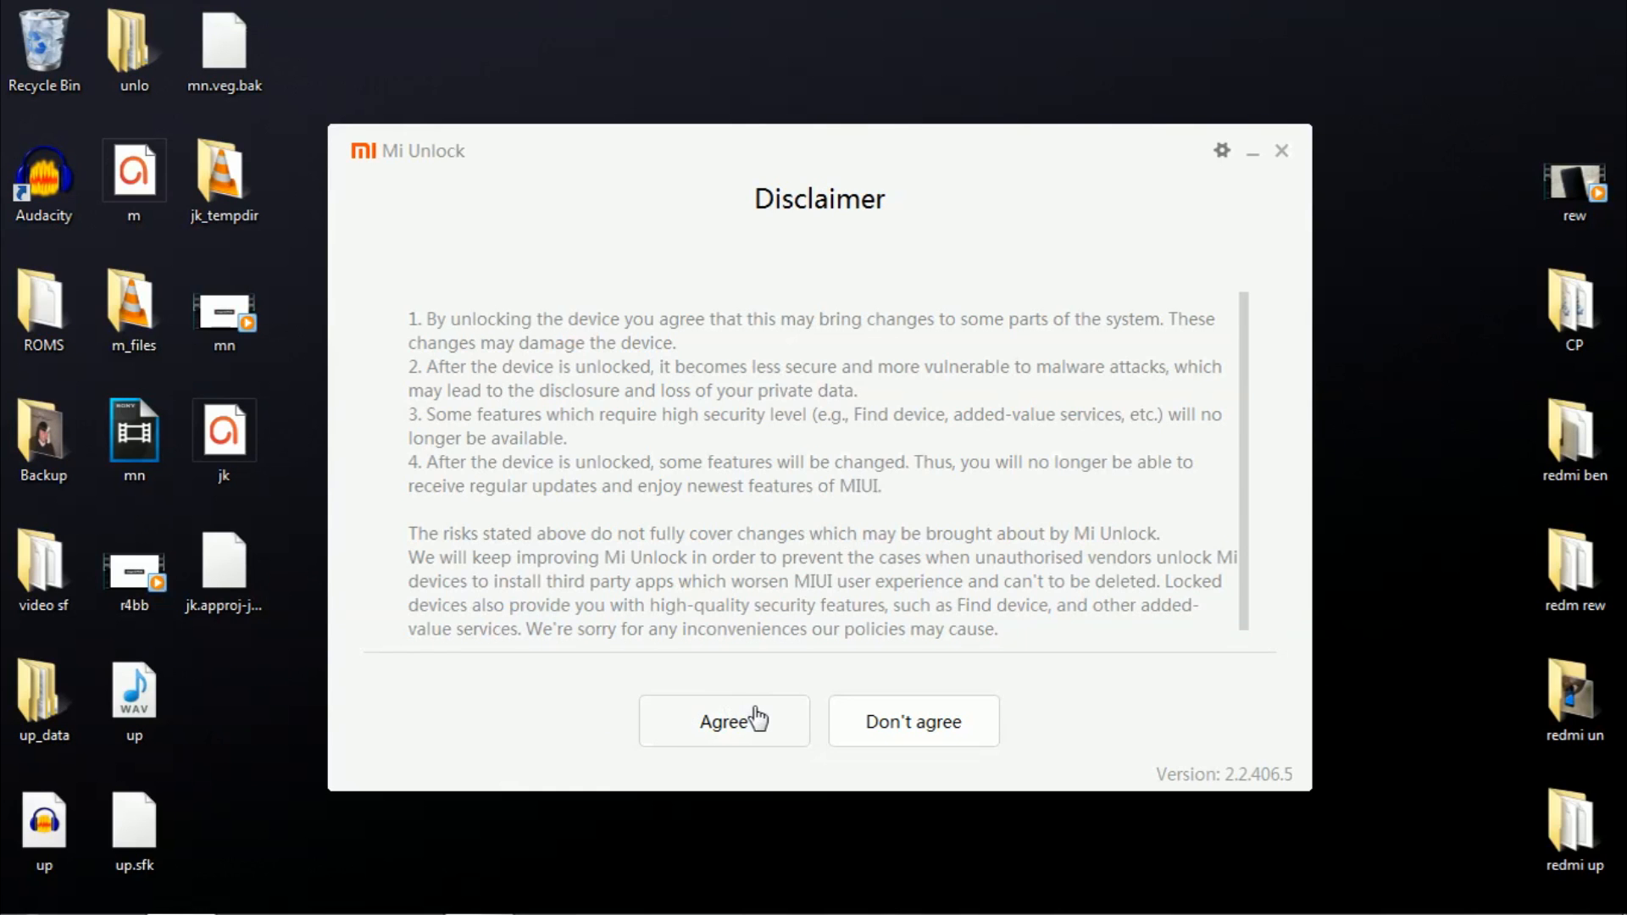
- Agree to the disclaimer, sign in again and unlock the phone until 'Unlocked successfully'
left_click(724, 722)
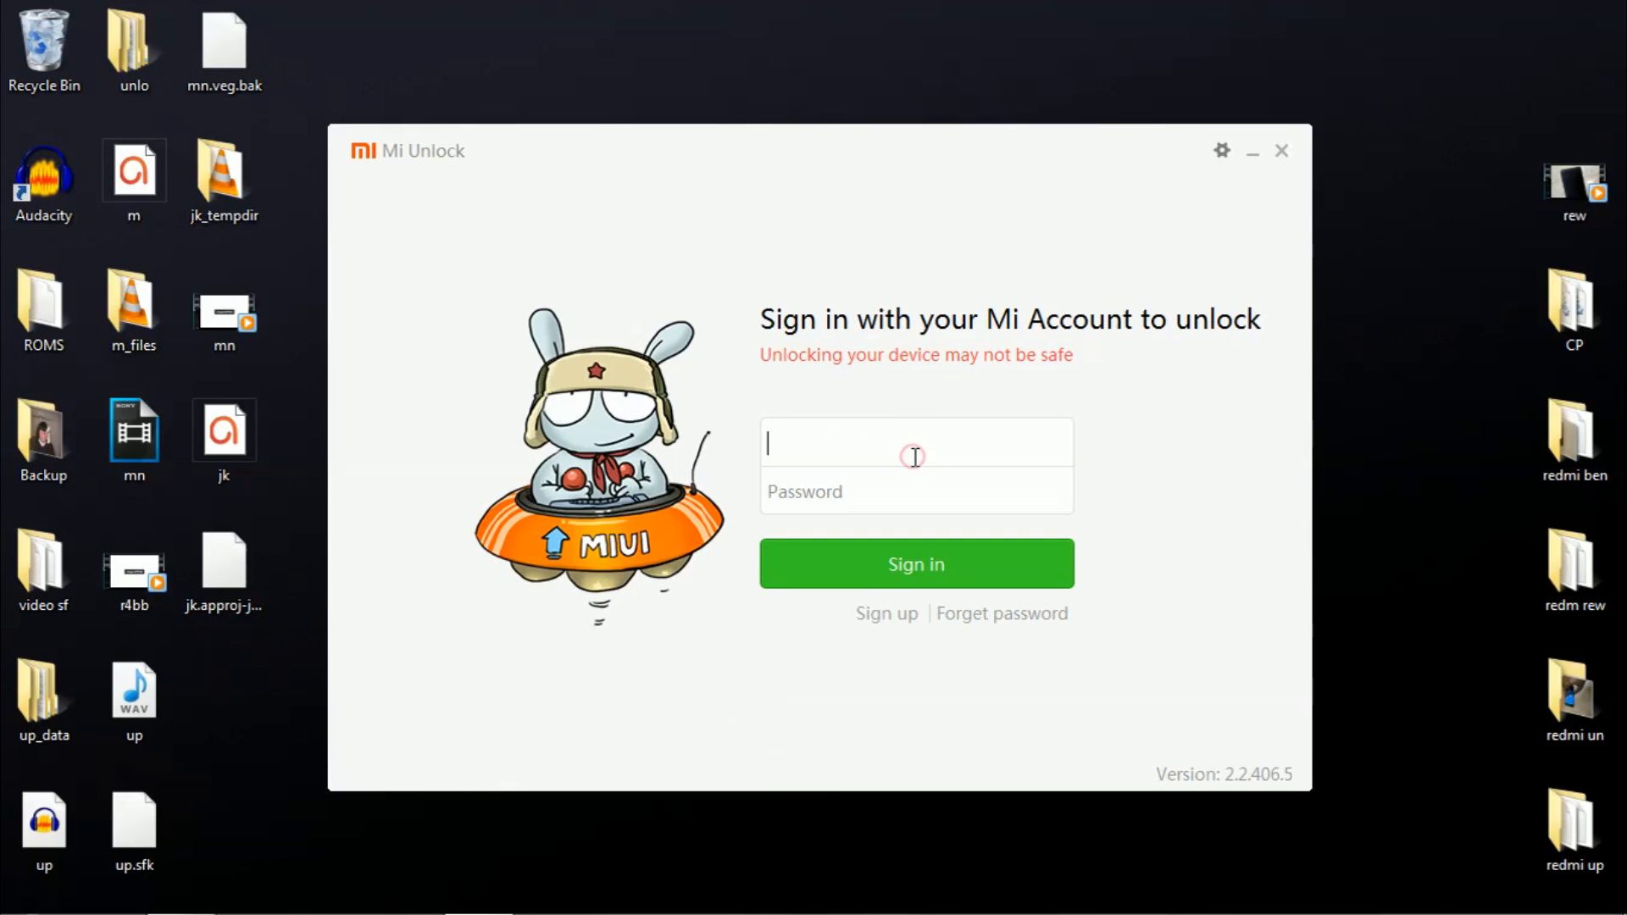
left_click(917, 563)
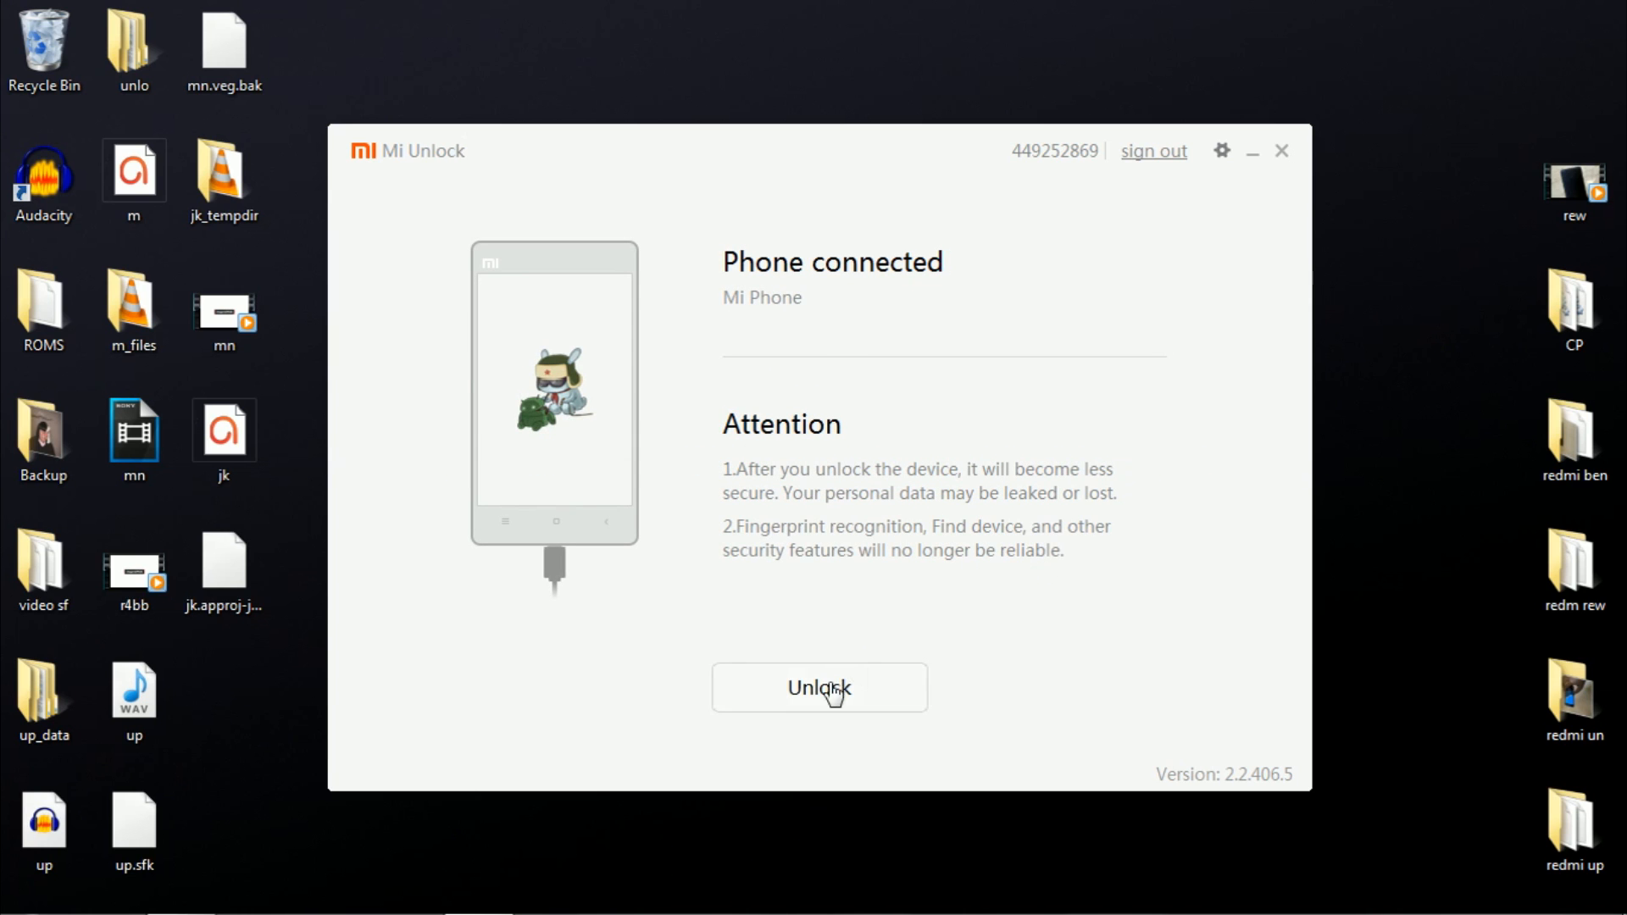
left_click(818, 686)
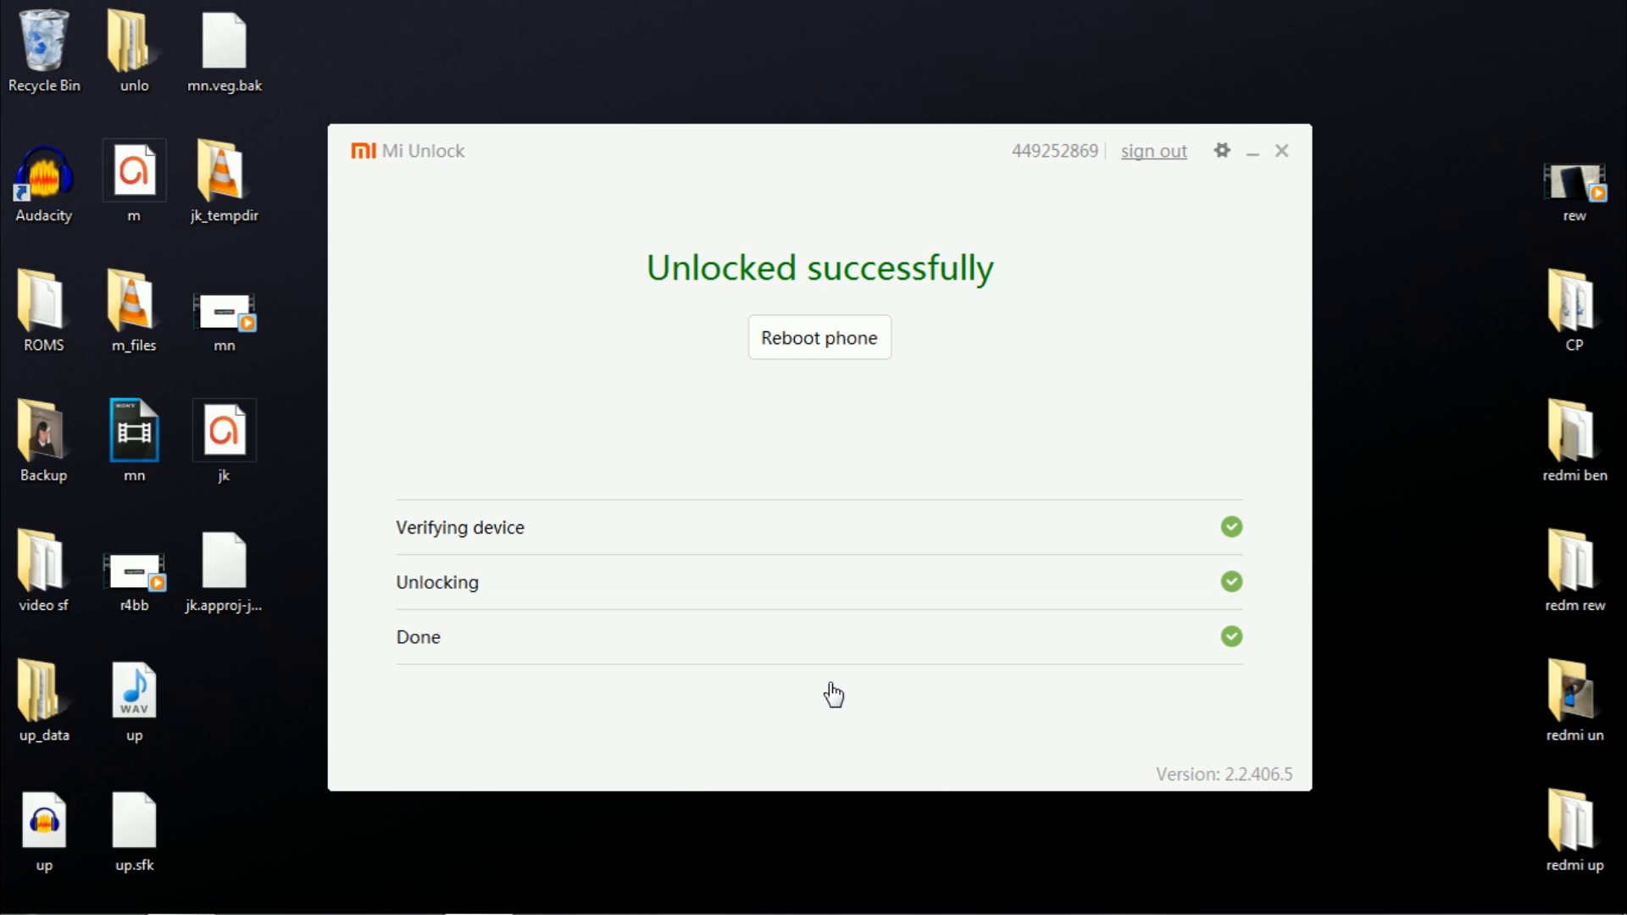
right_click(960, 196)
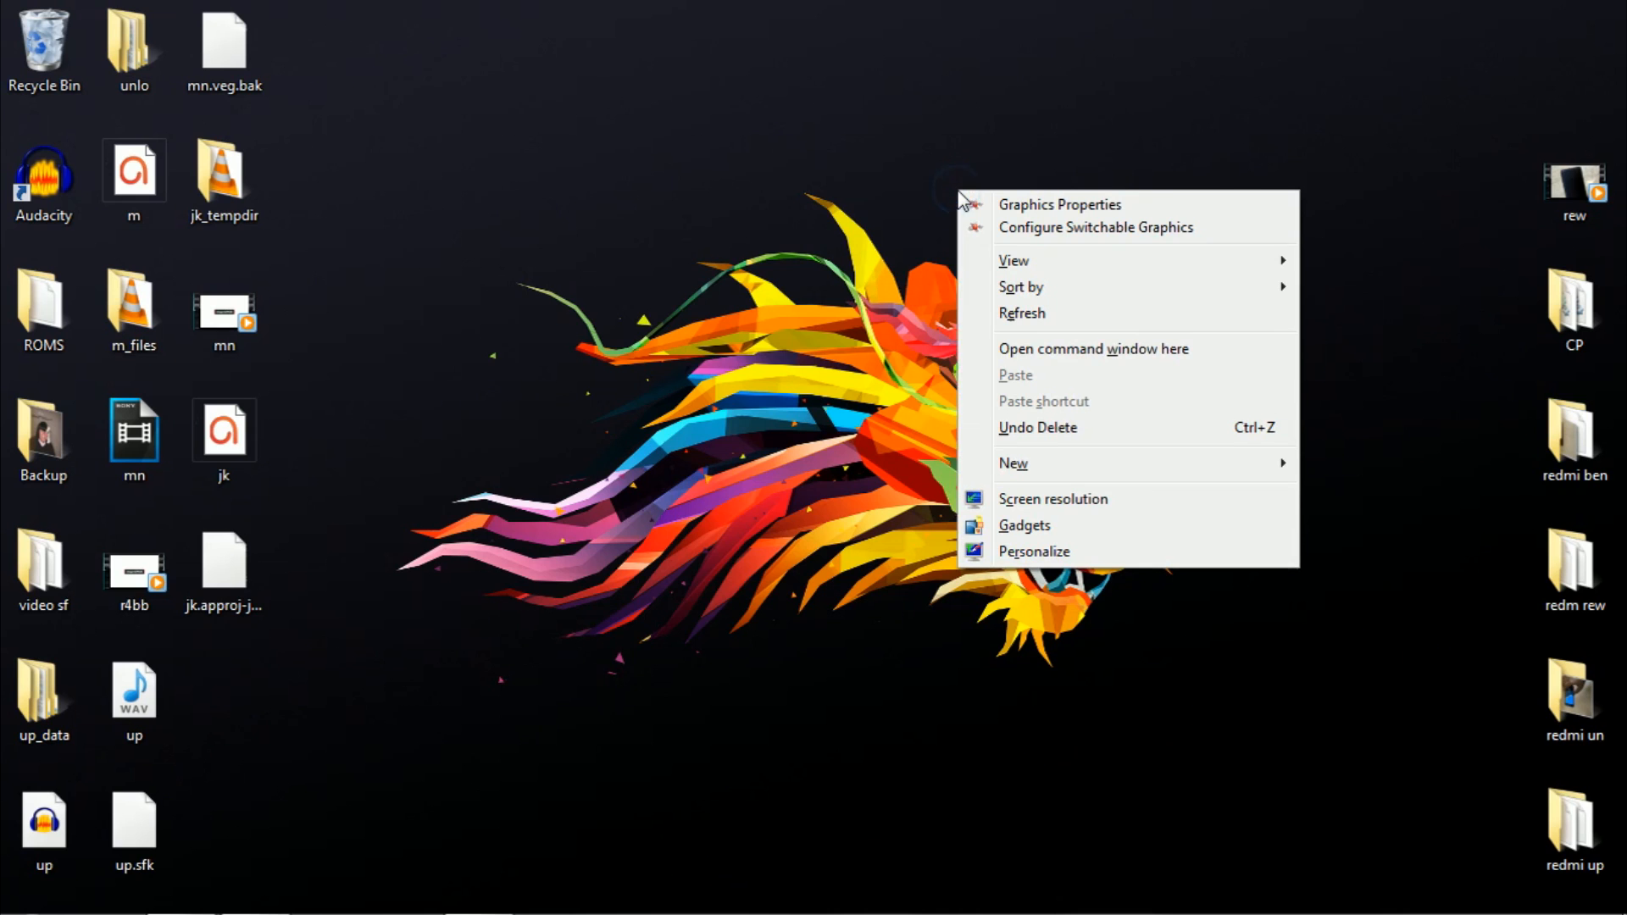
- Run 'fastboot devices' in a command window to confirm the phone is detected
left_click(1092, 349)
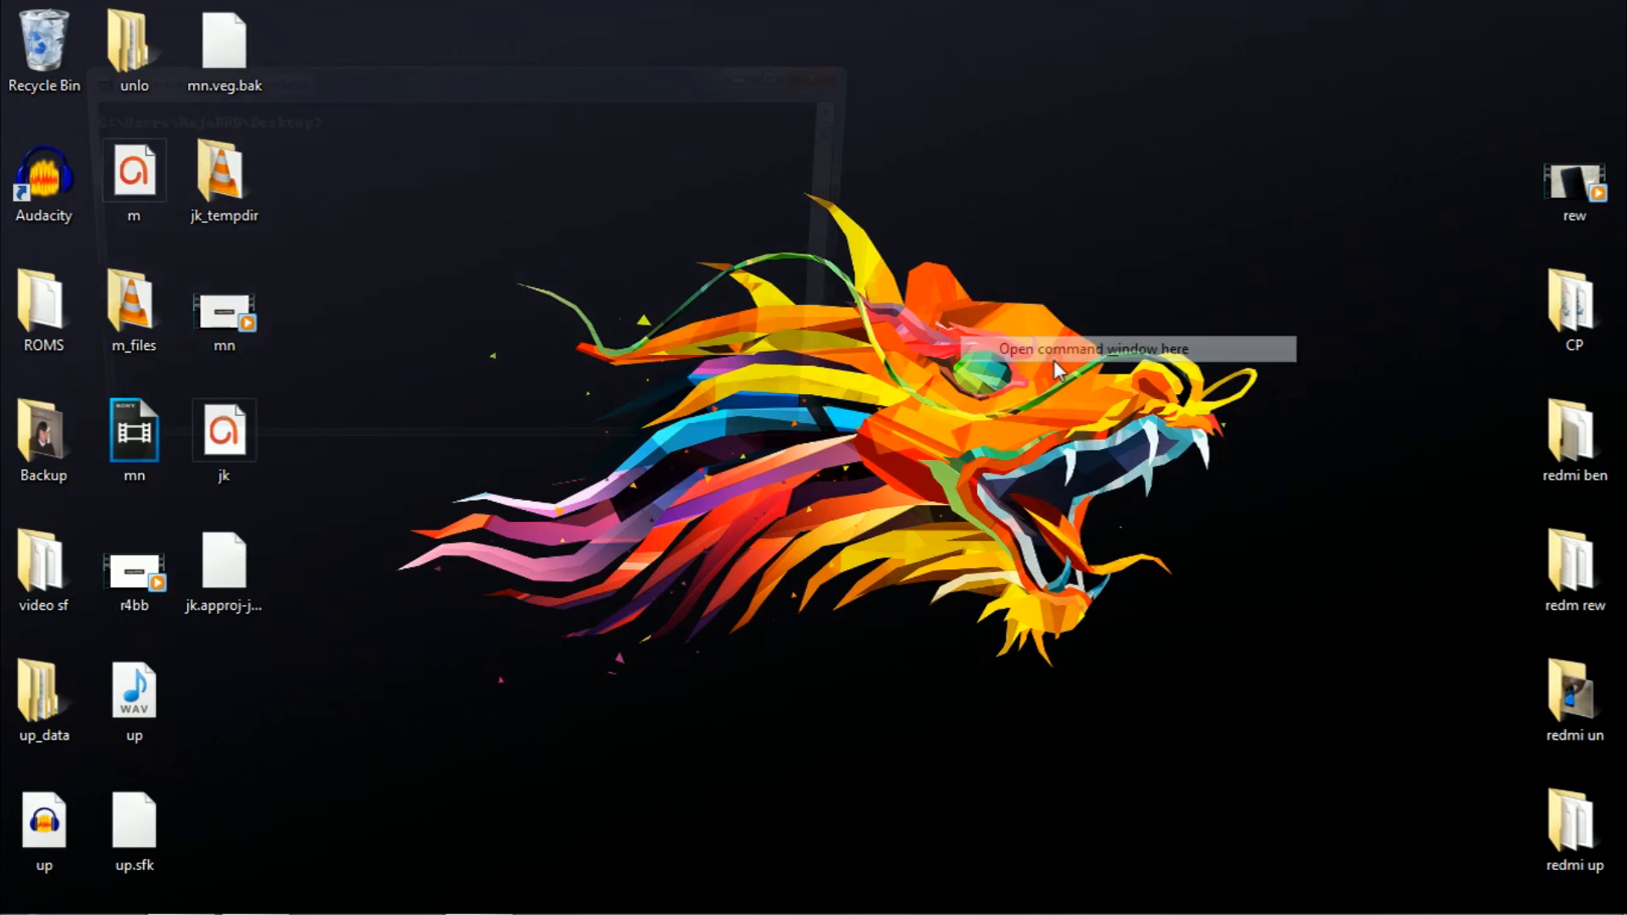
left_click(1099, 349)
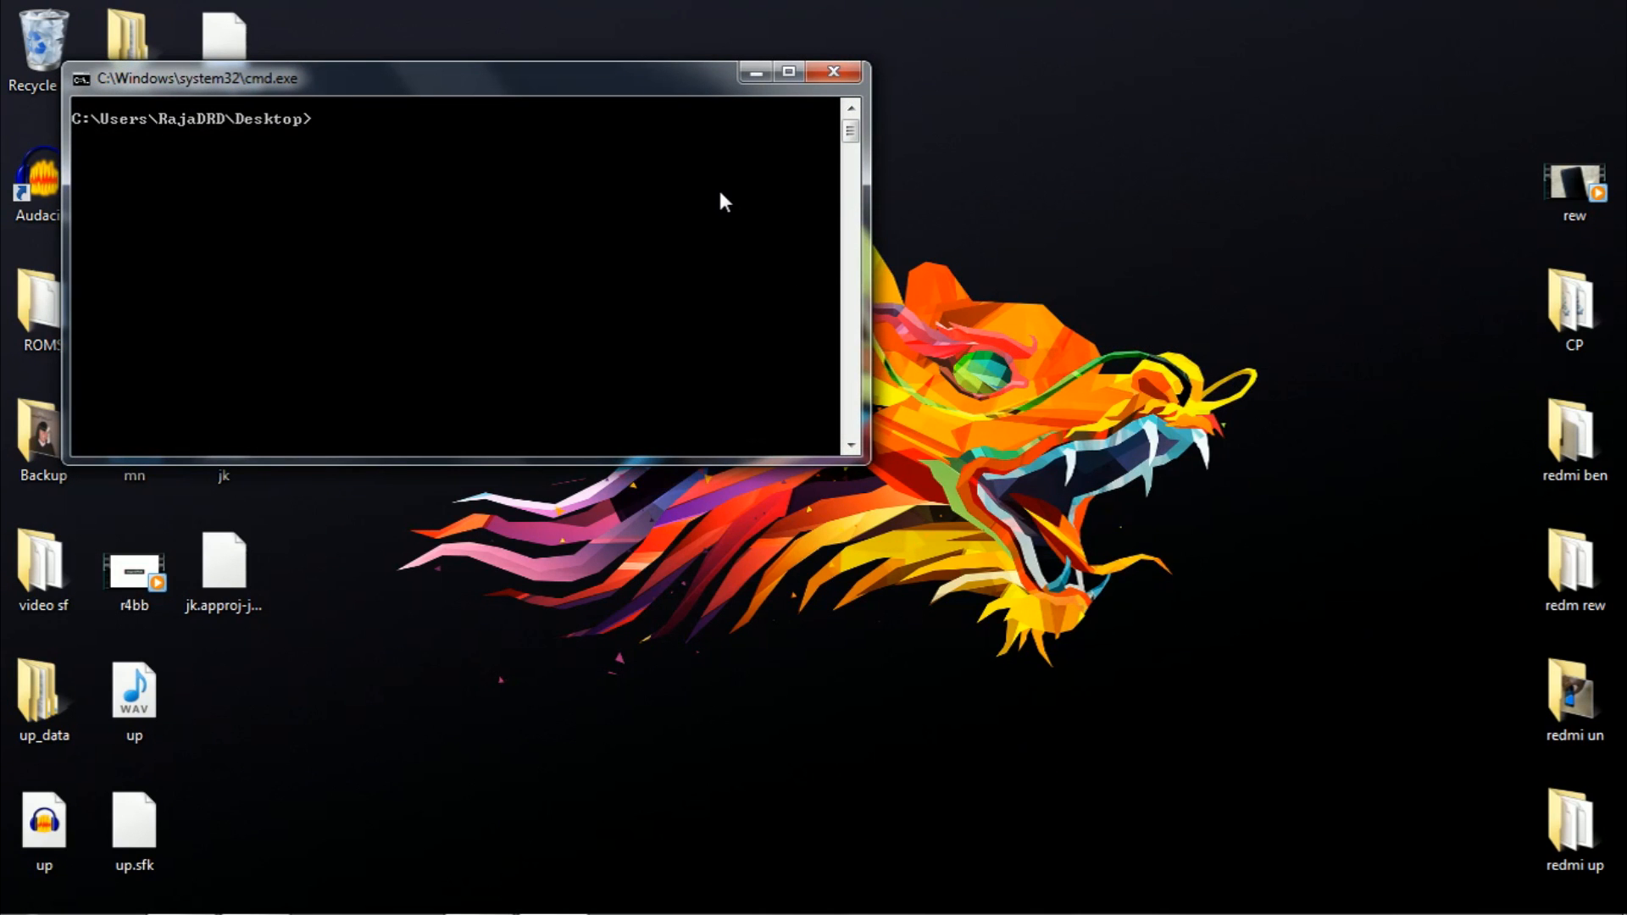
type("fath")
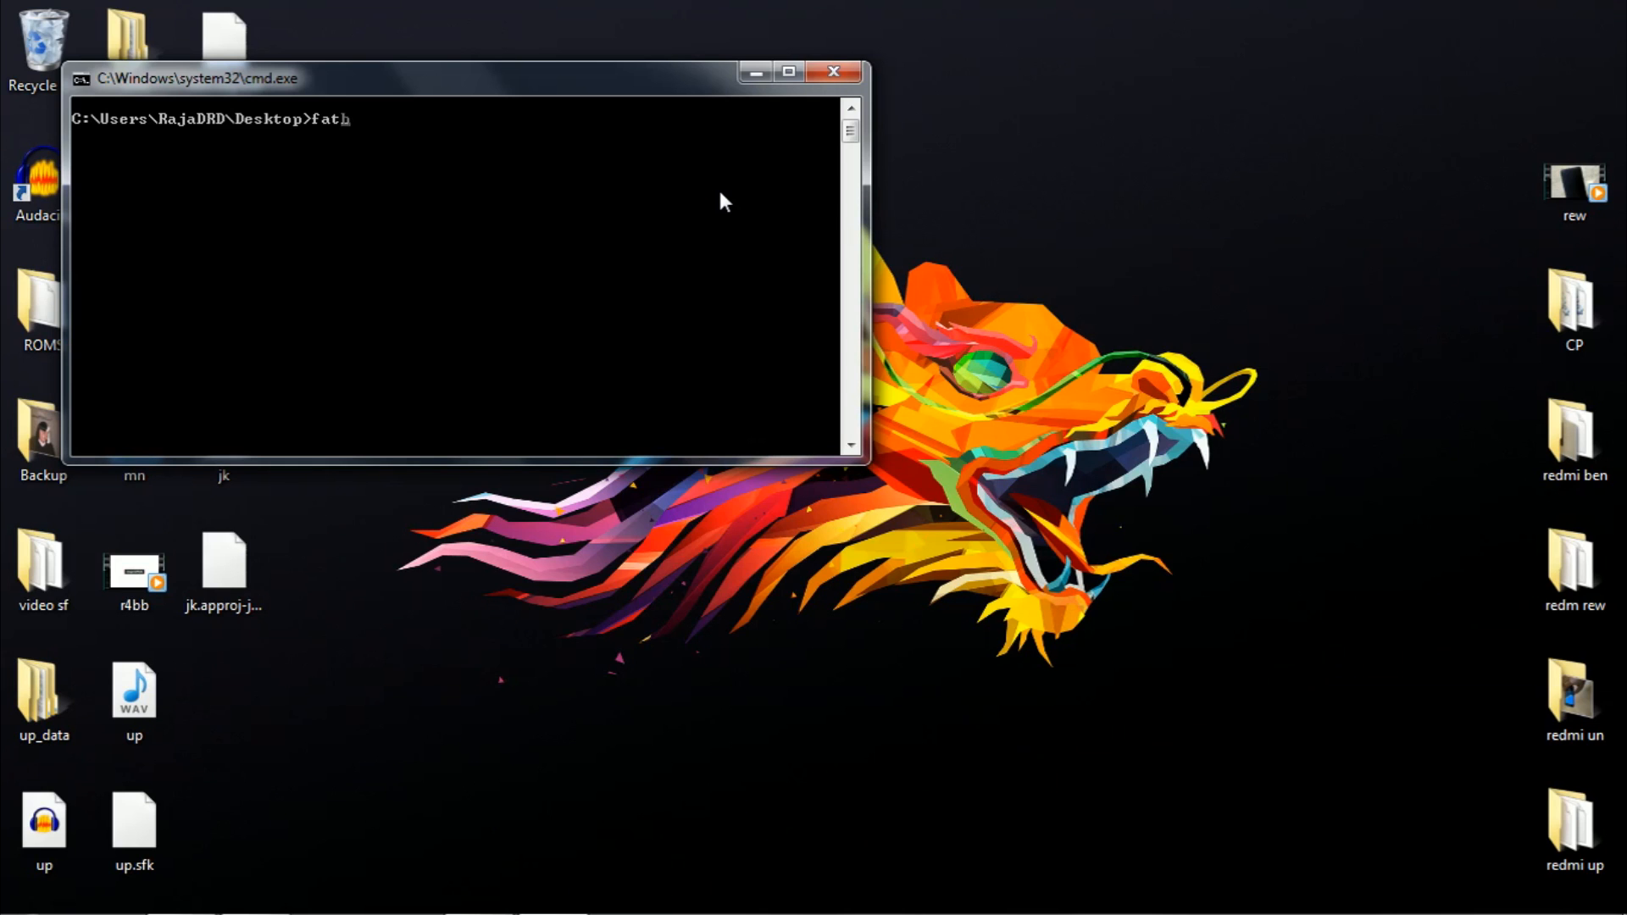
type("boot")
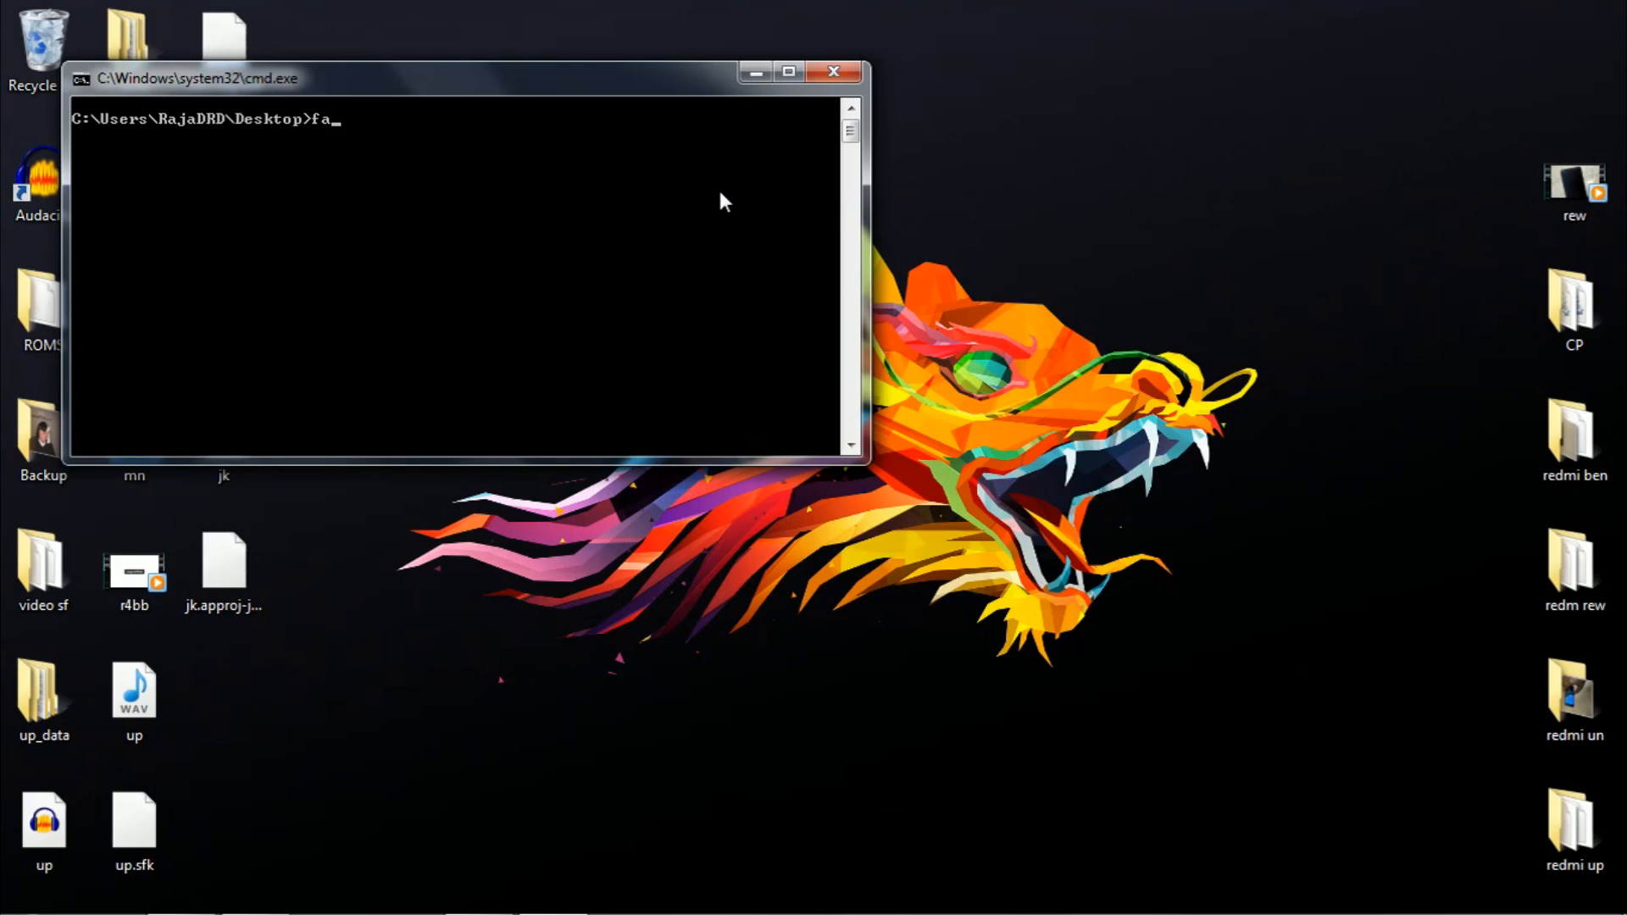
type("stboot devices")
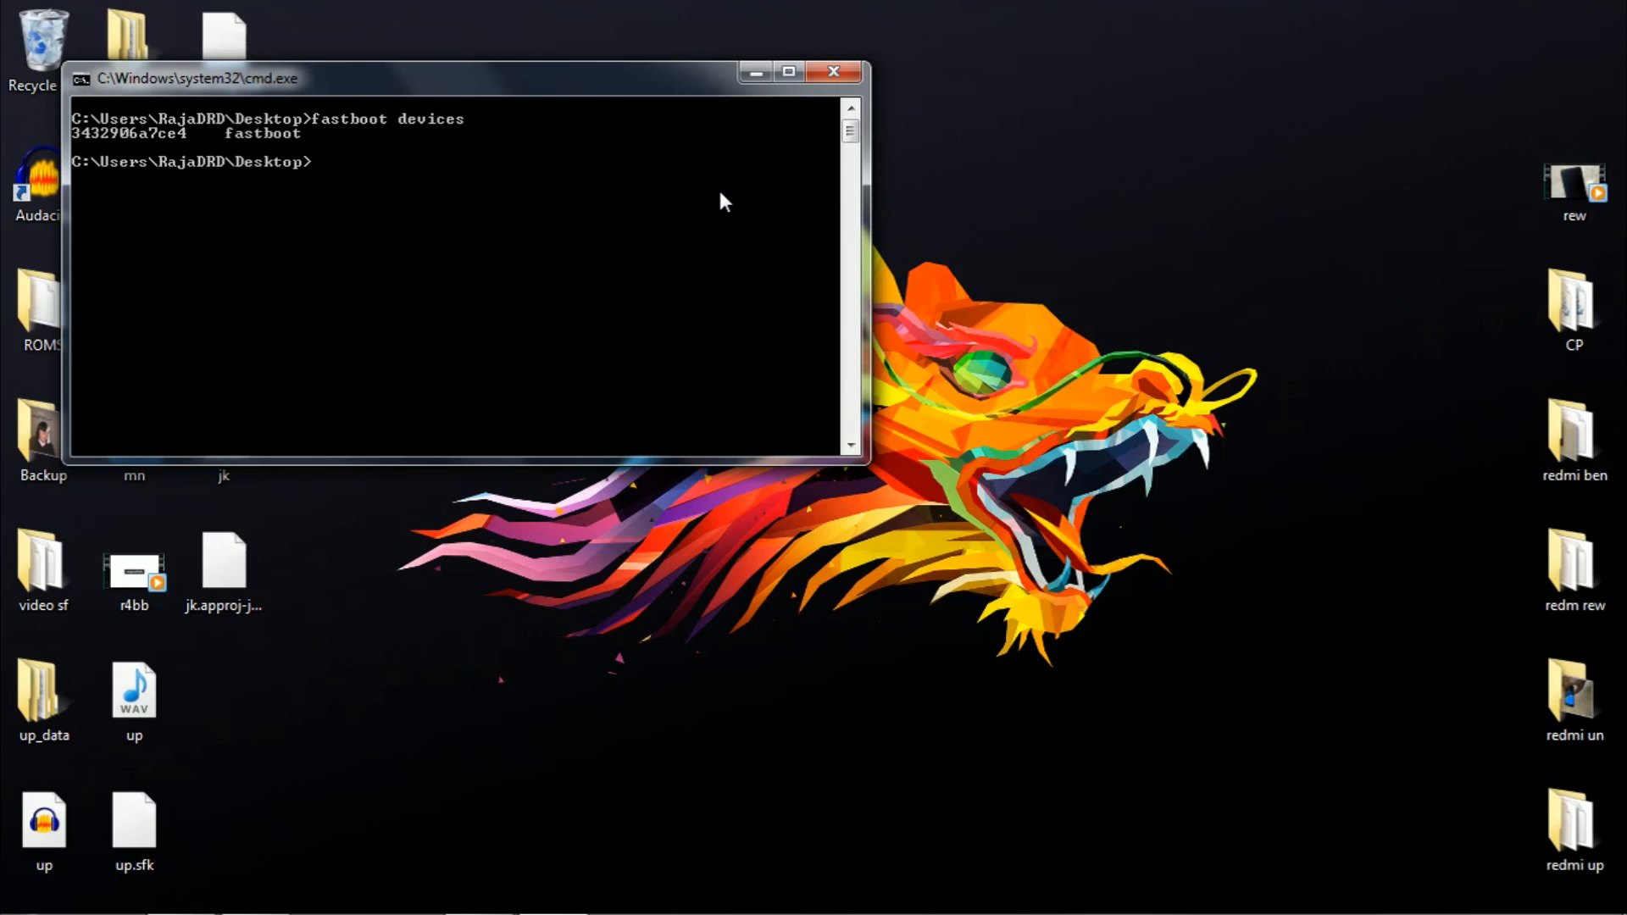
- Run 'fastboot oem device-info' and verify it reports Device unlocked: true
type("fa")
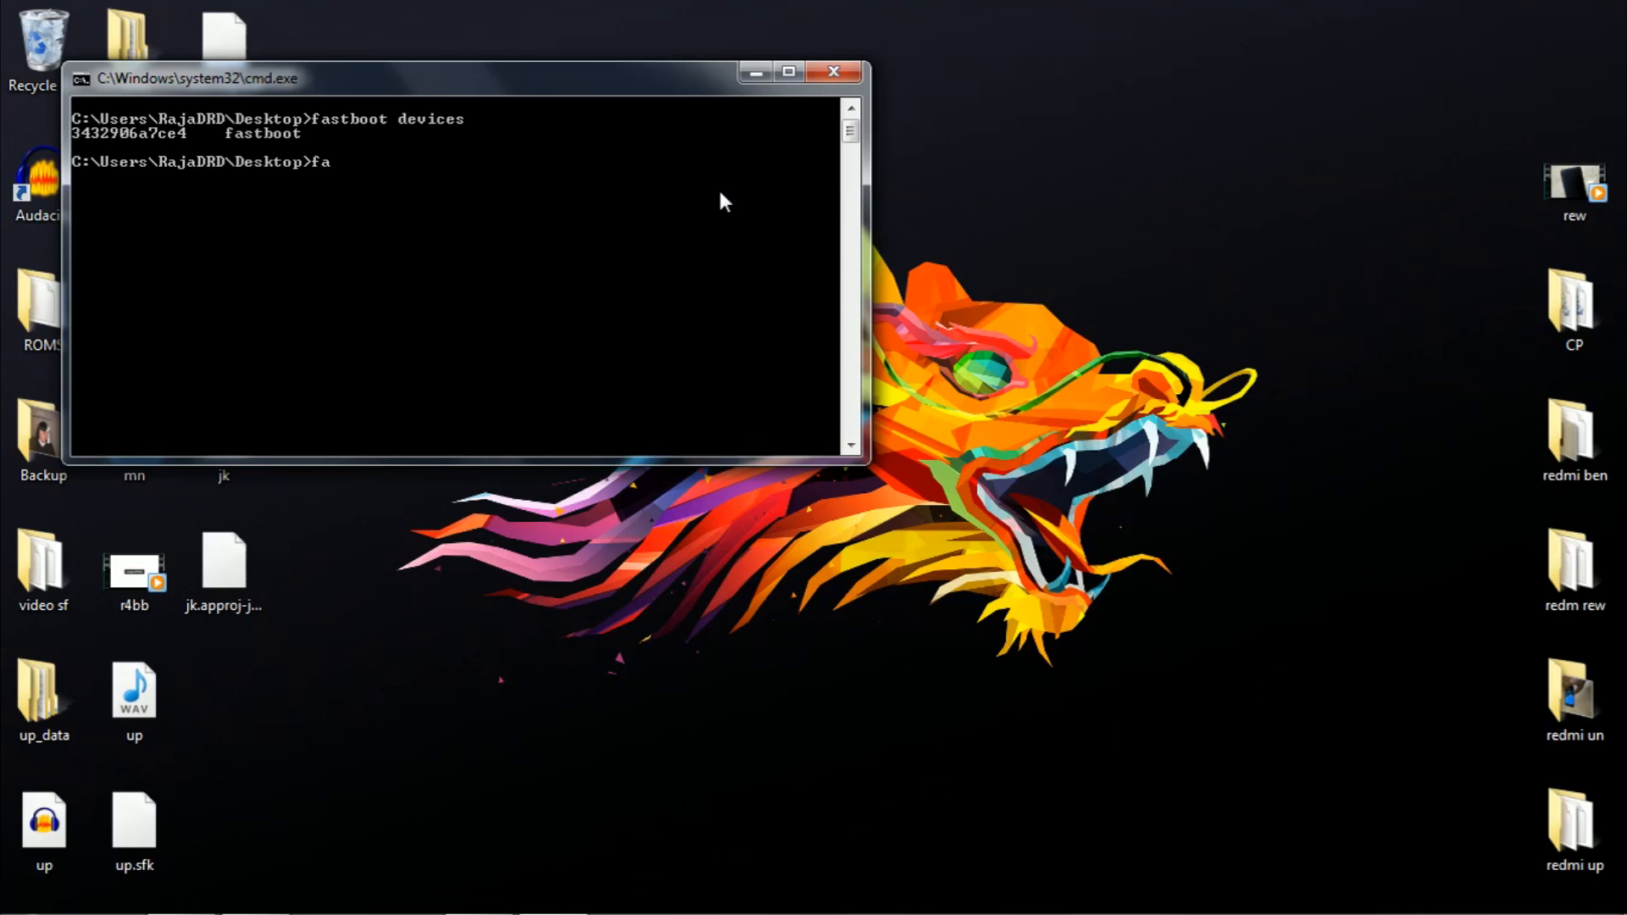
type("stboot")
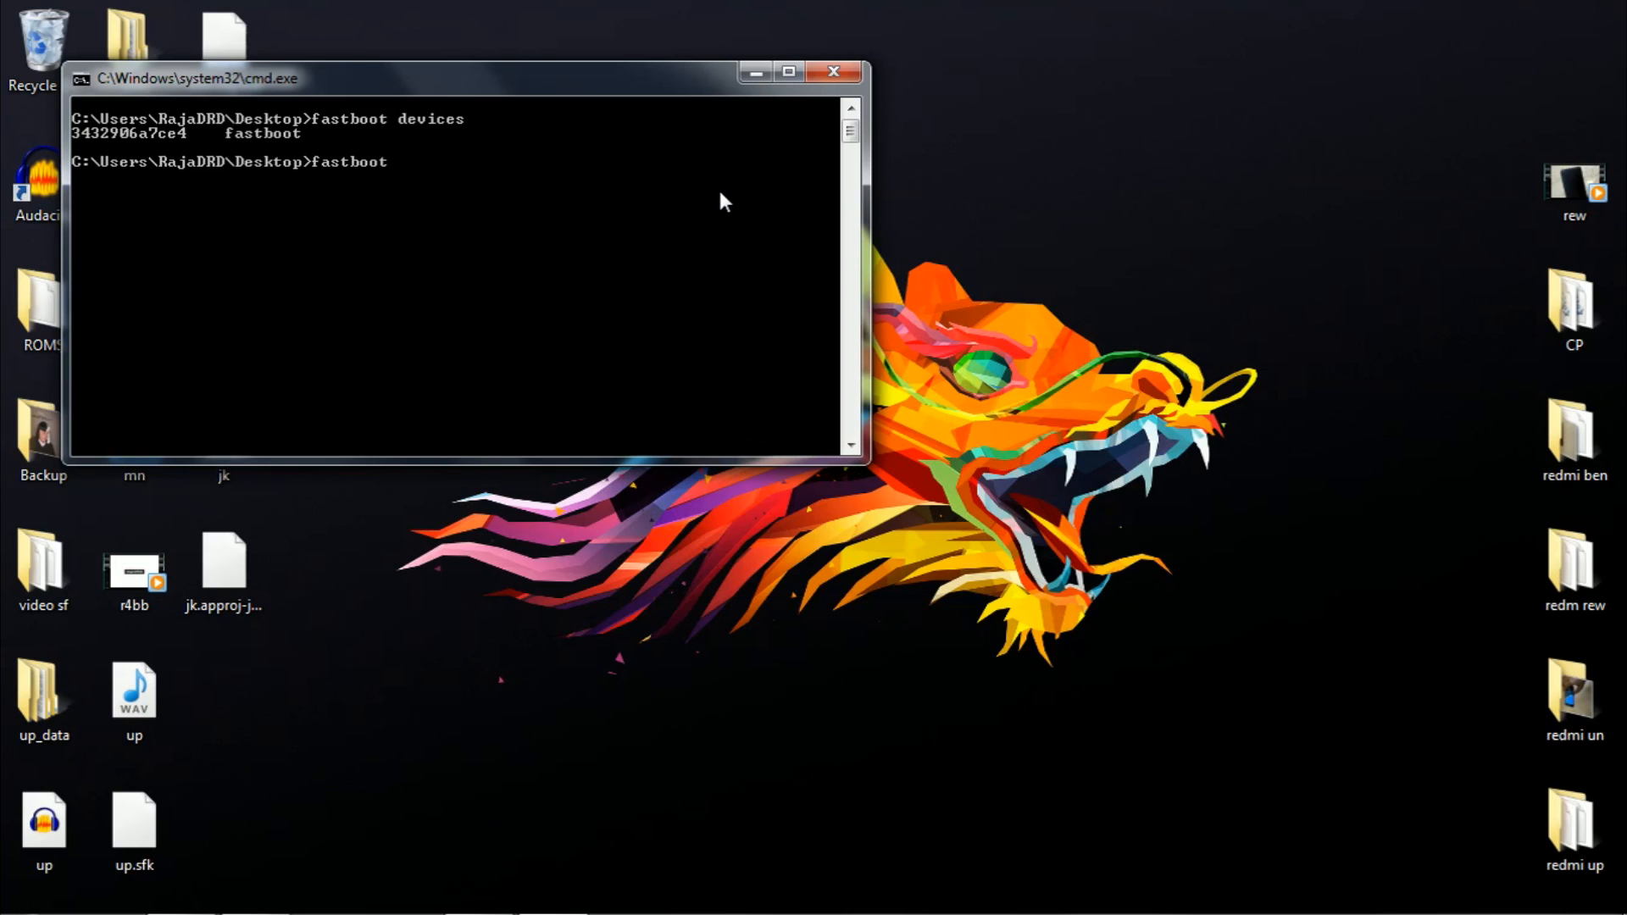
type("o")
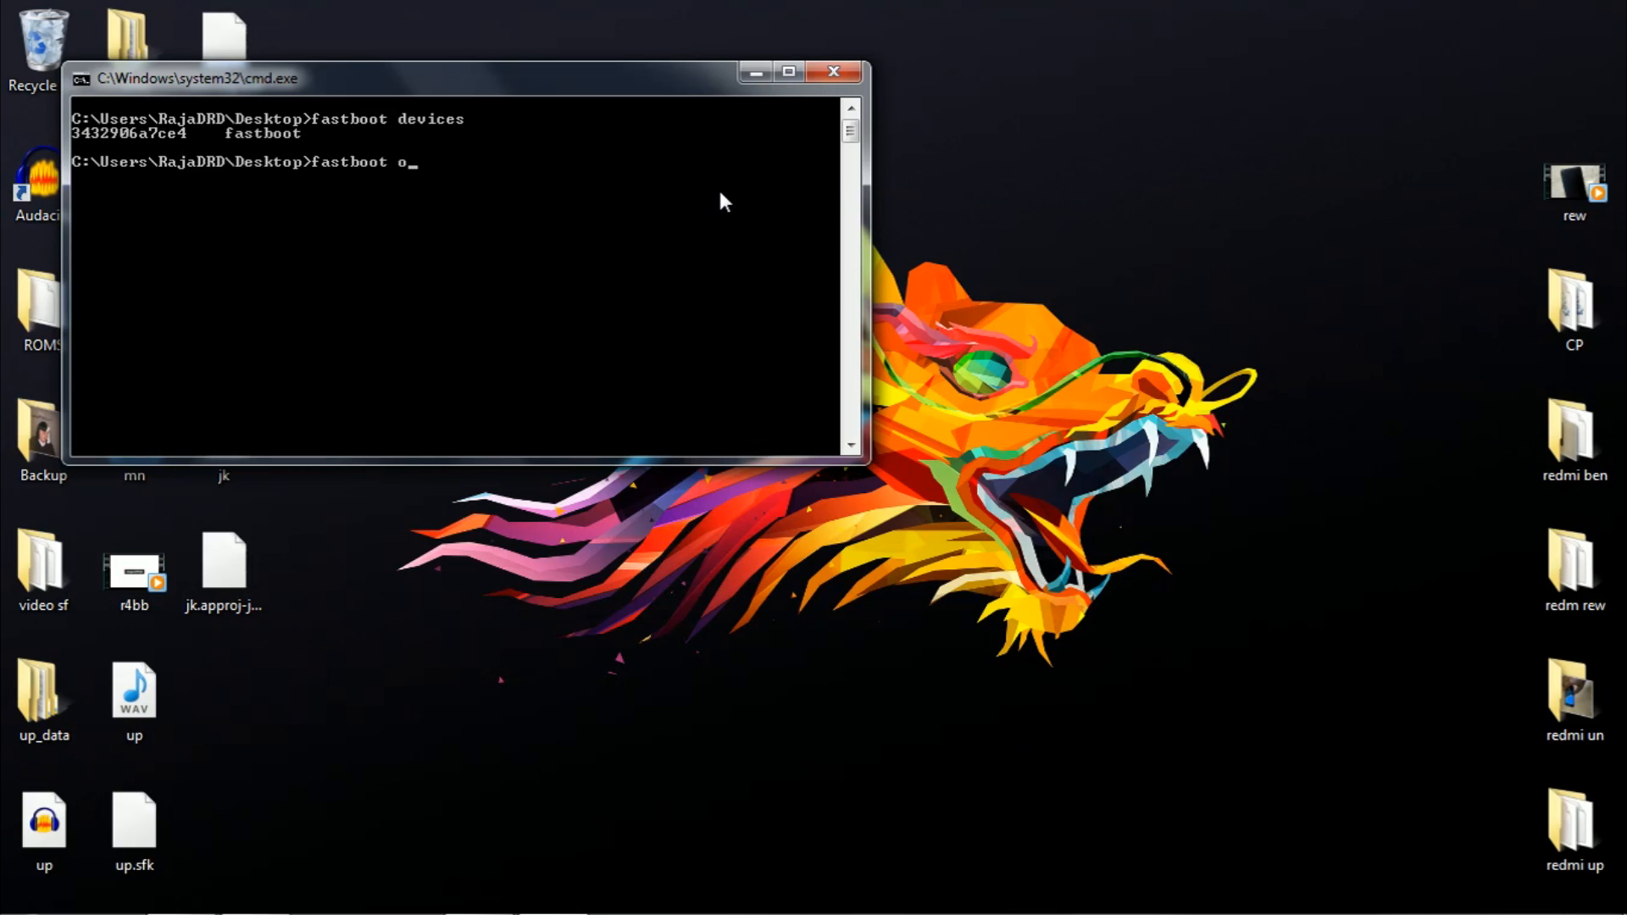
type("em")
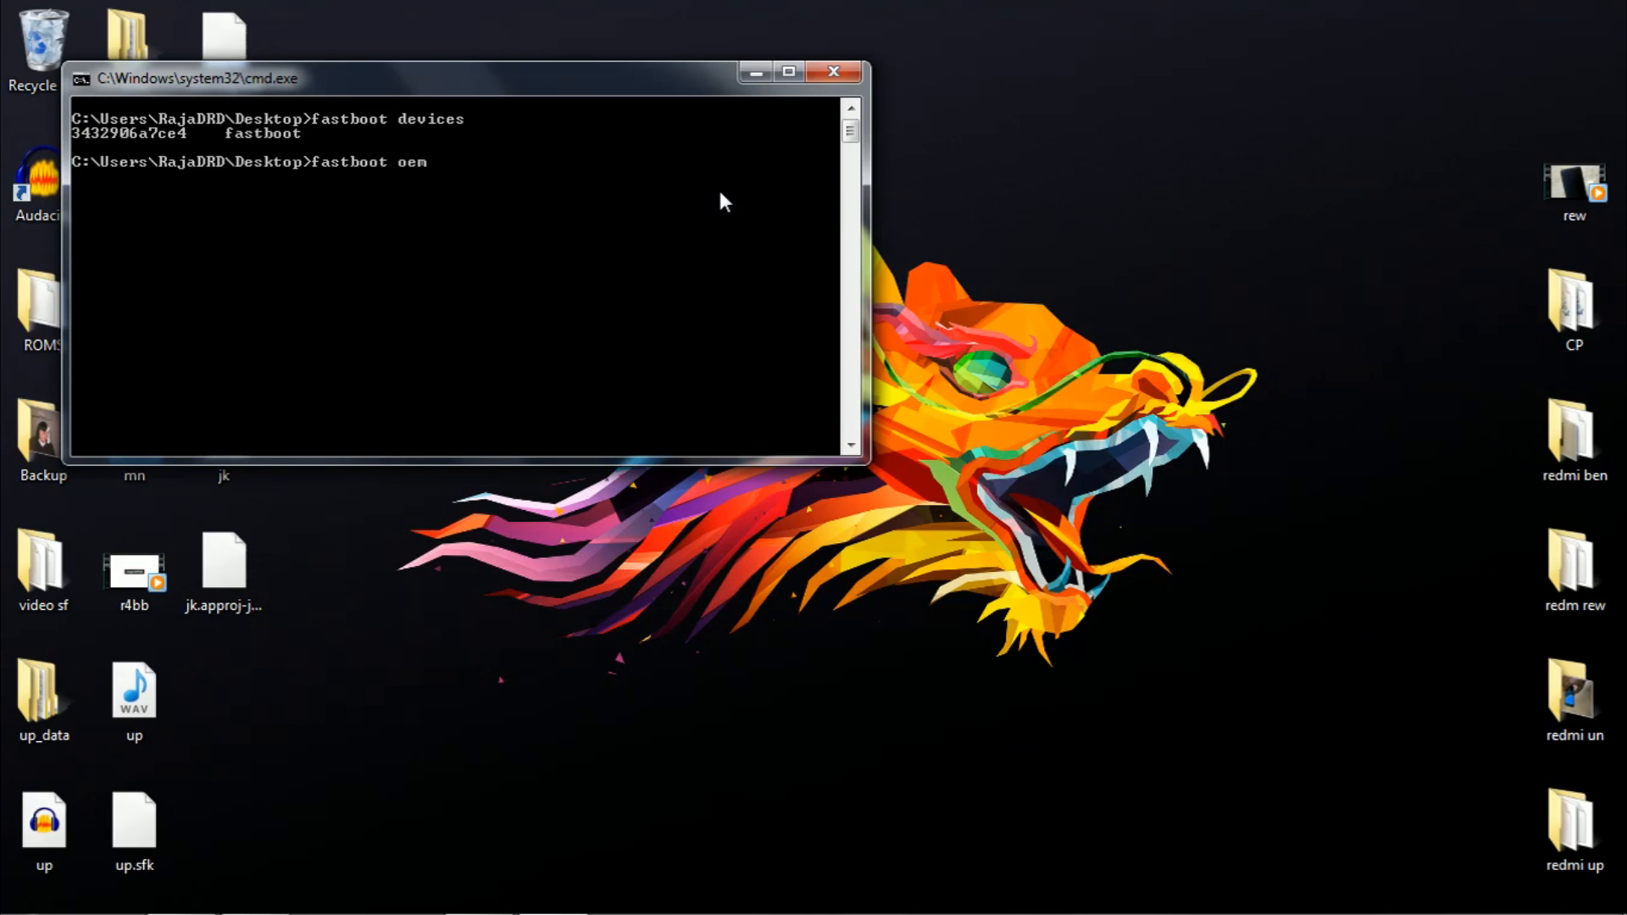
type("devic")
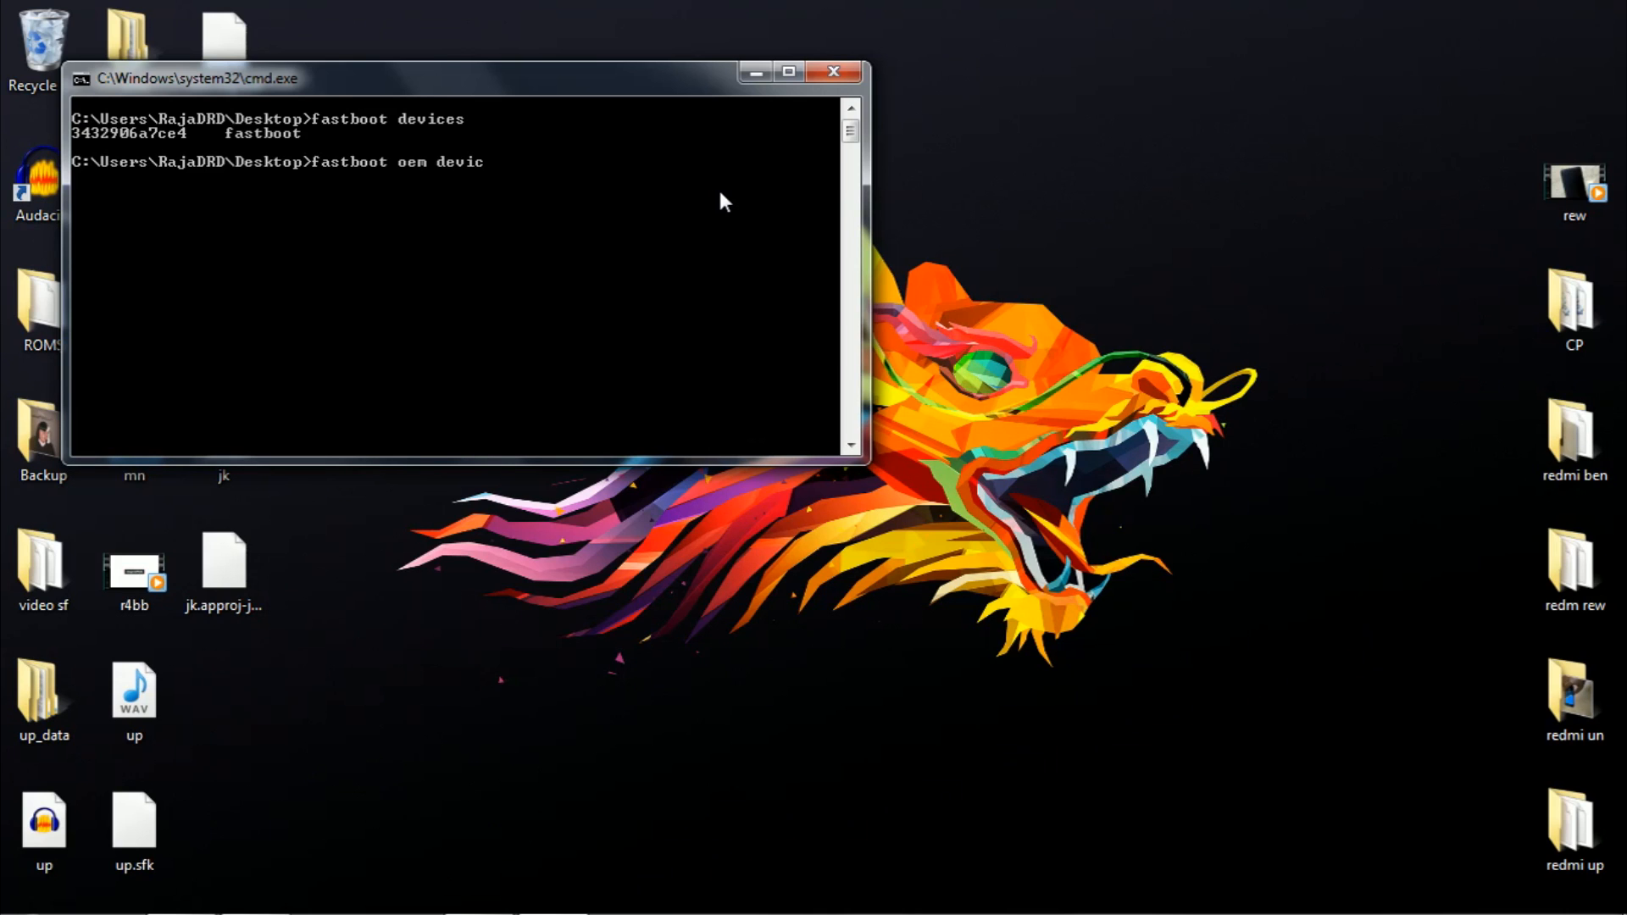
type("e-")
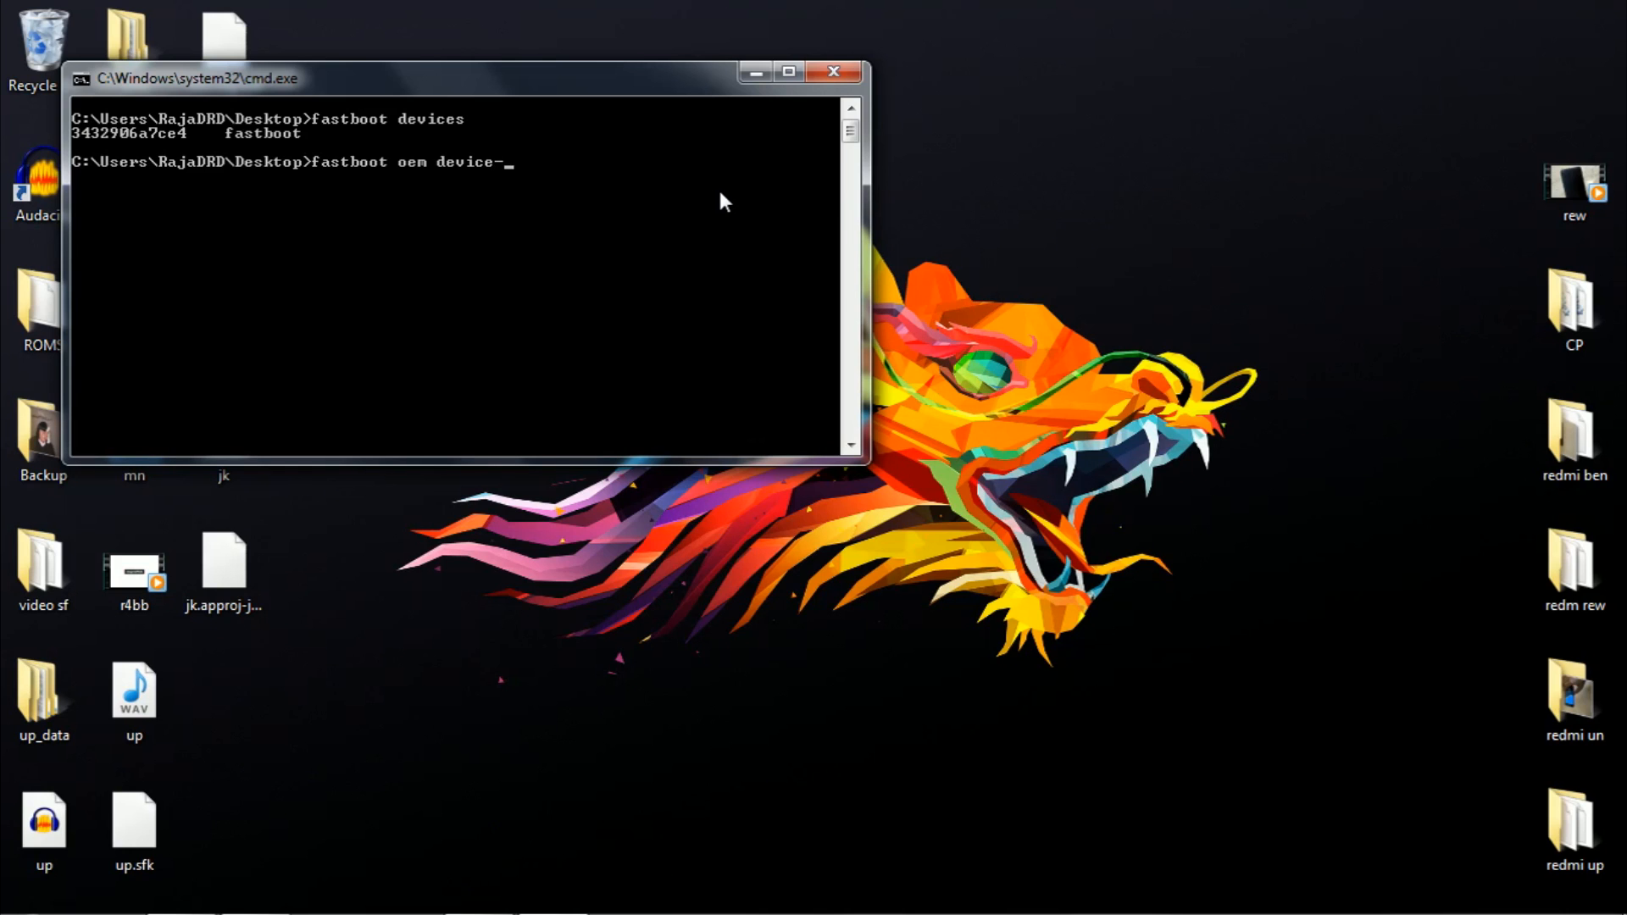
type("info")
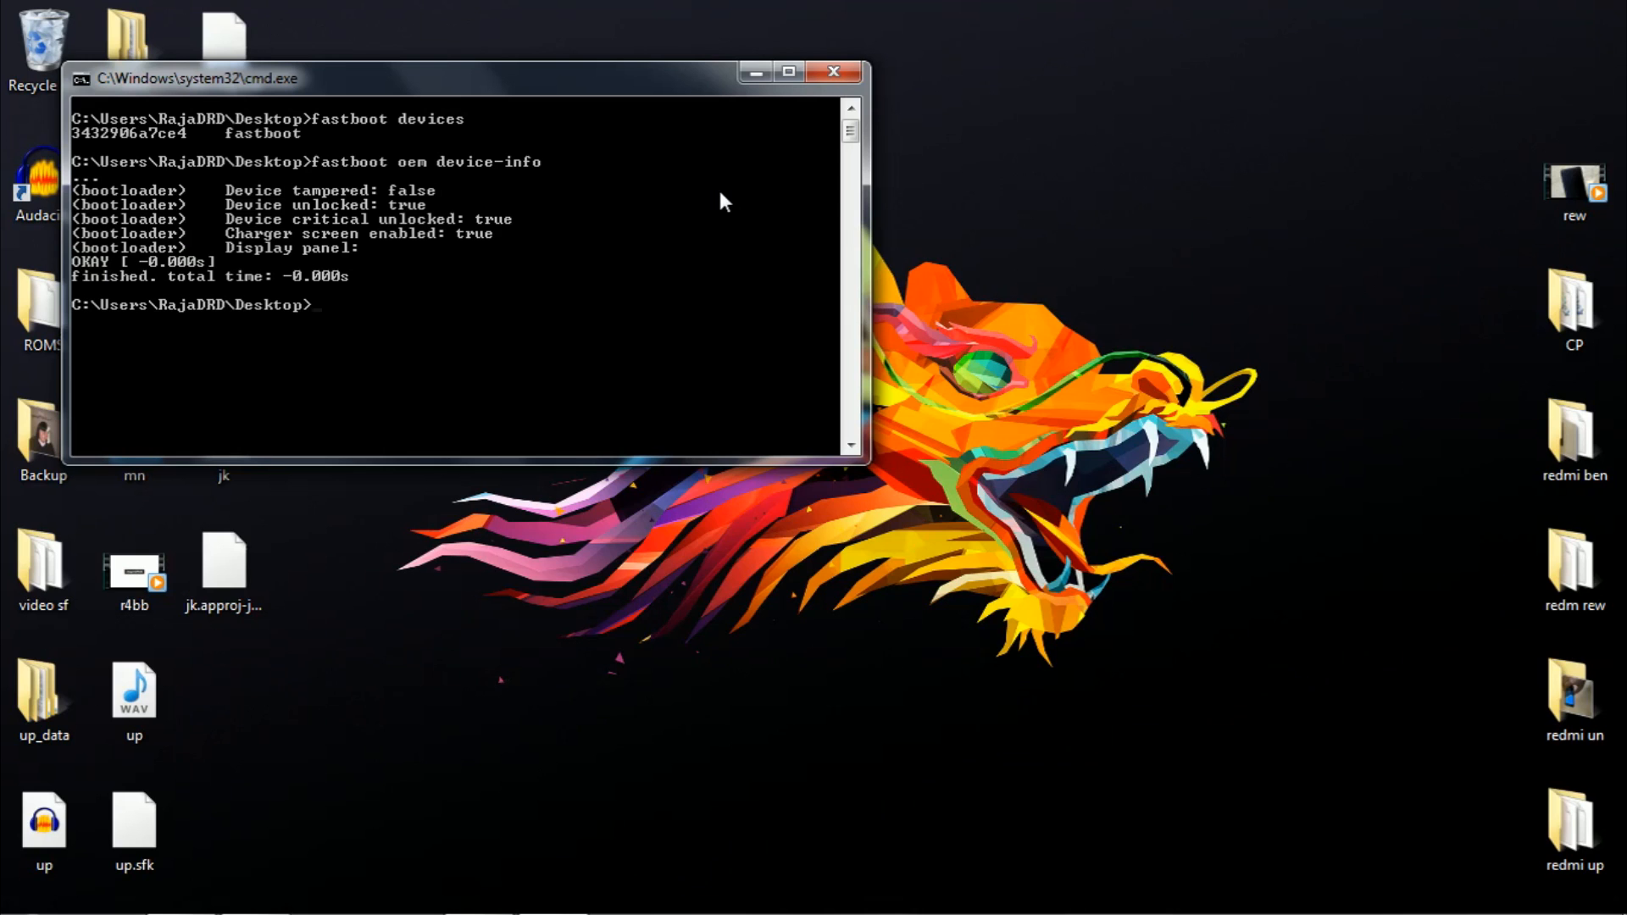
mouse_move(425, 213)
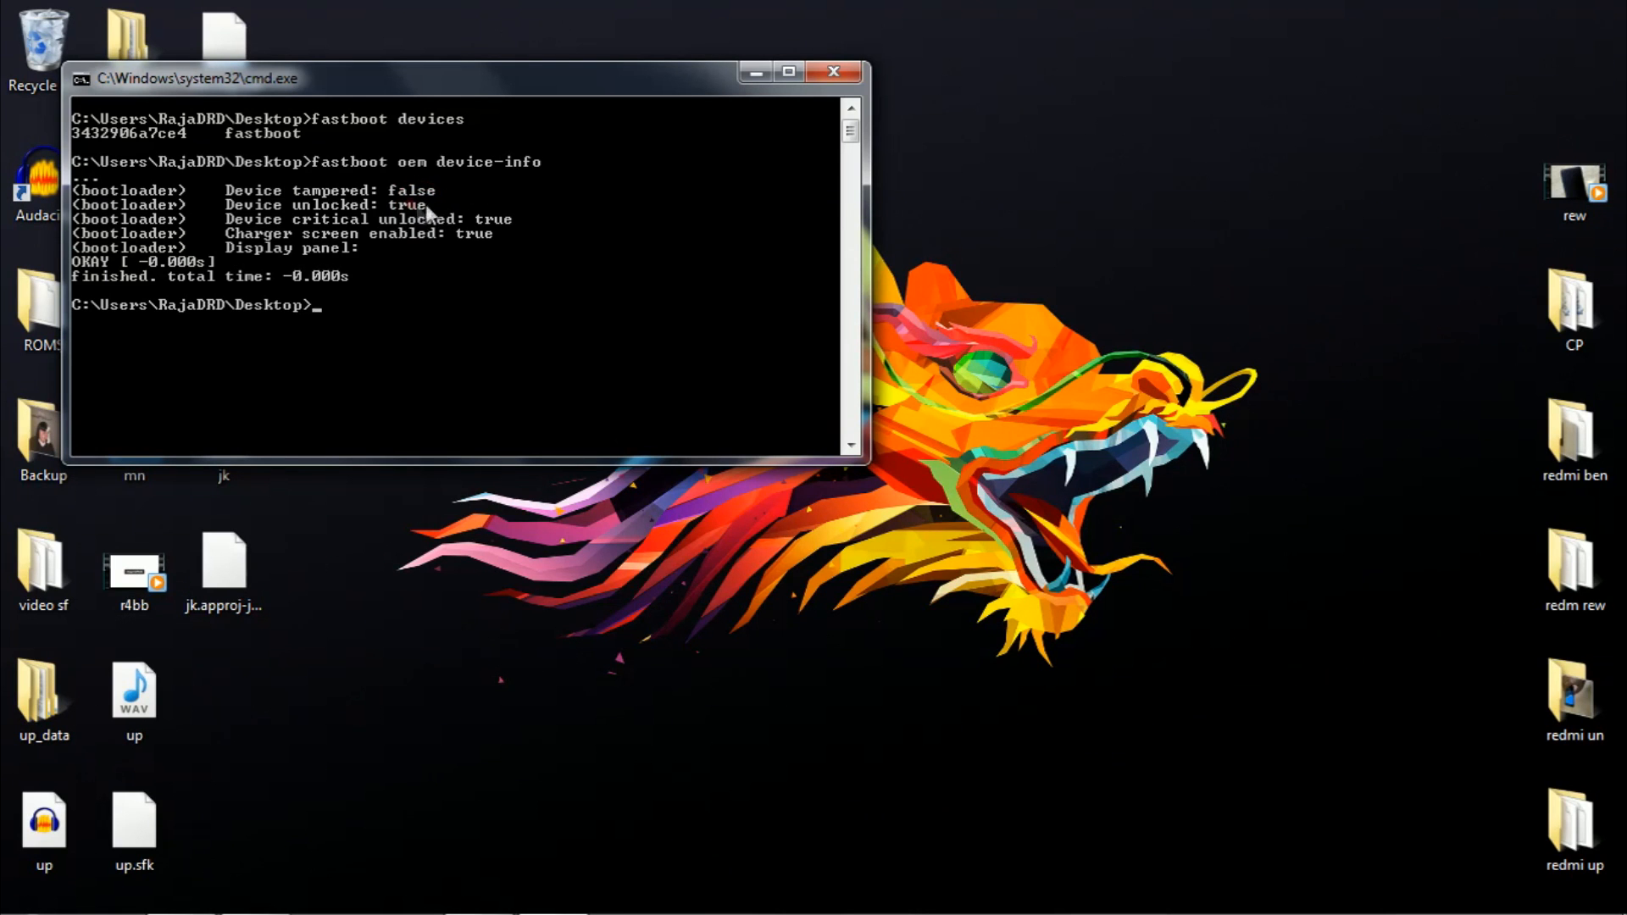
mouse_move(422, 222)
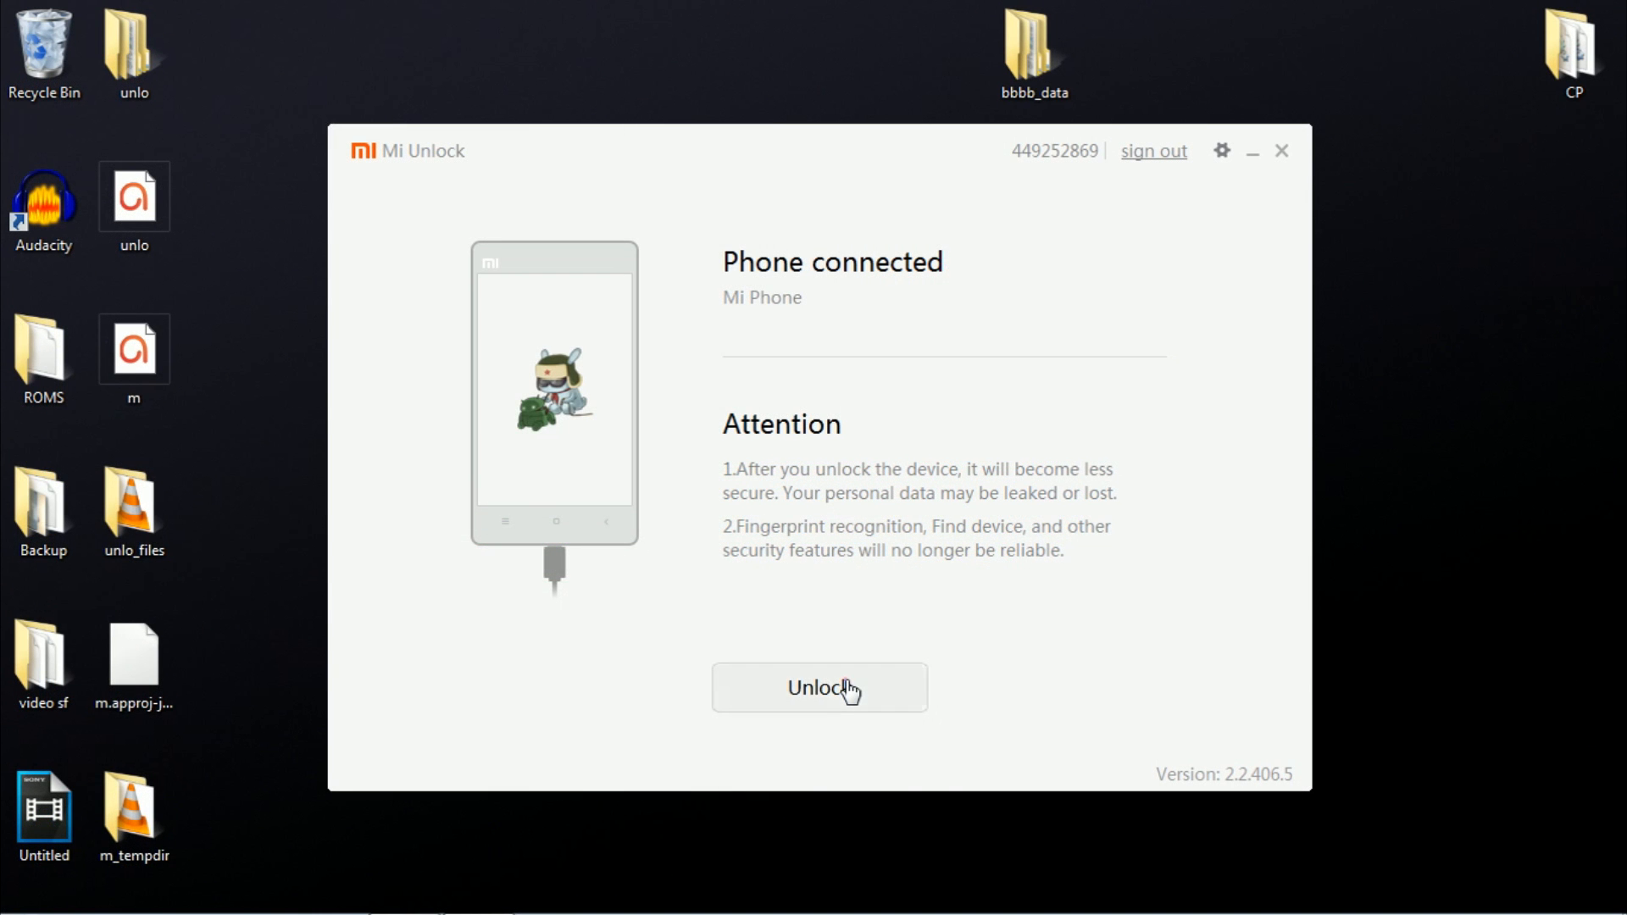
- Attempt the unlock, then retry after the 'account not bound to this device' error
left_click(819, 687)
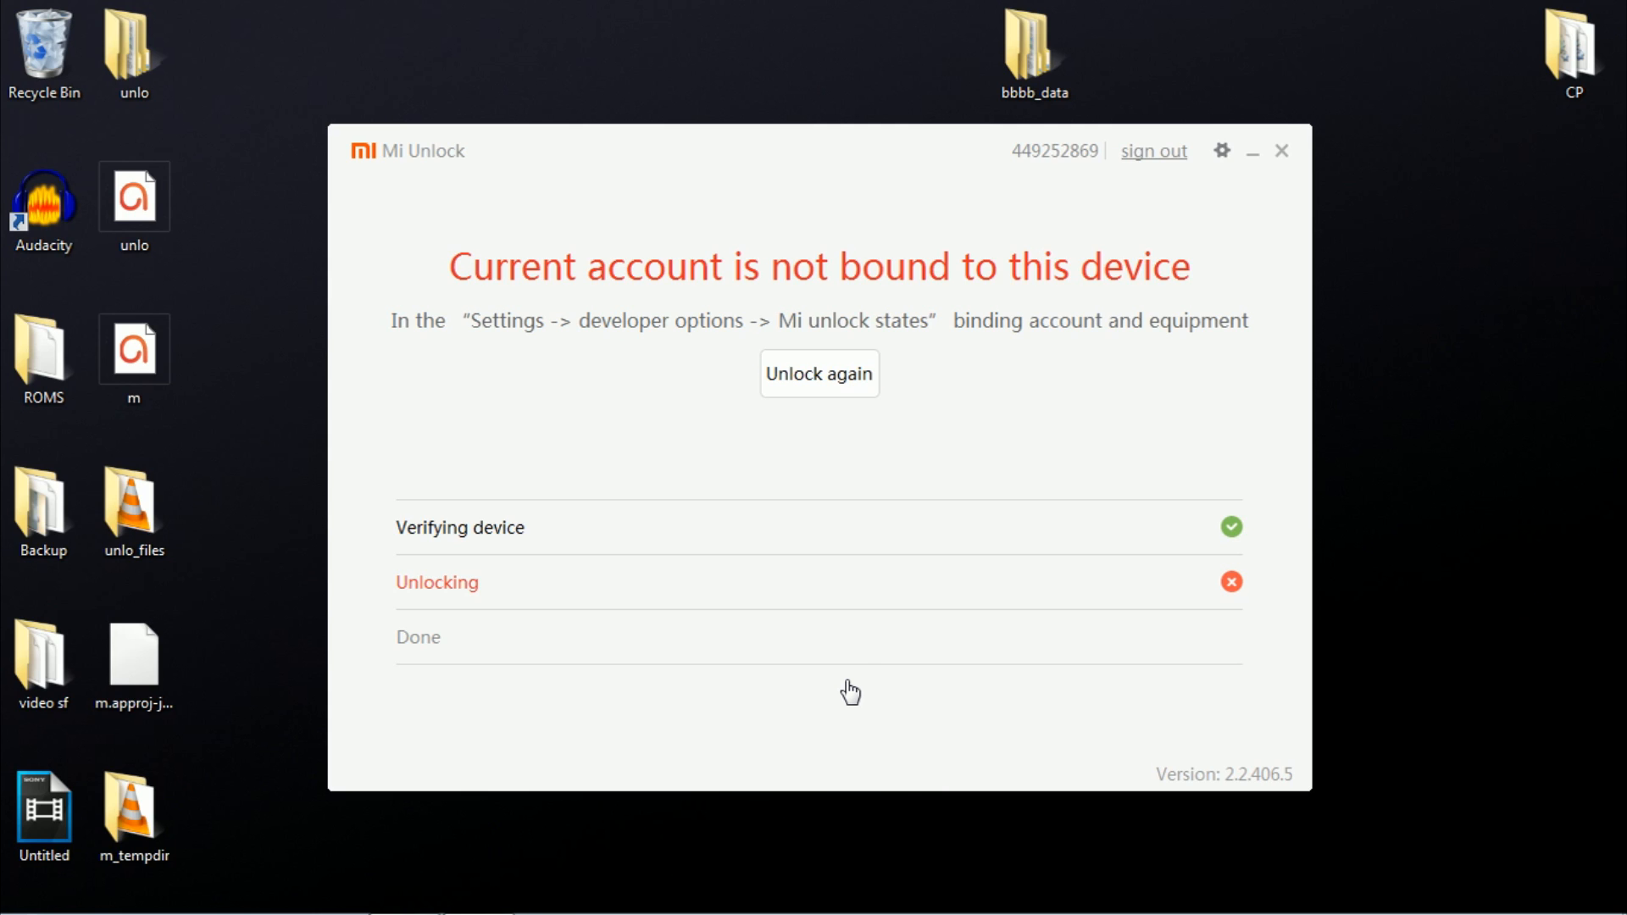
mouse_move(818, 372)
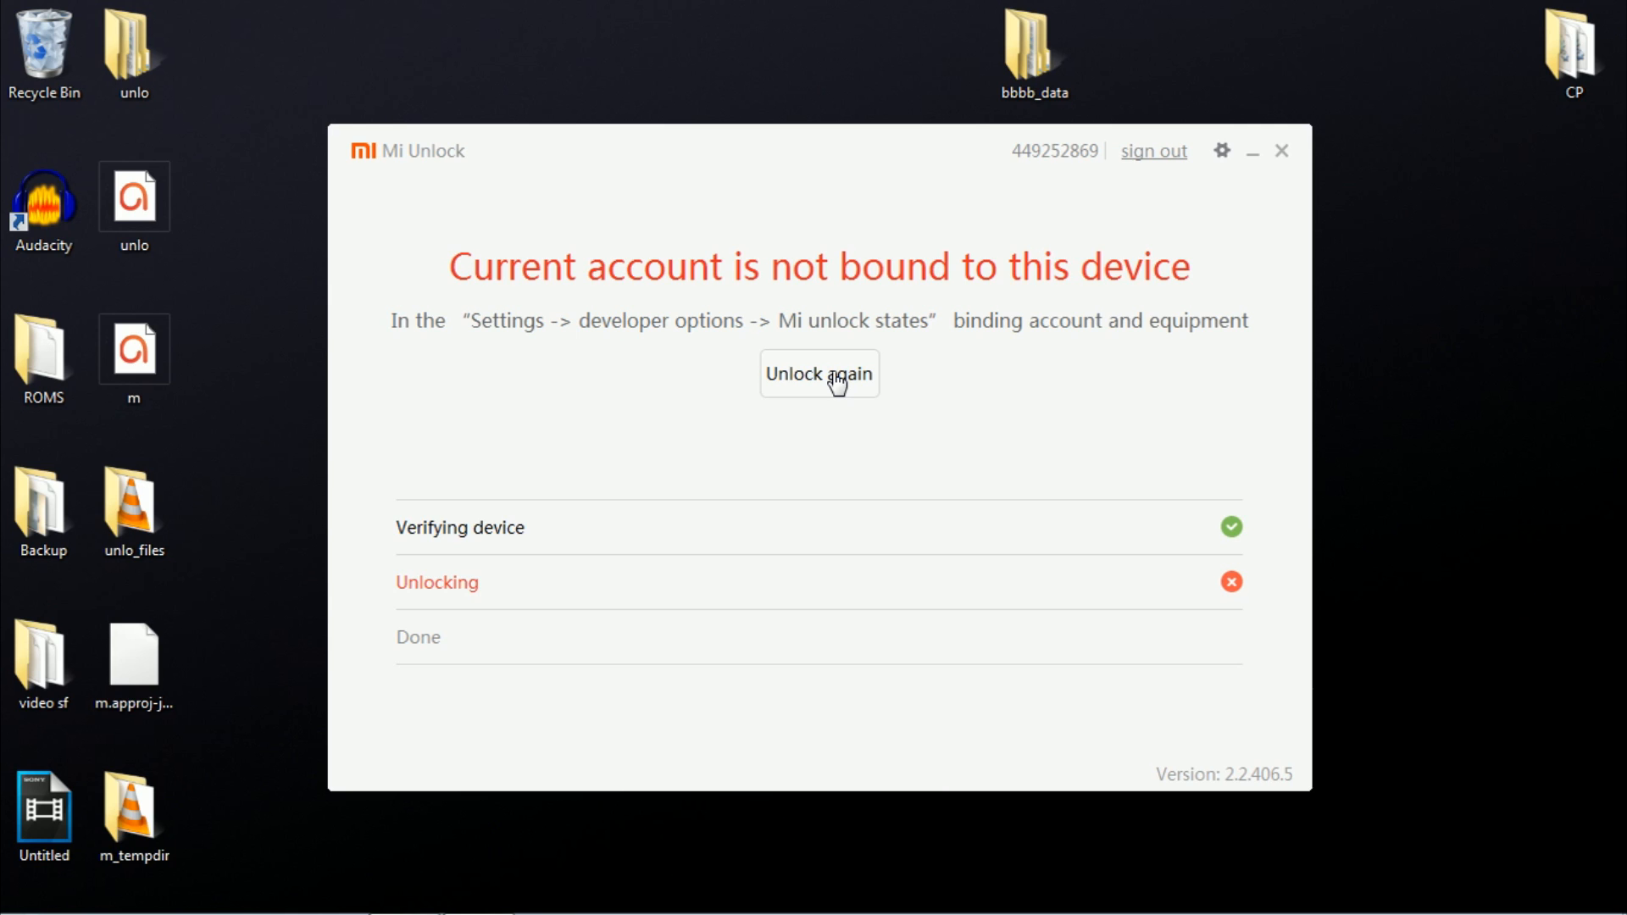
left_click(819, 373)
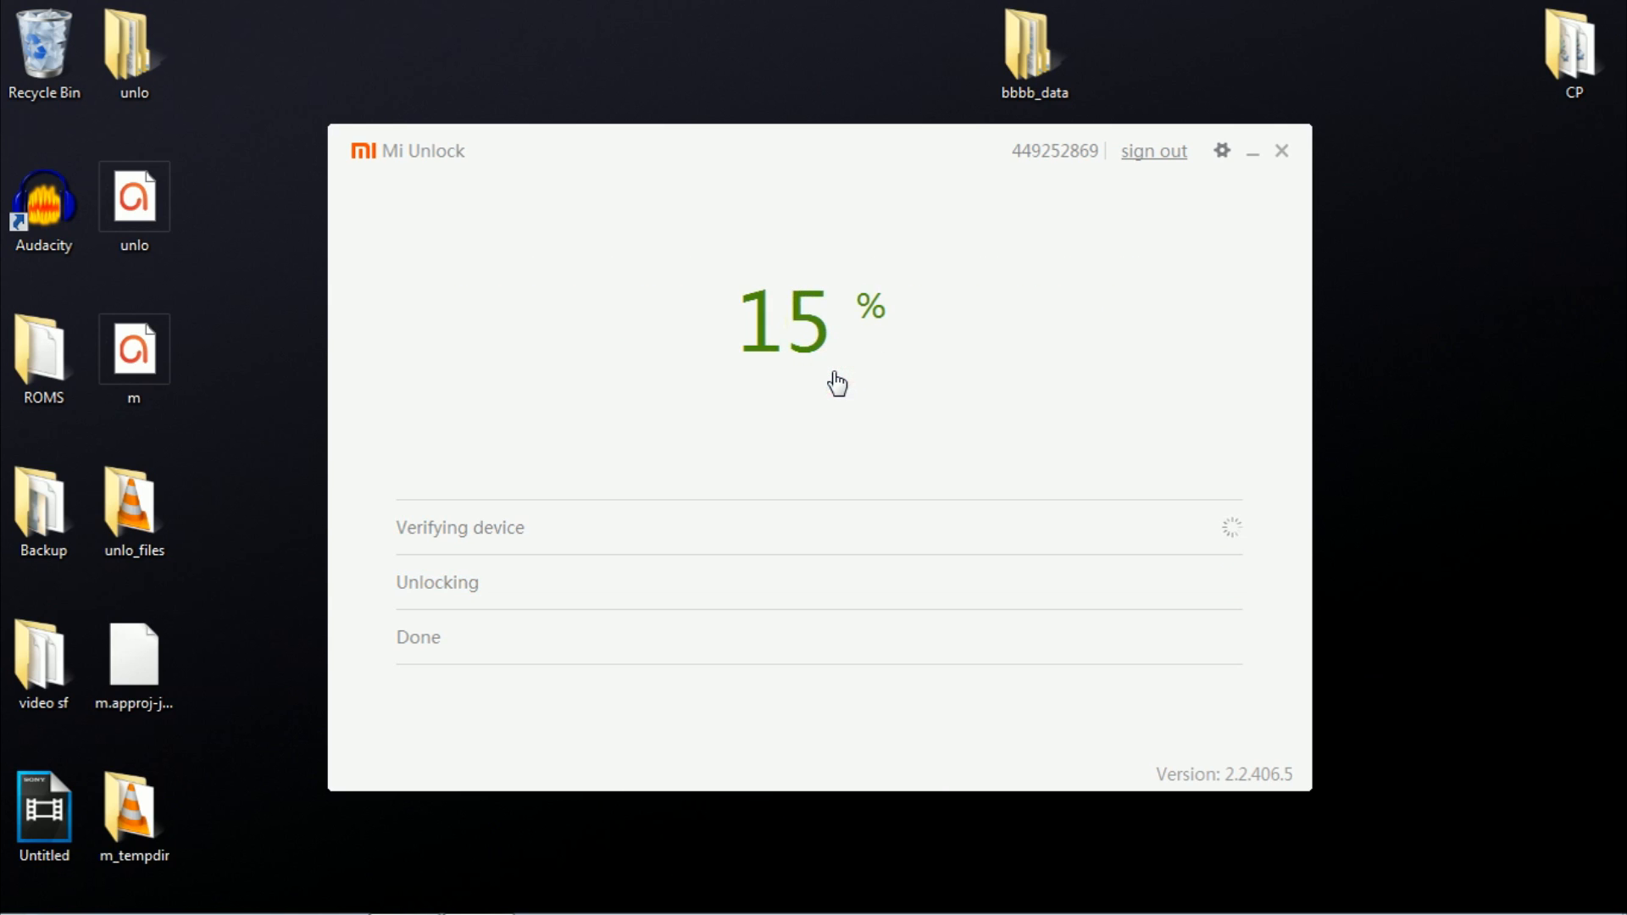